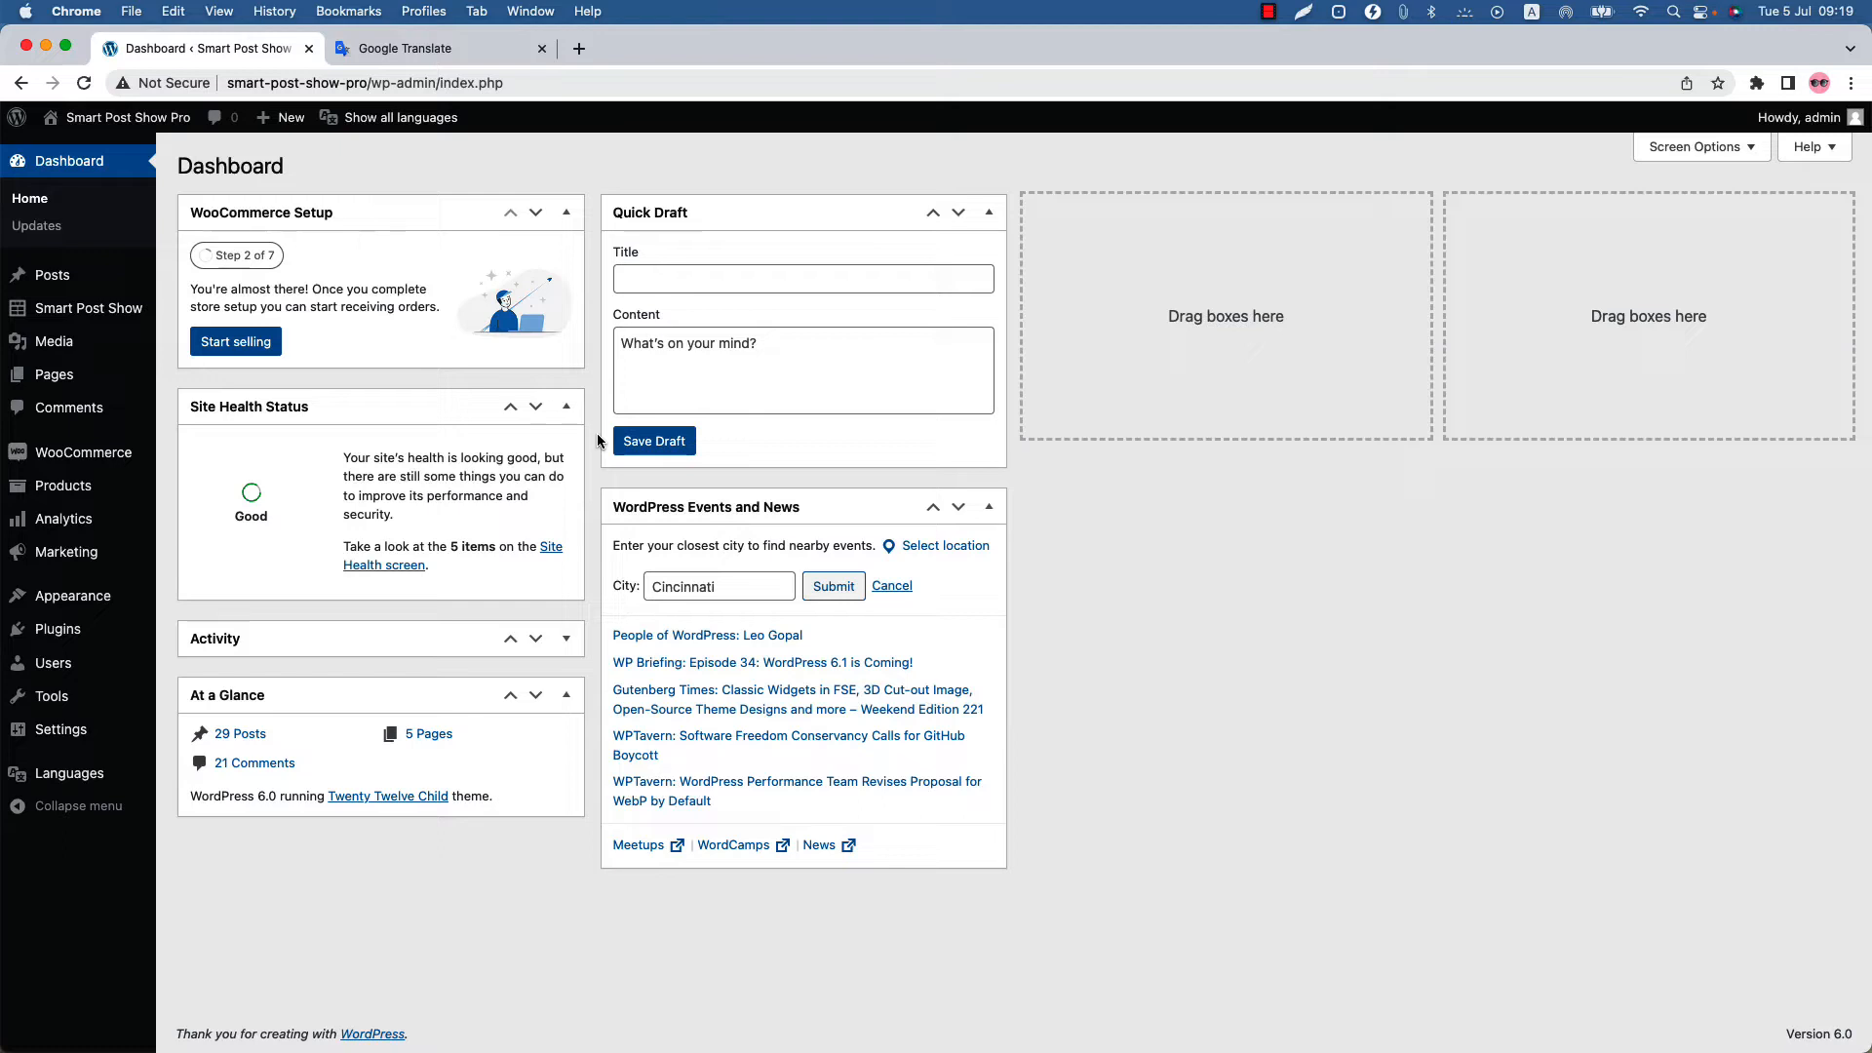
mouse_move(88, 308)
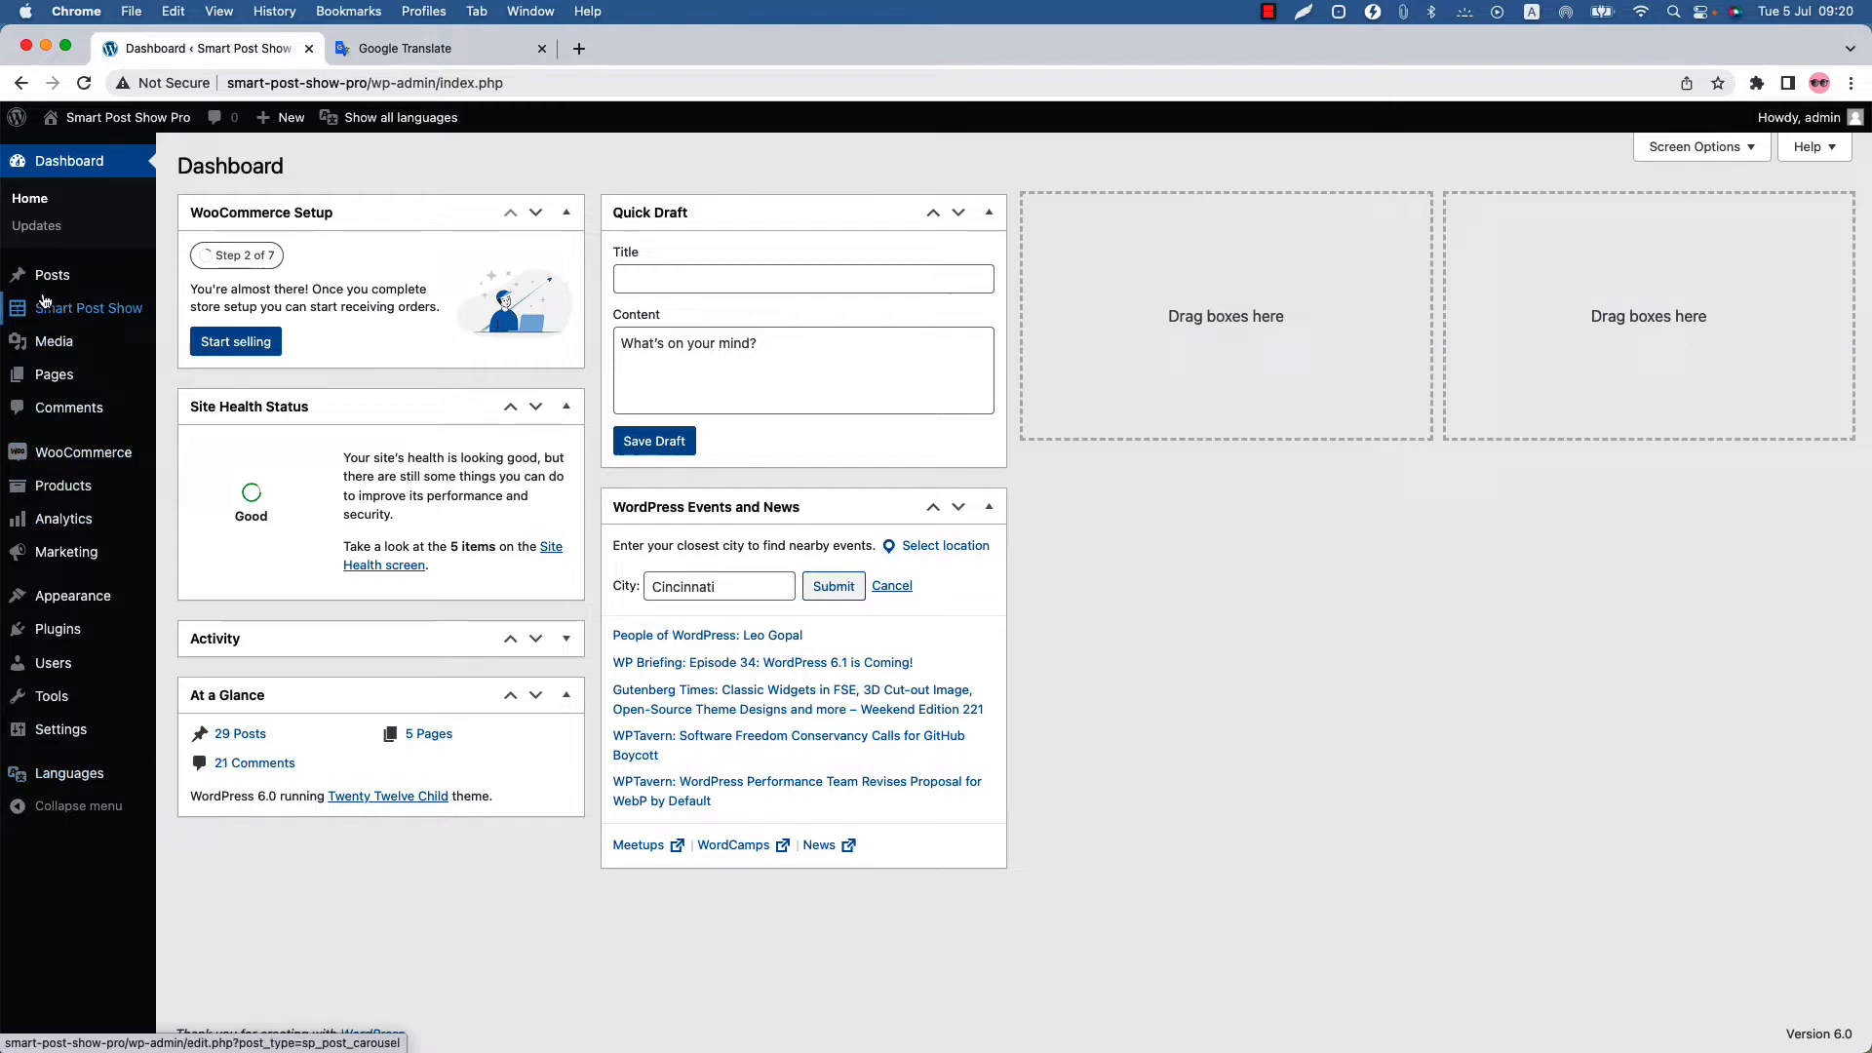
From the Posts list, start a German translation of 'The beautiful tropical sea with speed boat'.
click(53, 275)
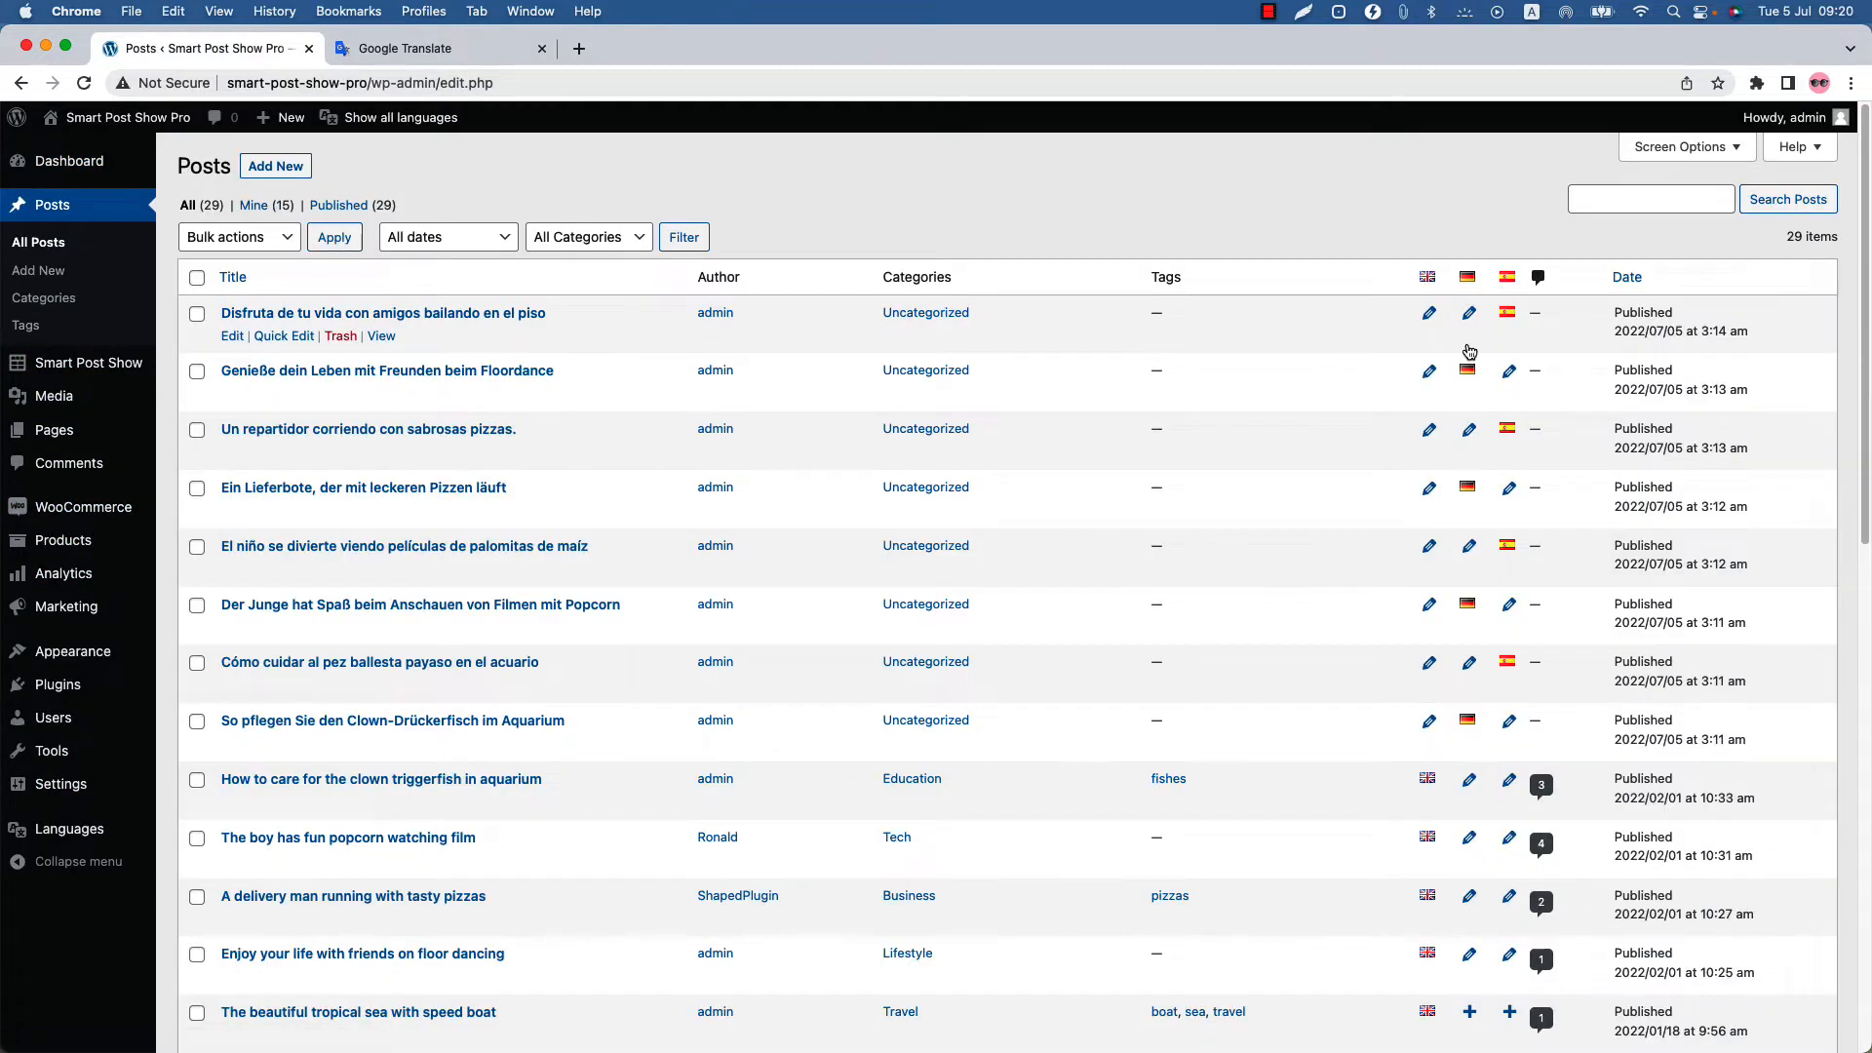
mouse_move(689, 381)
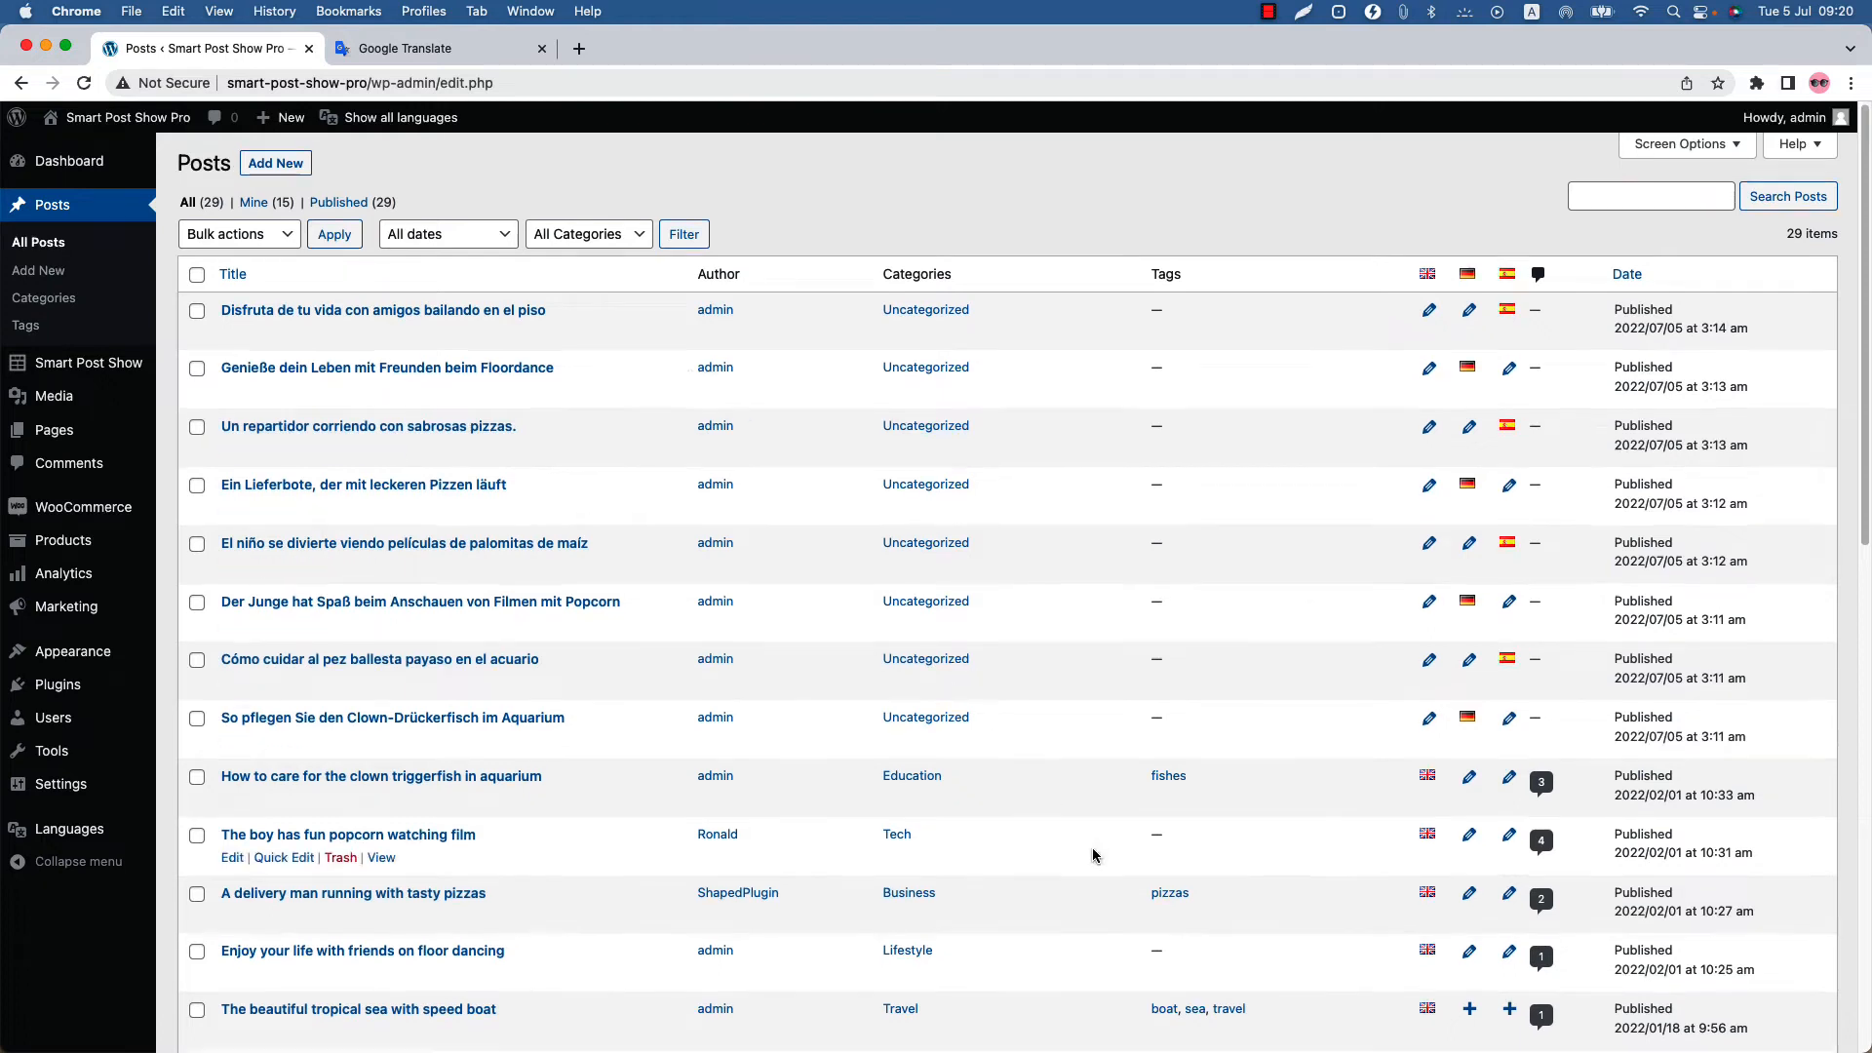
scroll(down, 3)
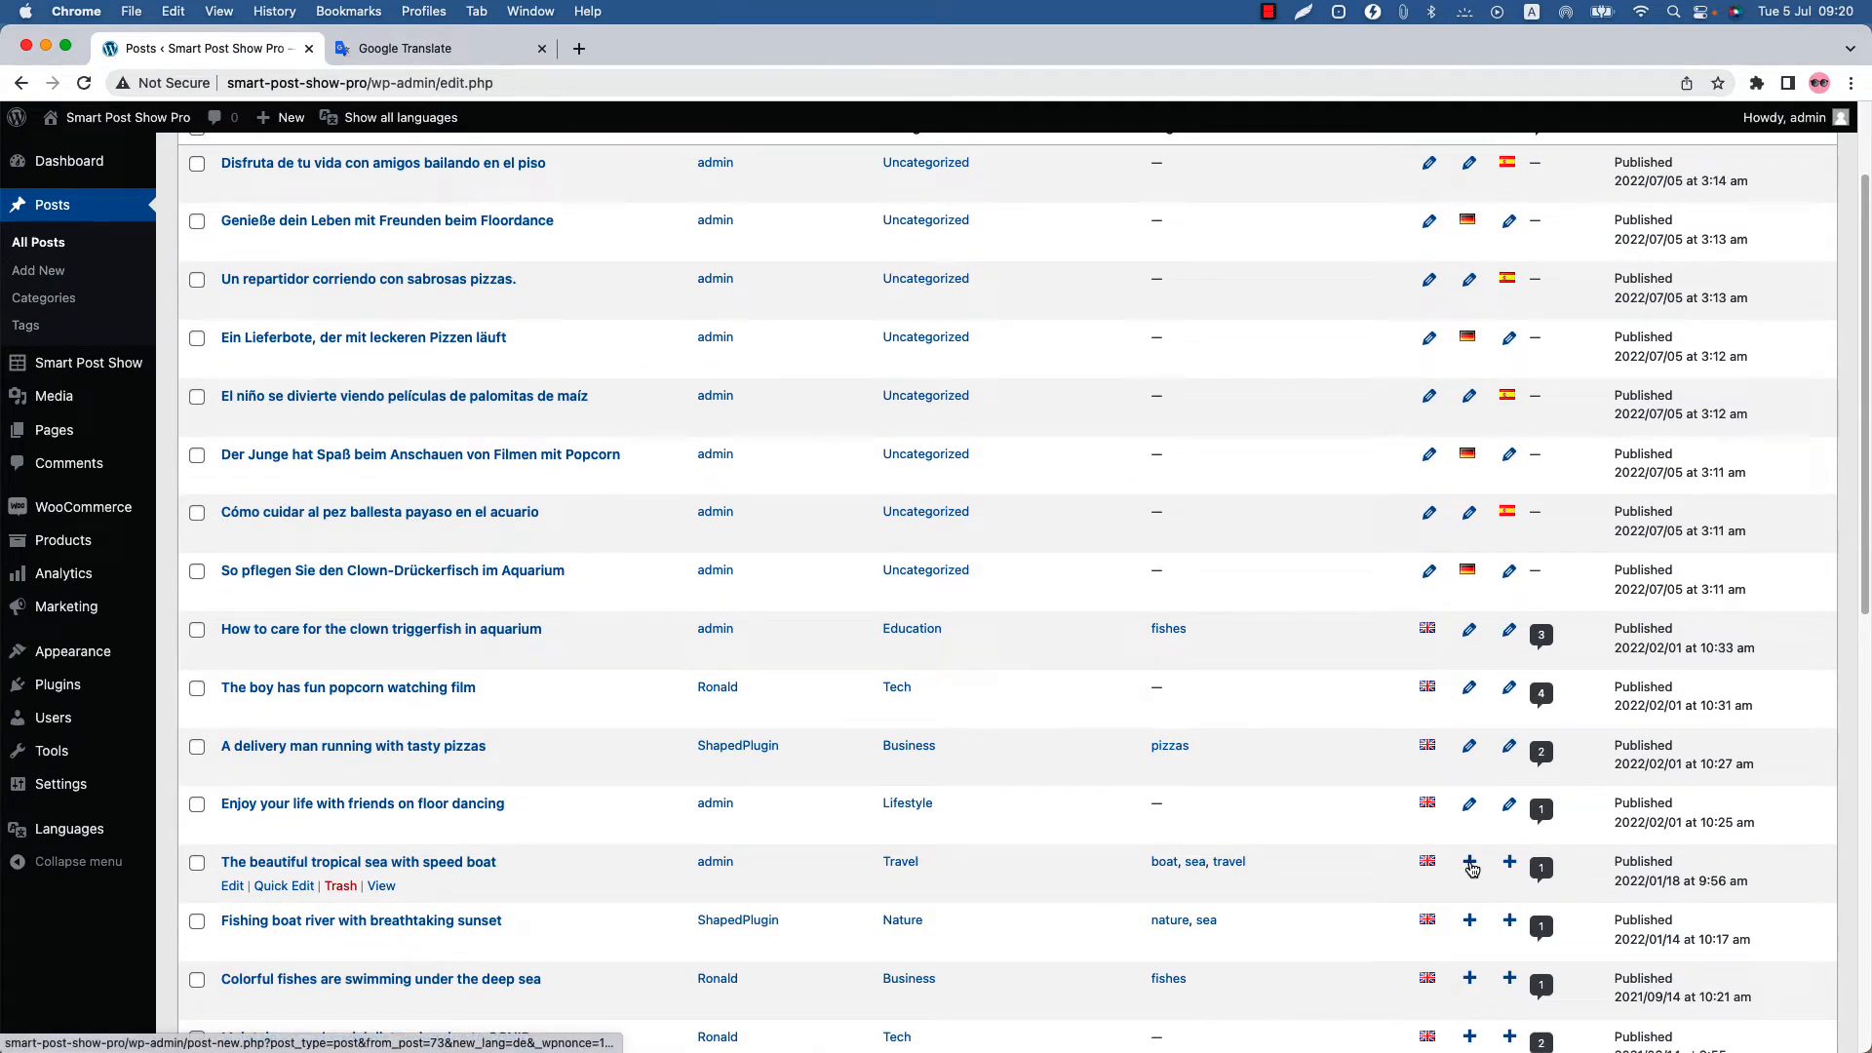
click(1471, 862)
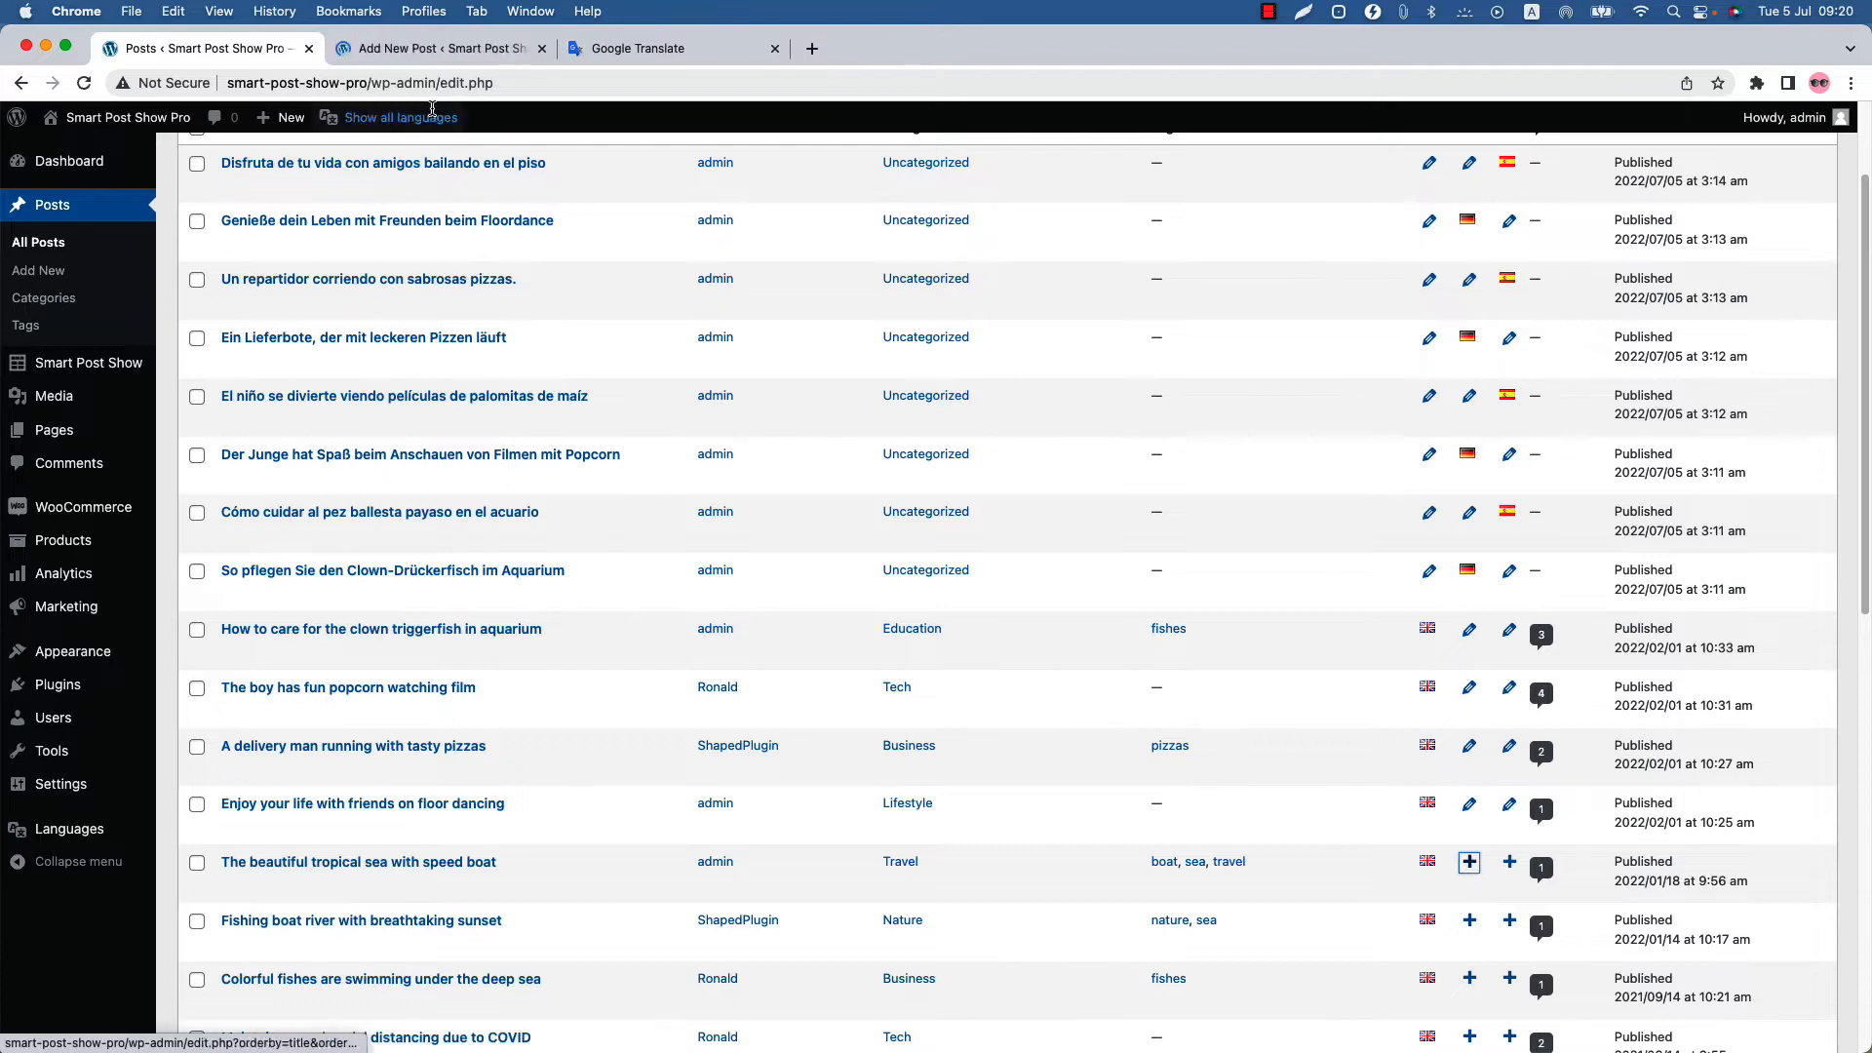
Title the German post 'Das schöne tropische Meer mit Schnellboot' via Google Translate and publish it.
click(1471, 862)
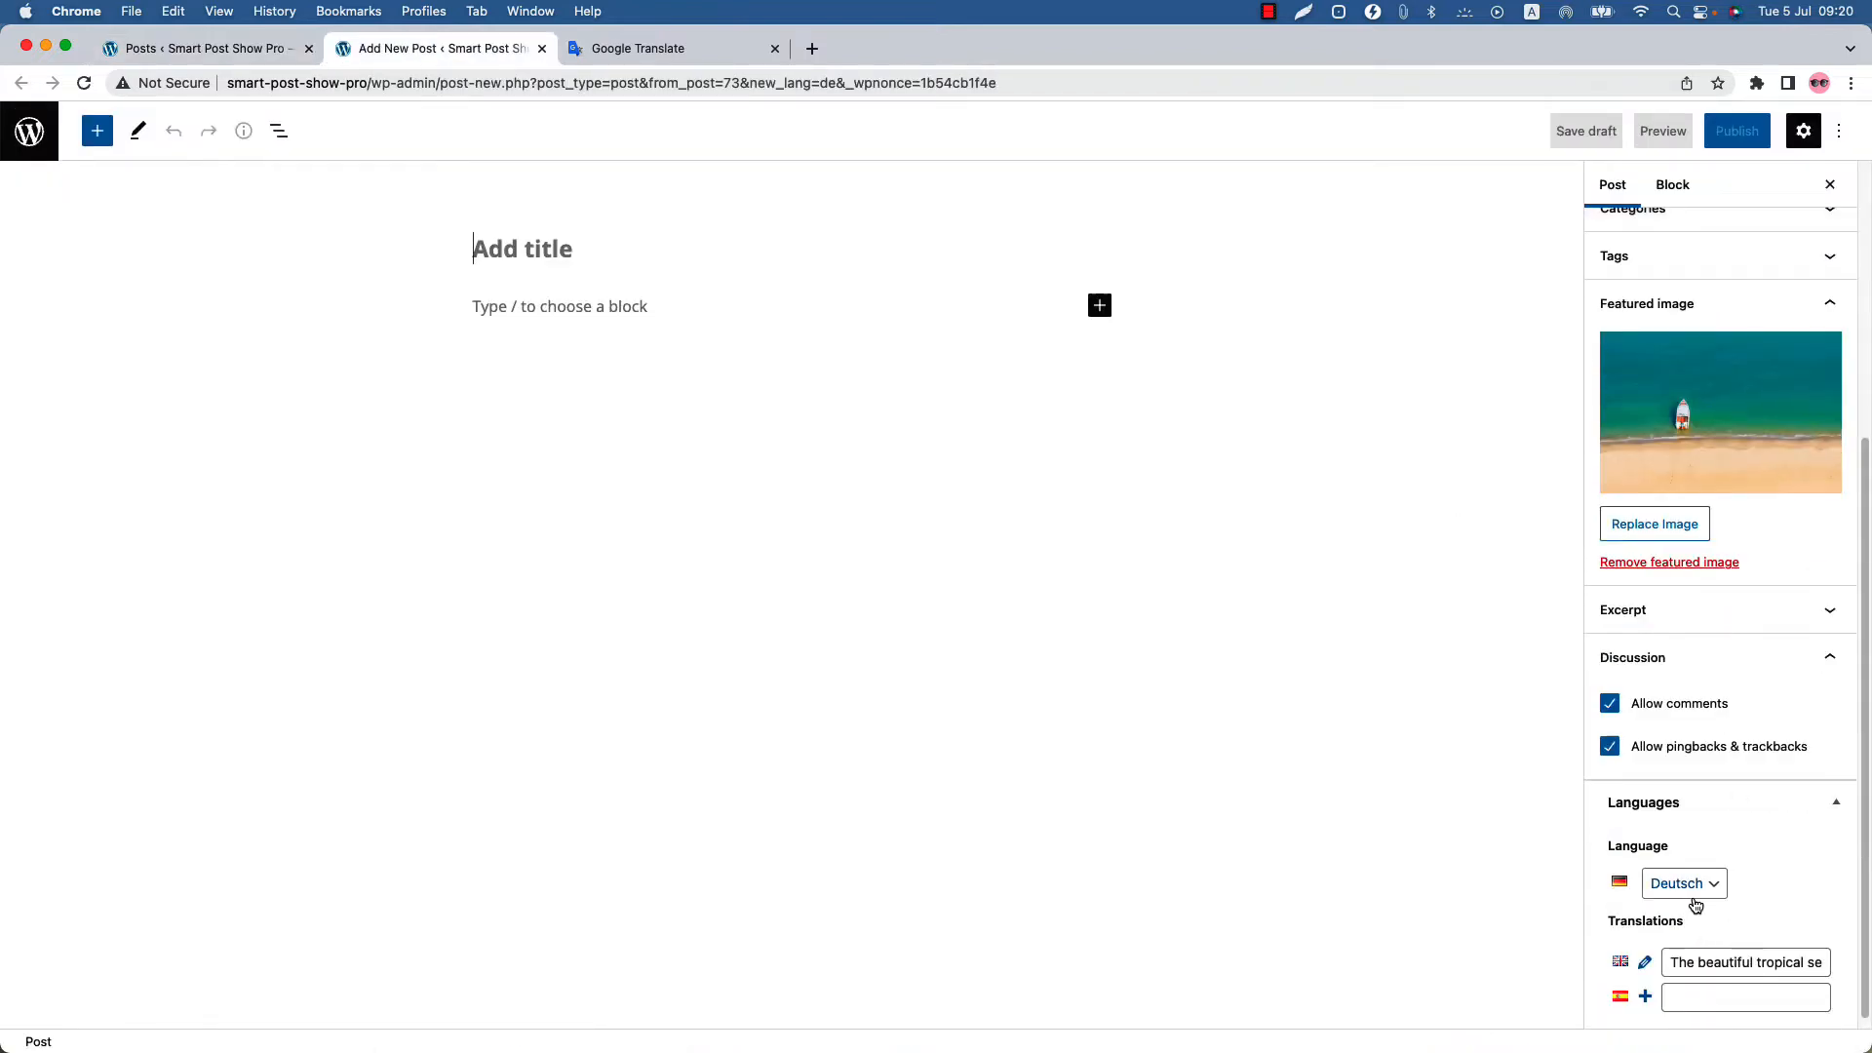
mouse_move(1153, 607)
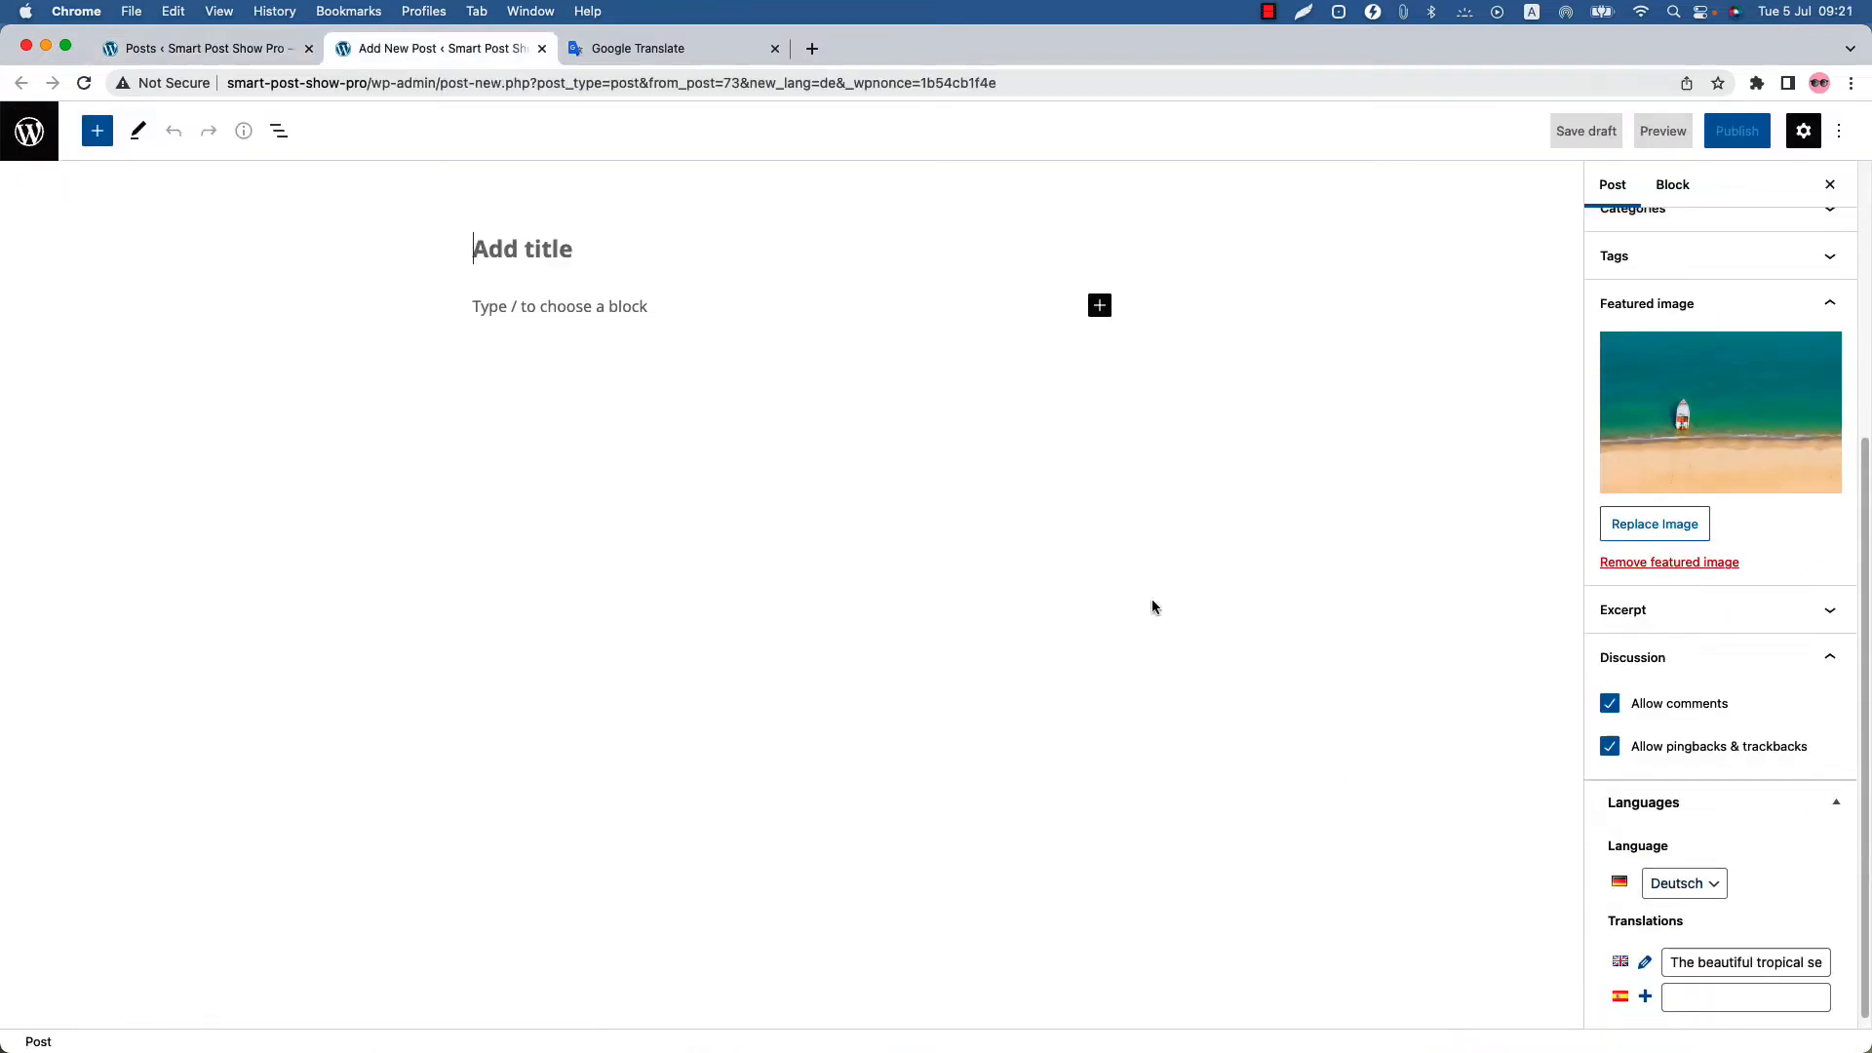
click(203, 47)
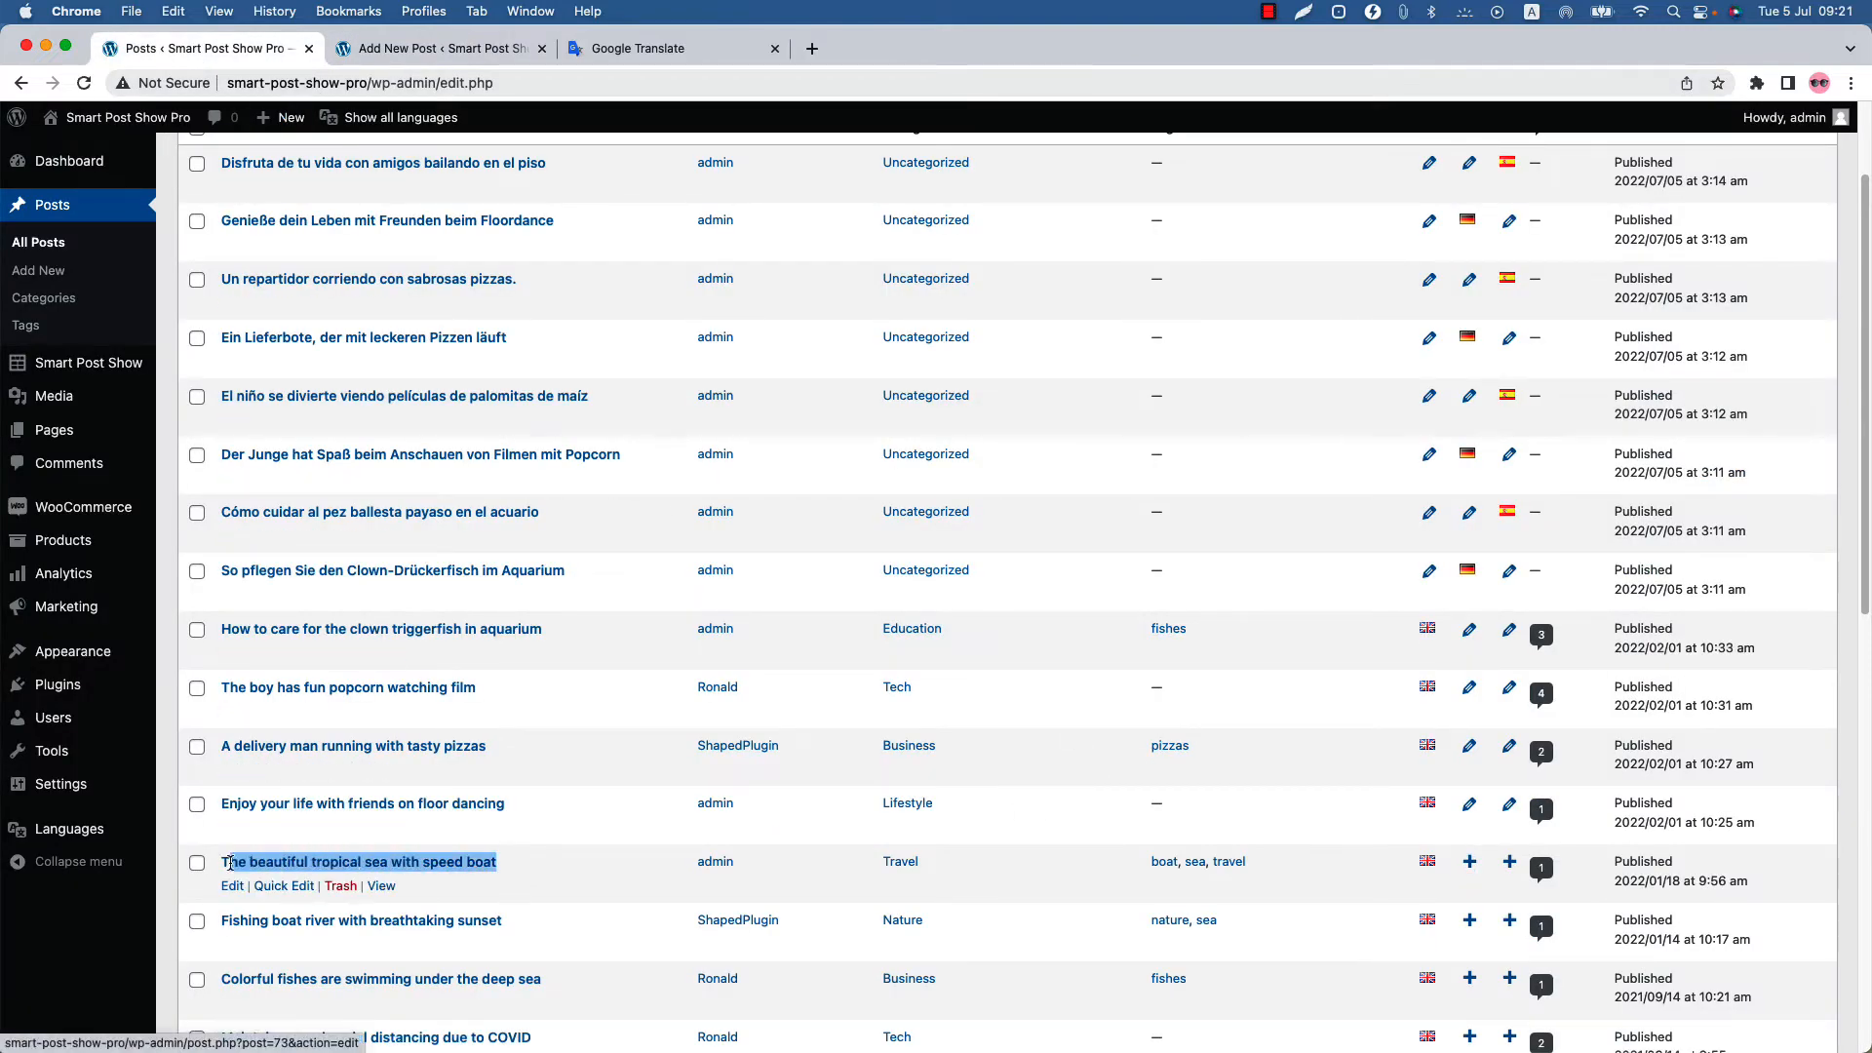
click(675, 46)
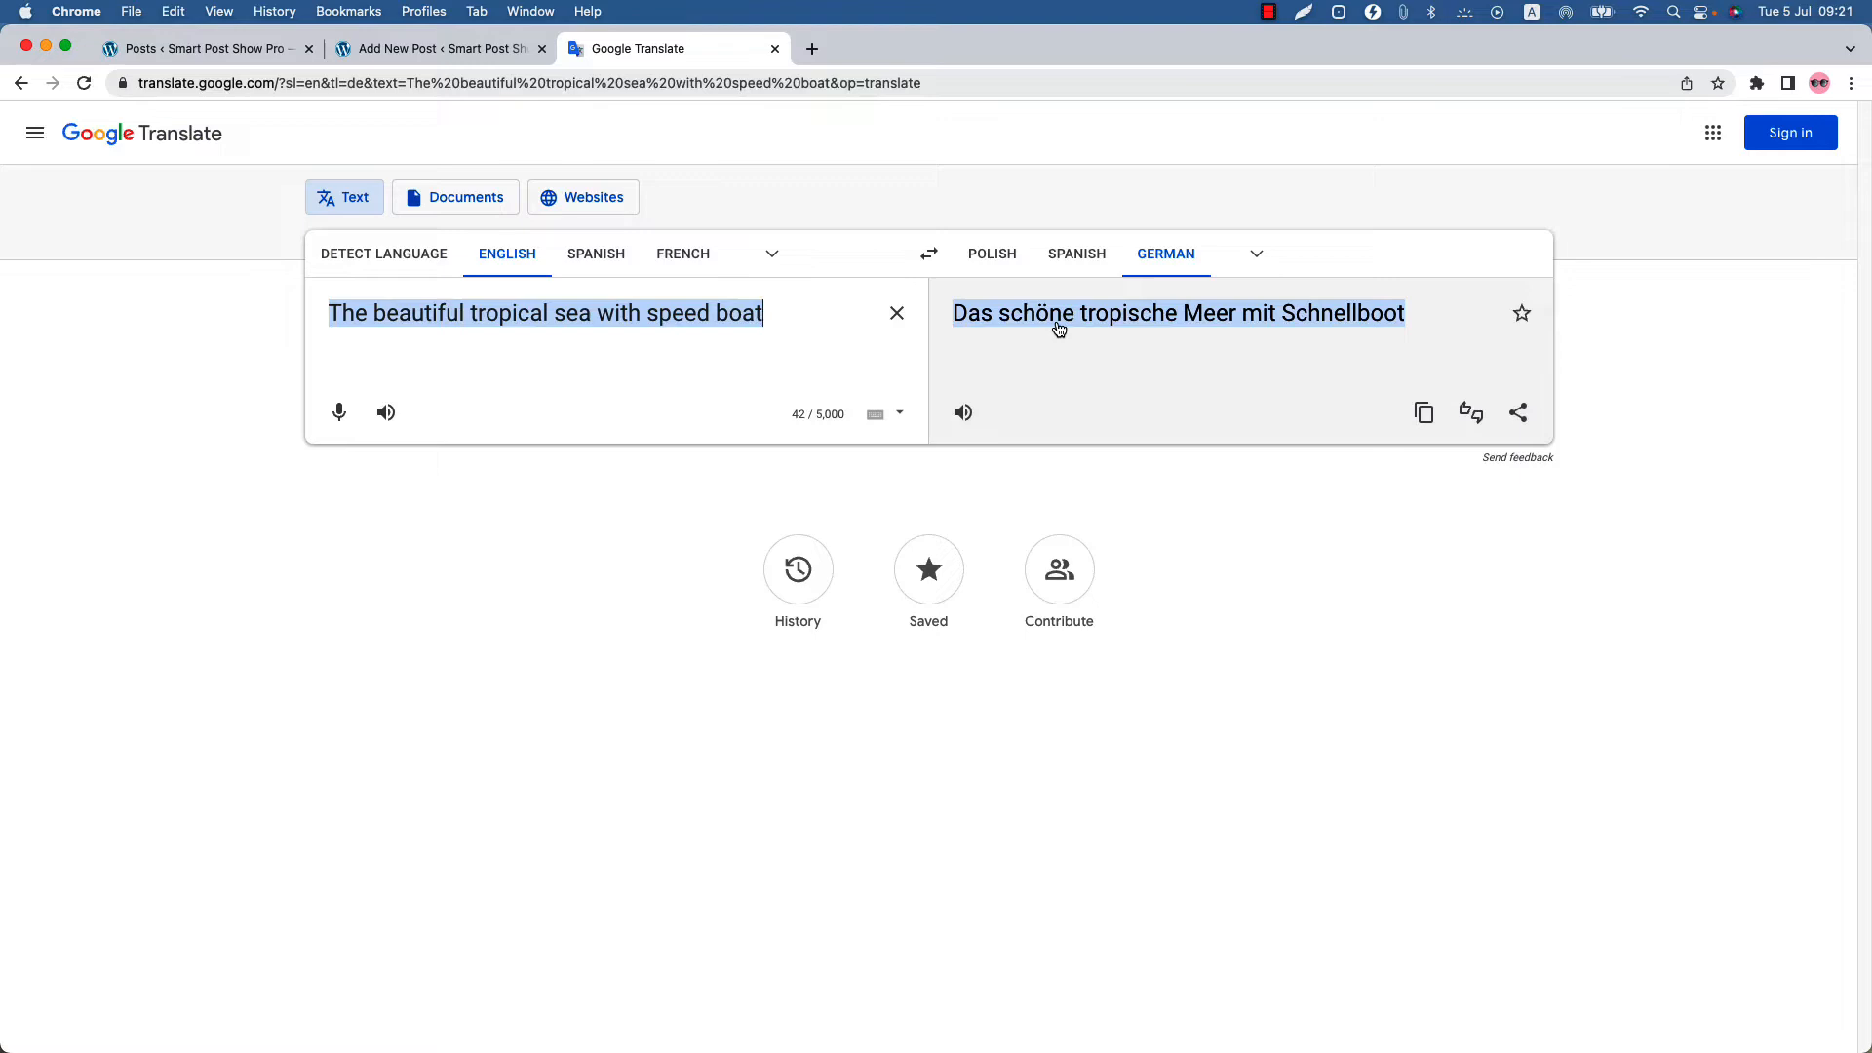
click(438, 48)
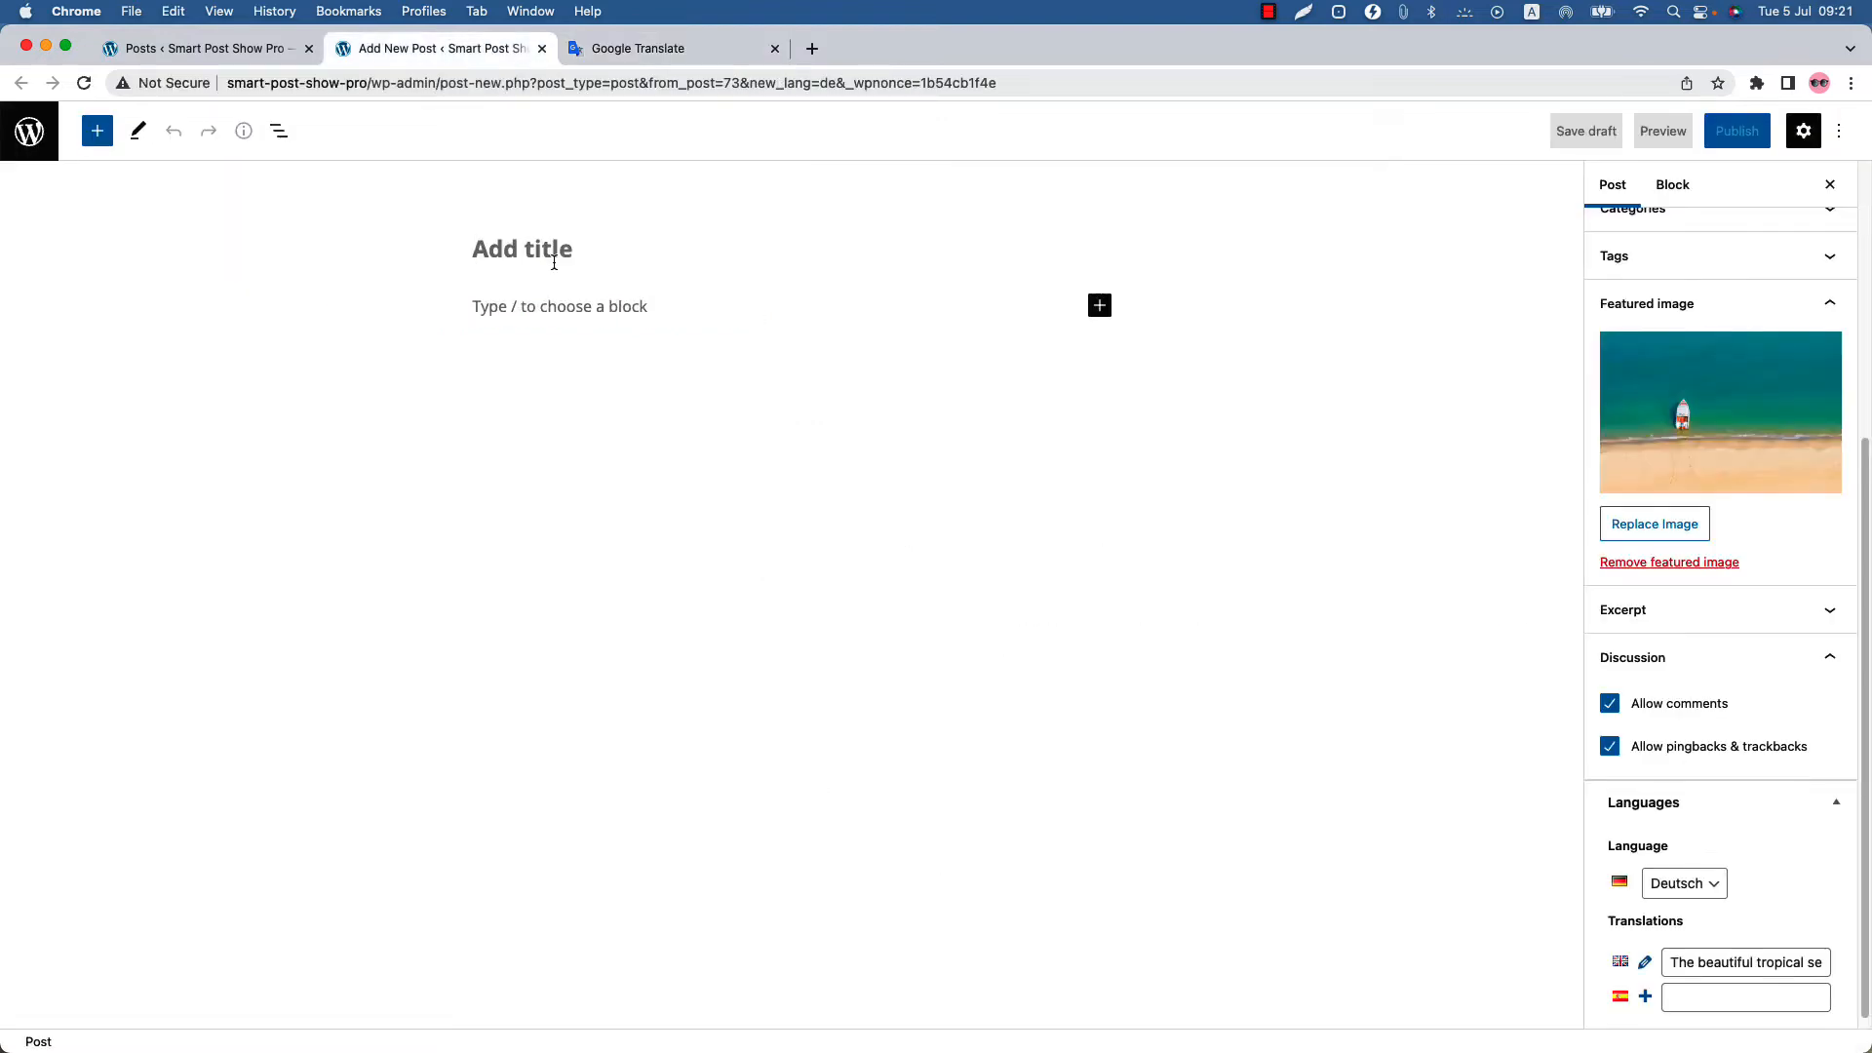
text(Das schöne tropische Meer mit Schnellboot)
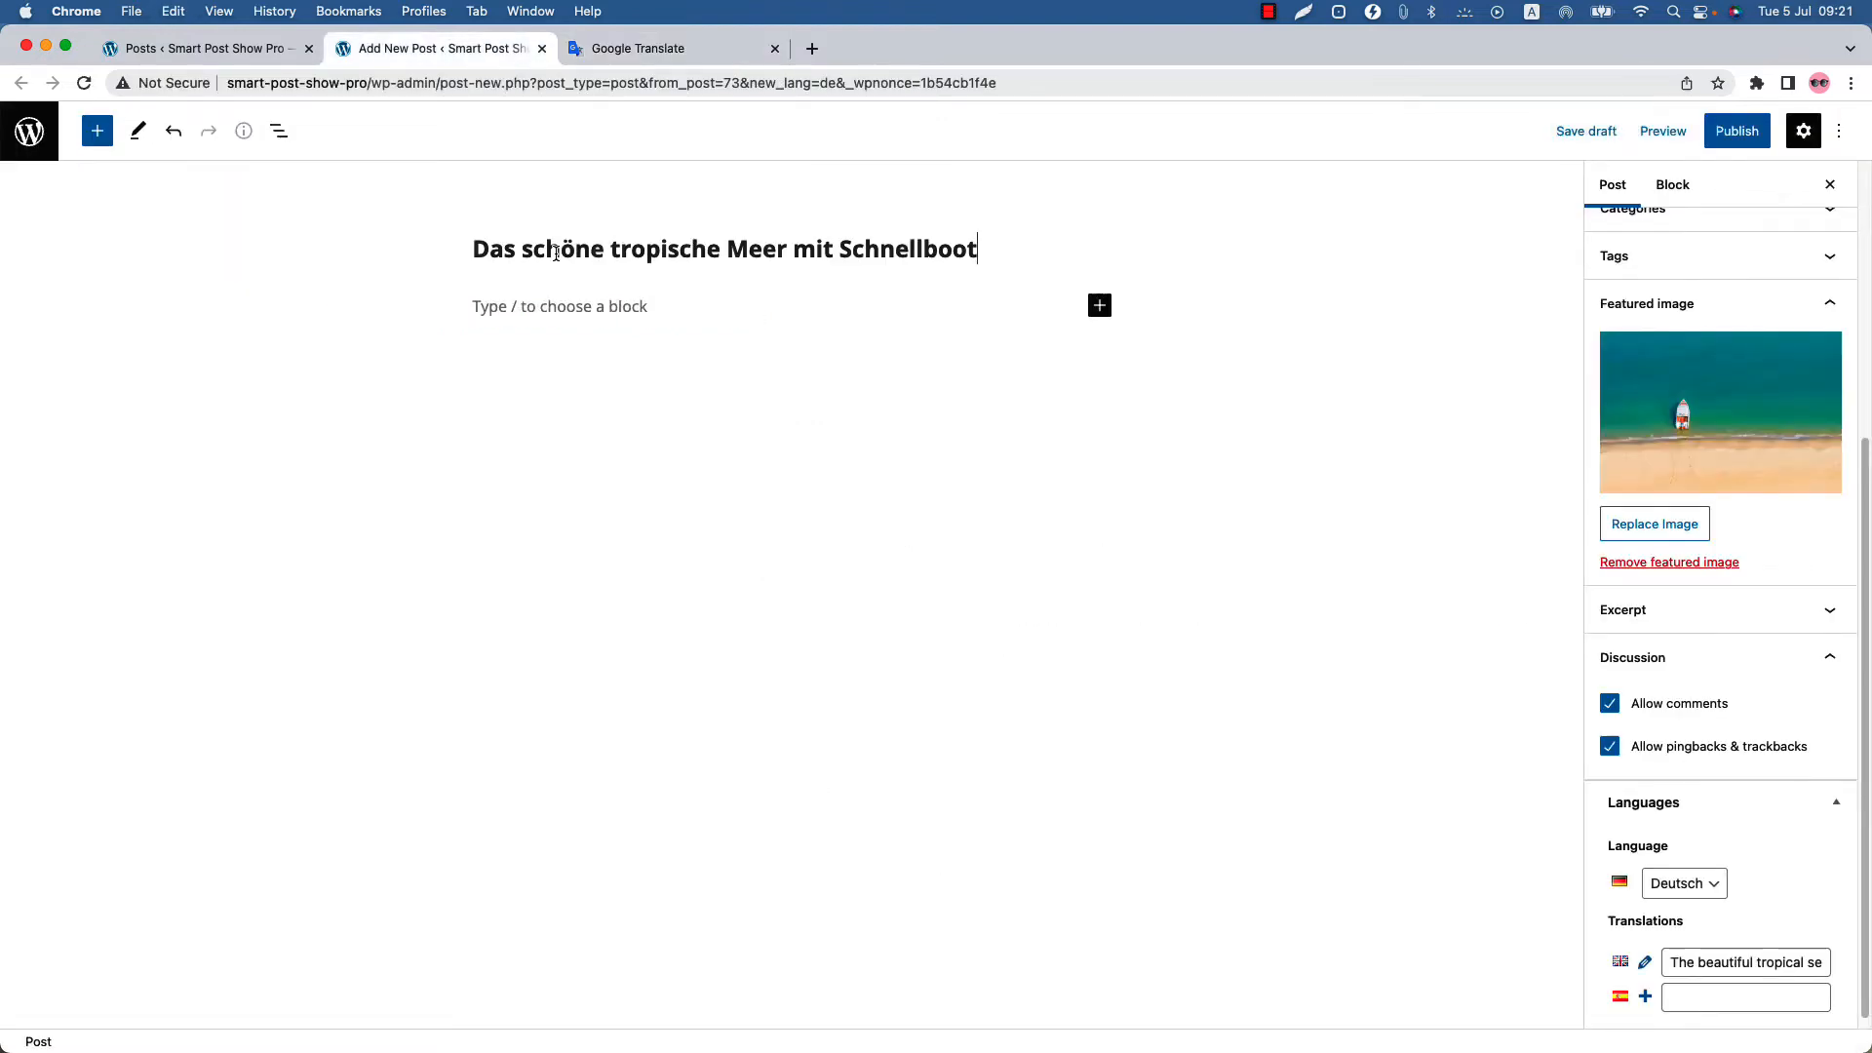
click(1736, 131)
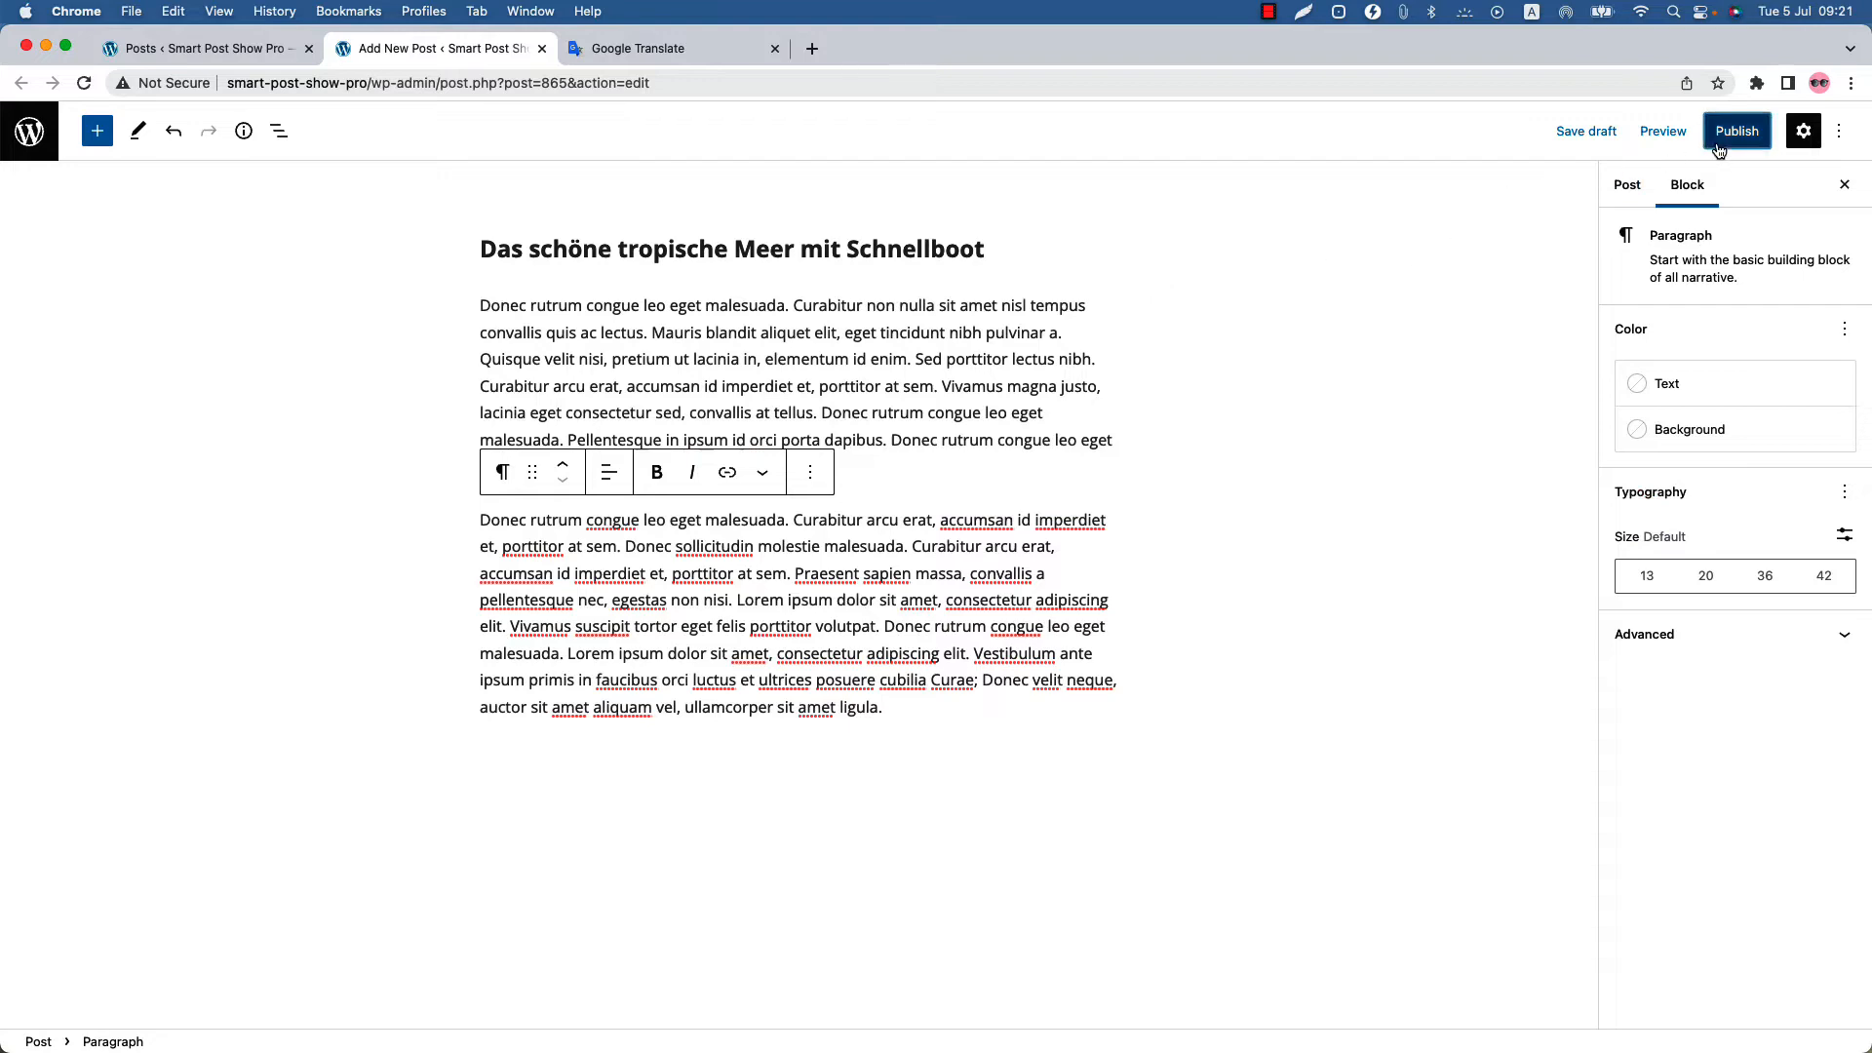
click(1736, 130)
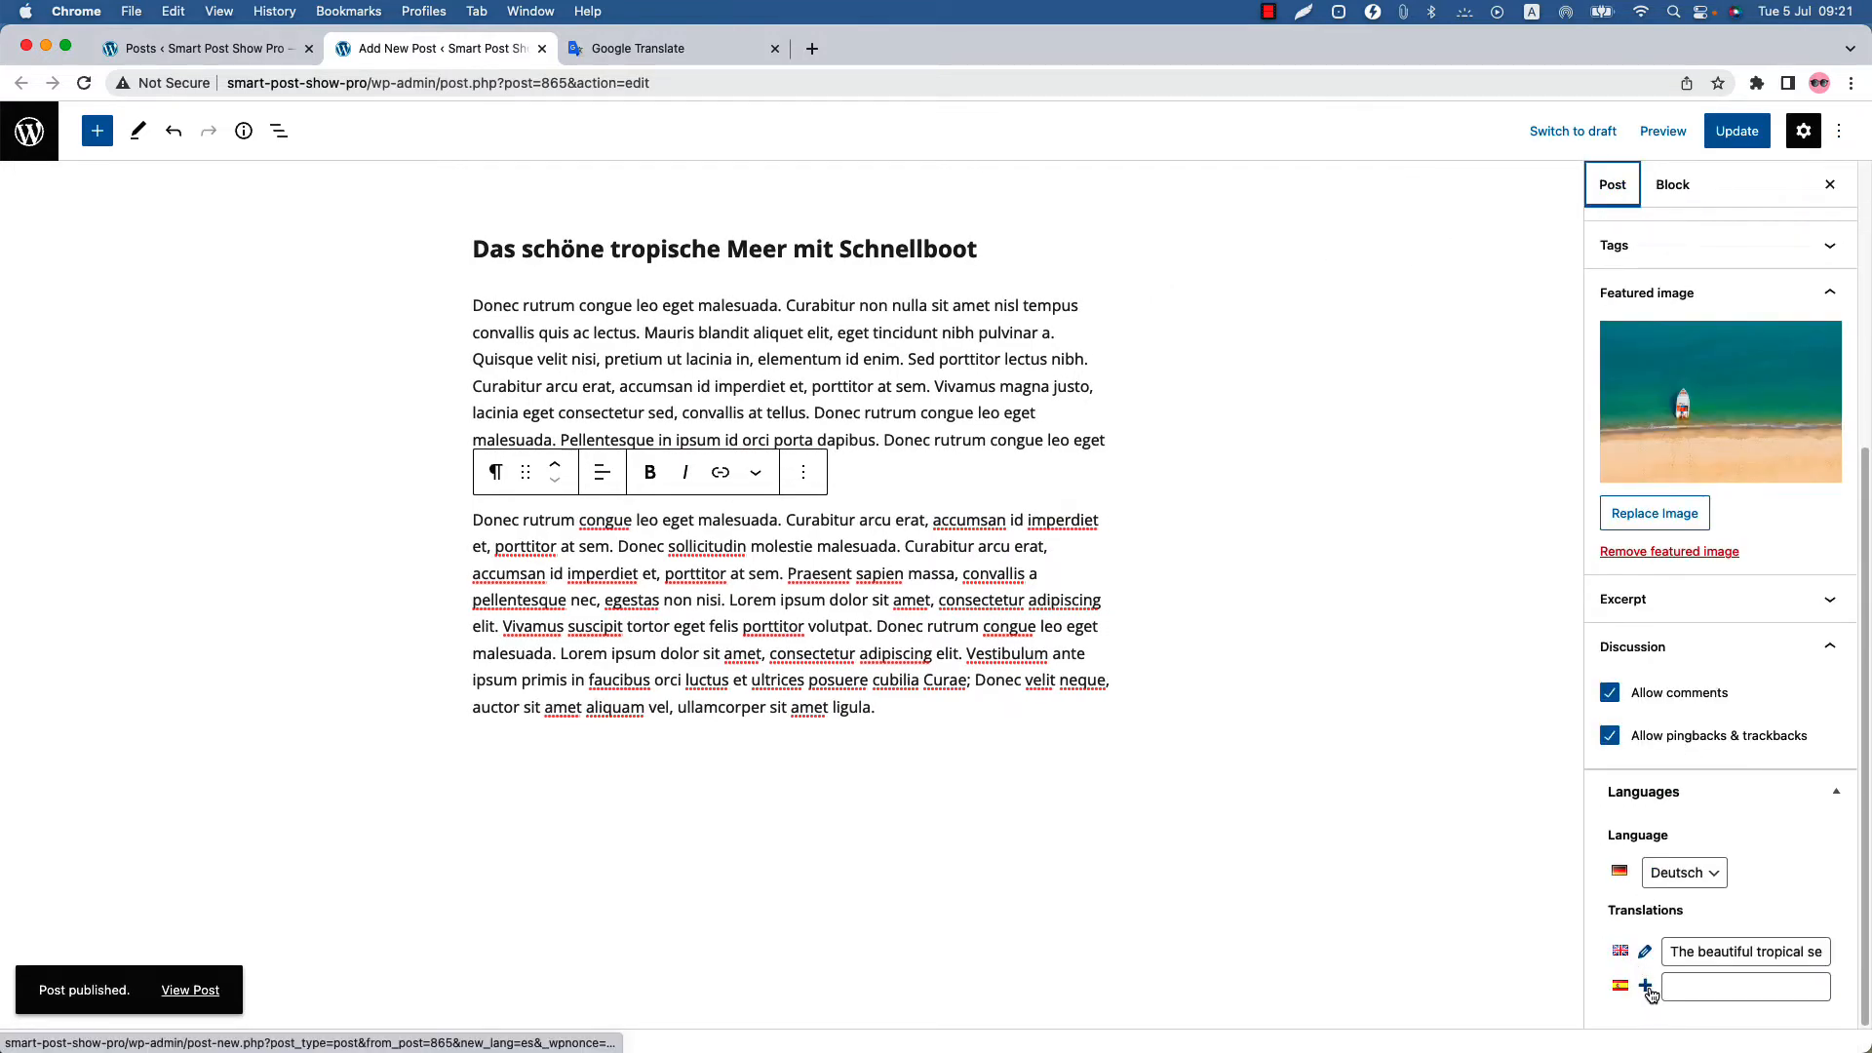
Start the Spanish translation and title it 'El hermoso mar tropical con lancha rápida' from Google Translate.
click(1646, 985)
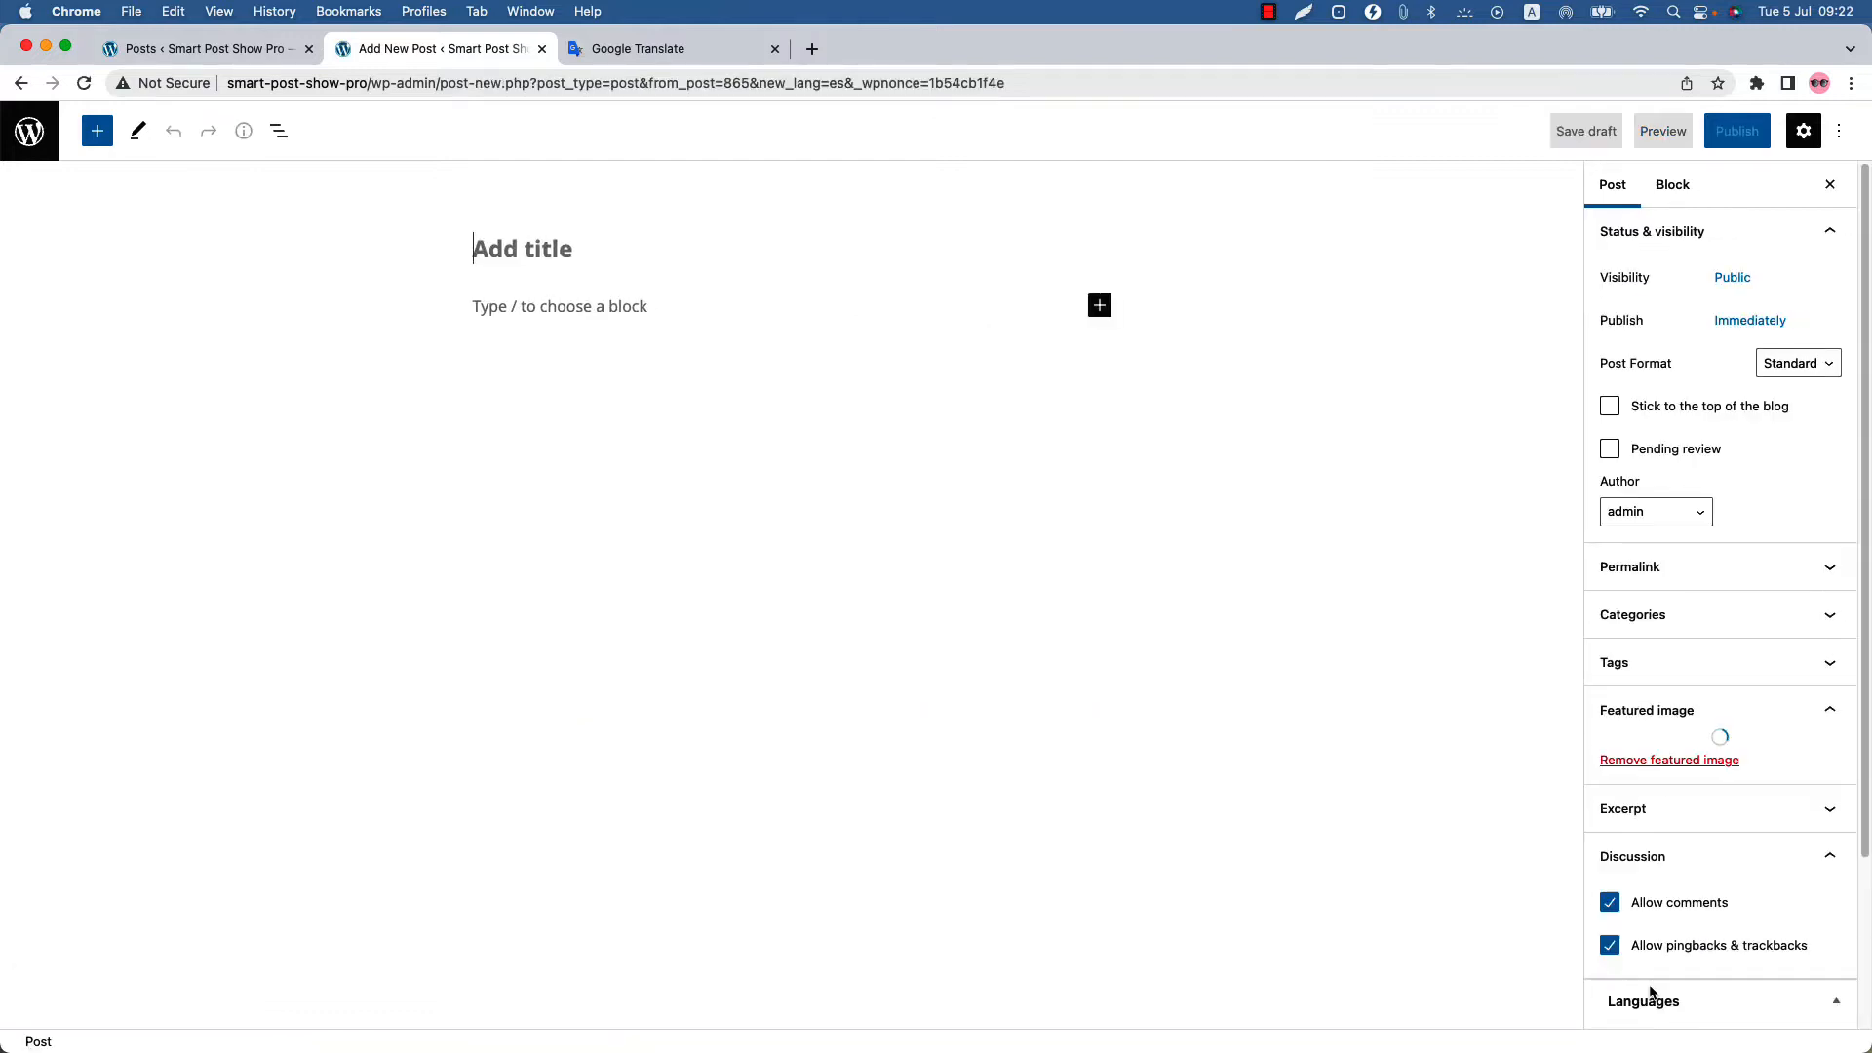
click(673, 49)
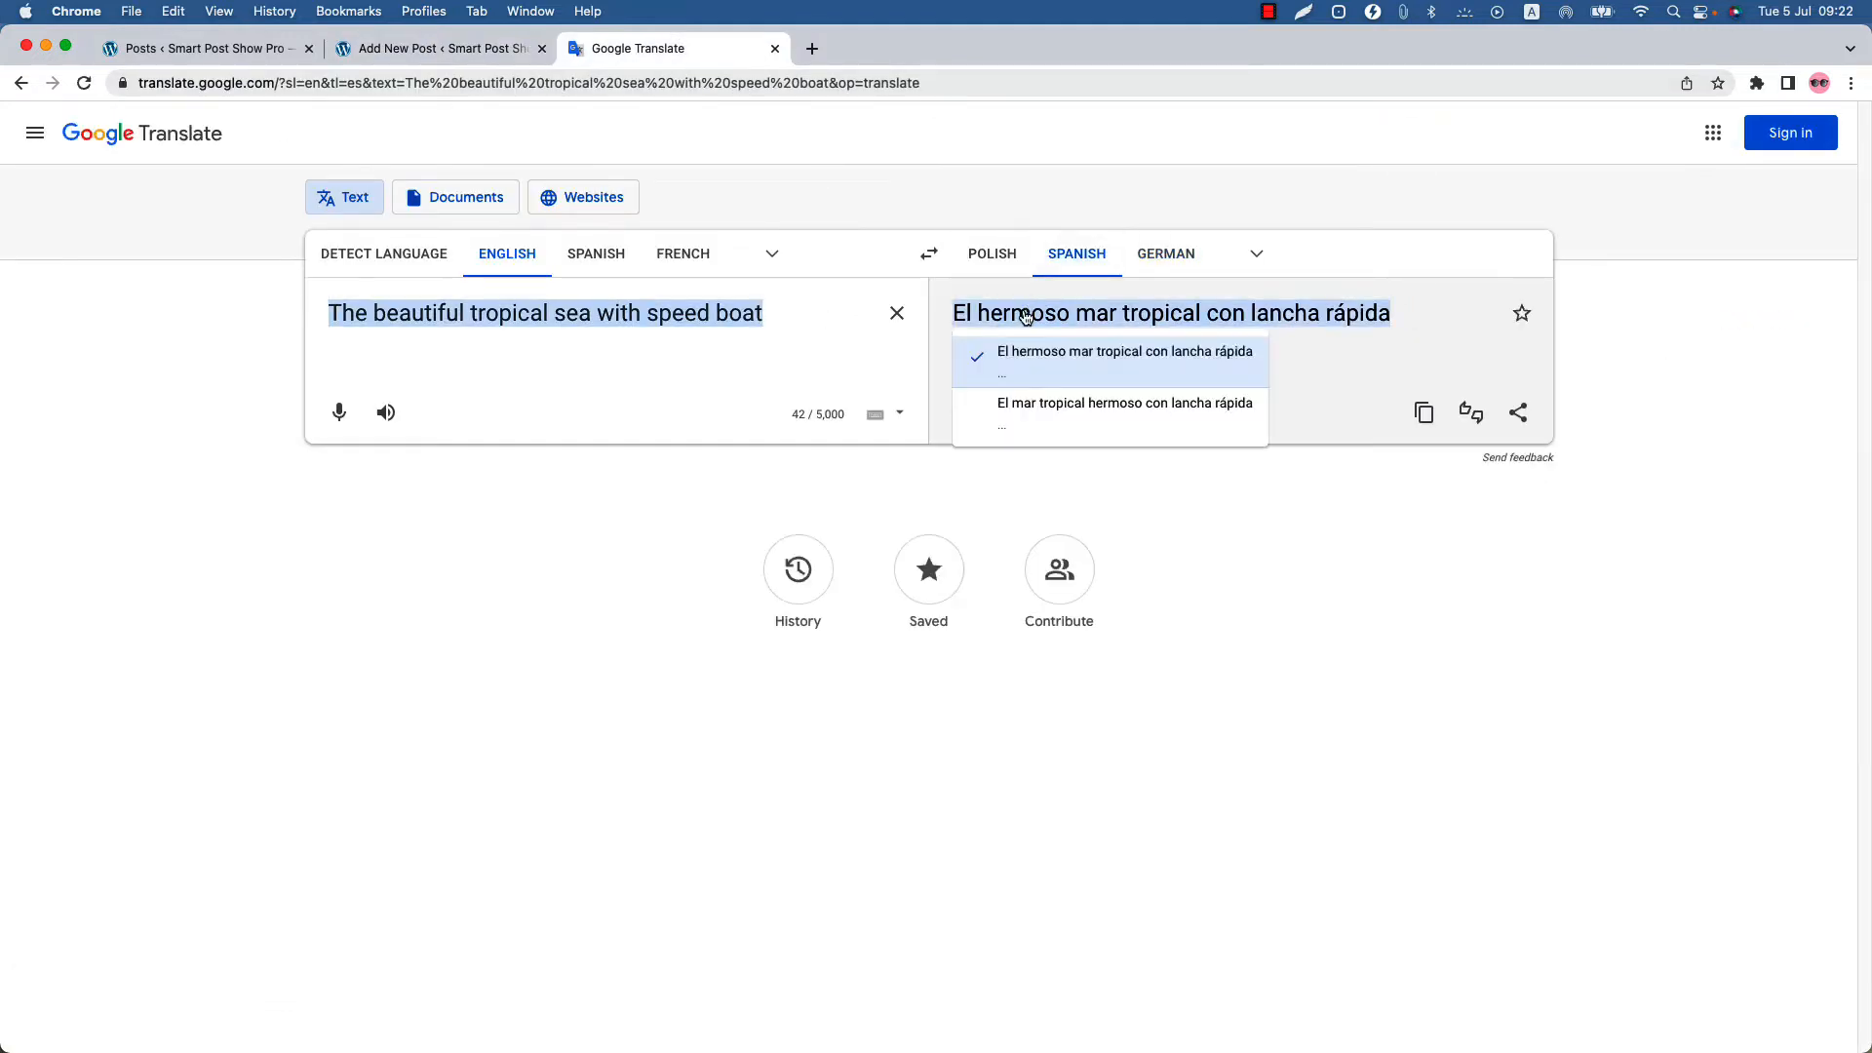
click(438, 47)
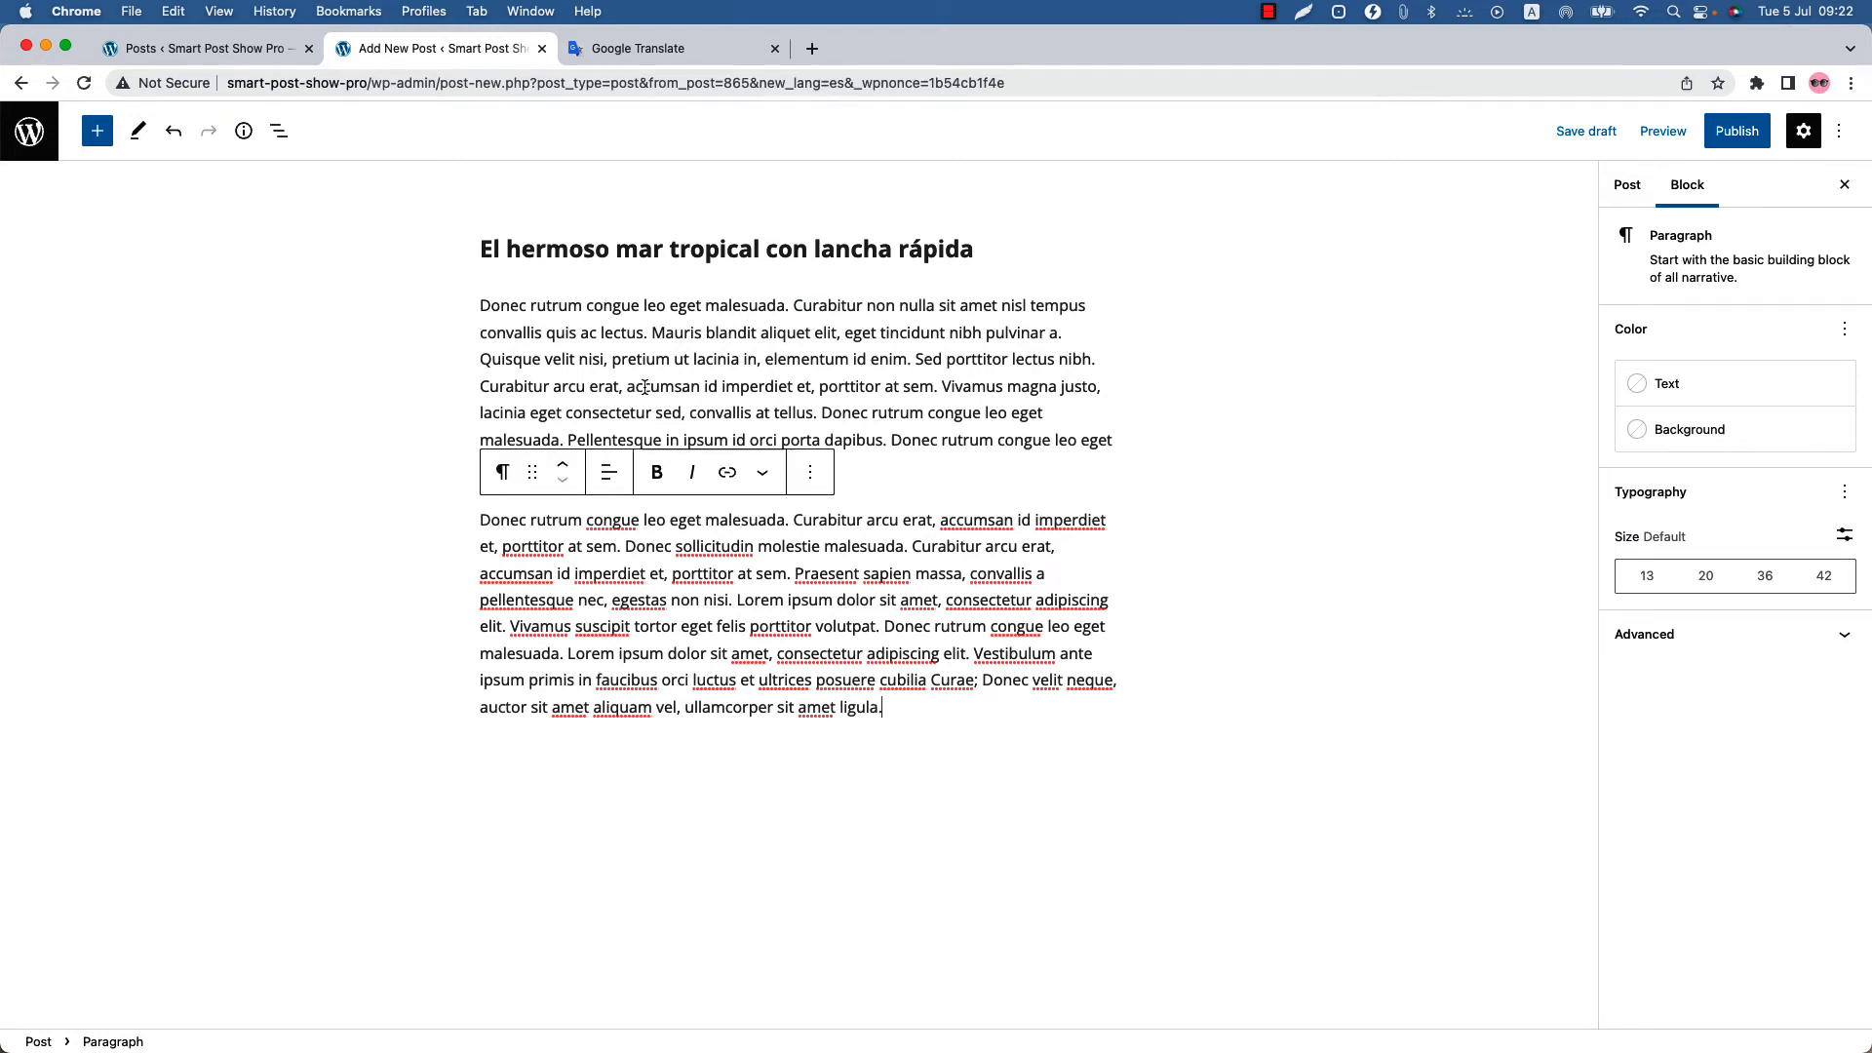
click(1736, 131)
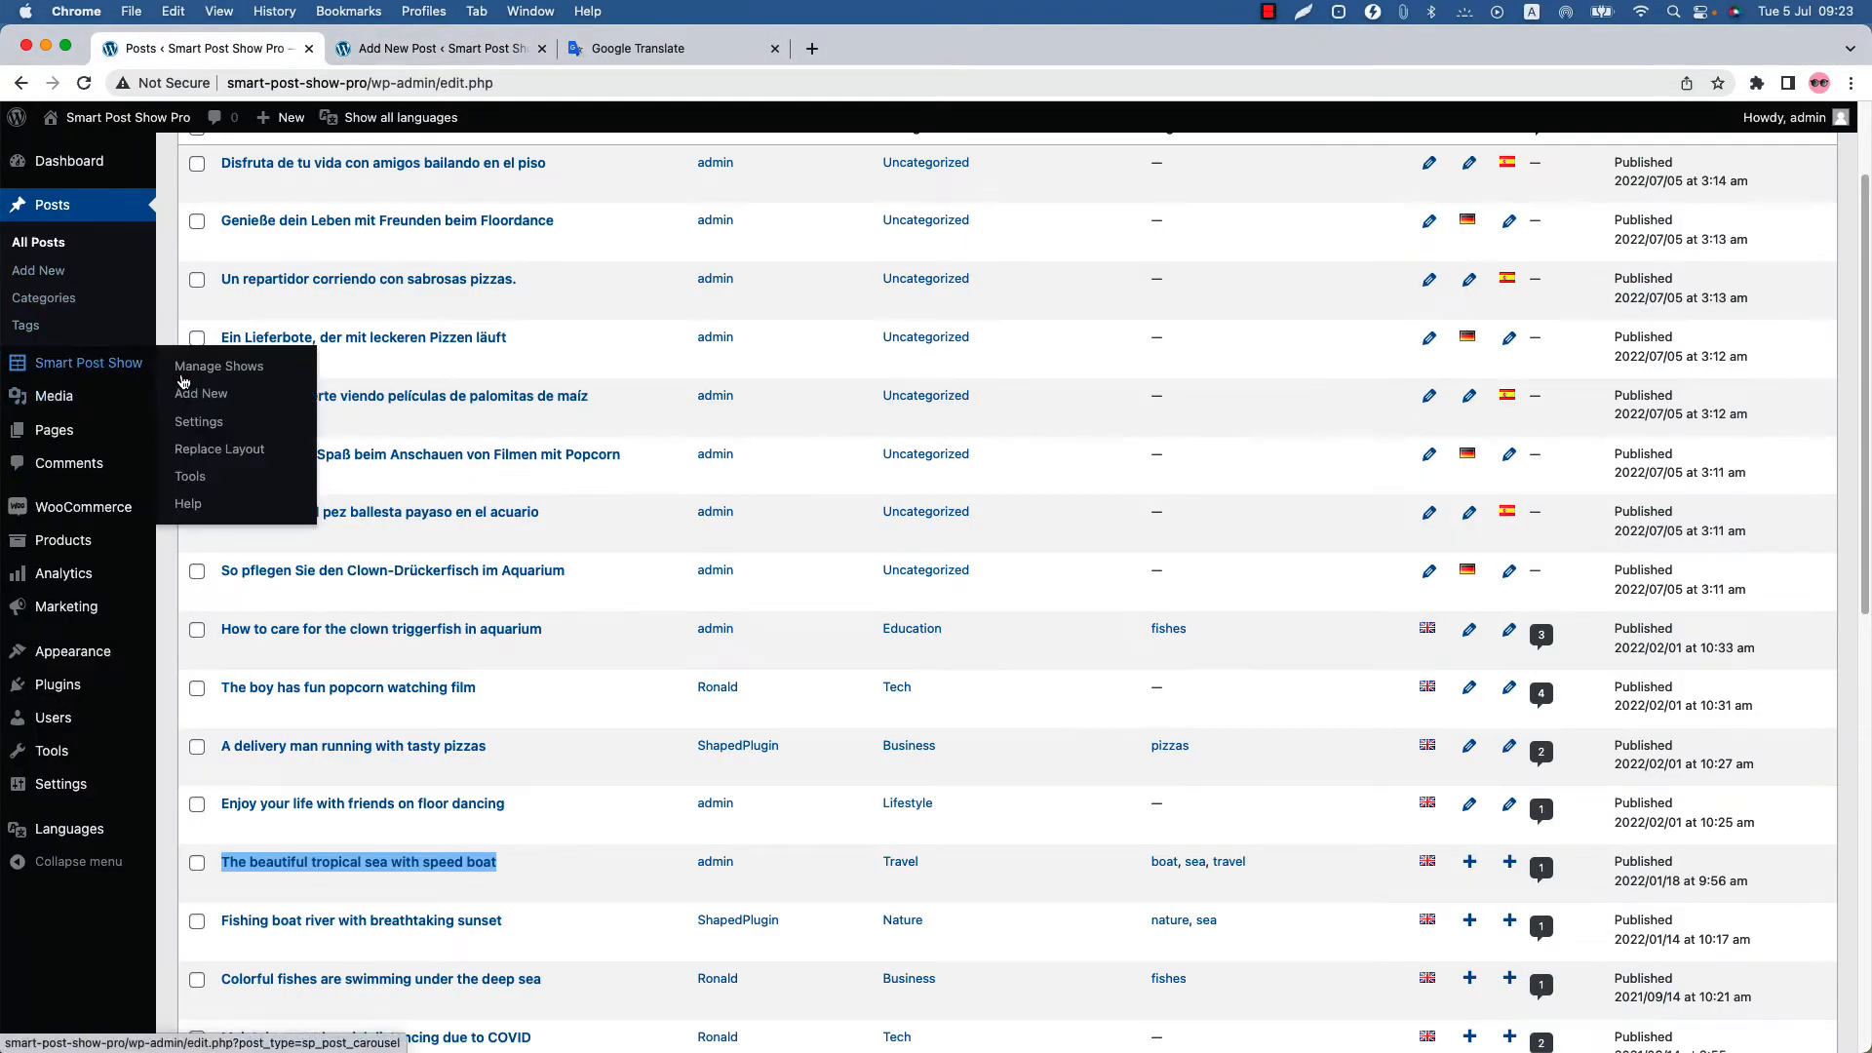
Create a new Smart Post Show titled 'Test Show (EN)' and publish it.
click(201, 394)
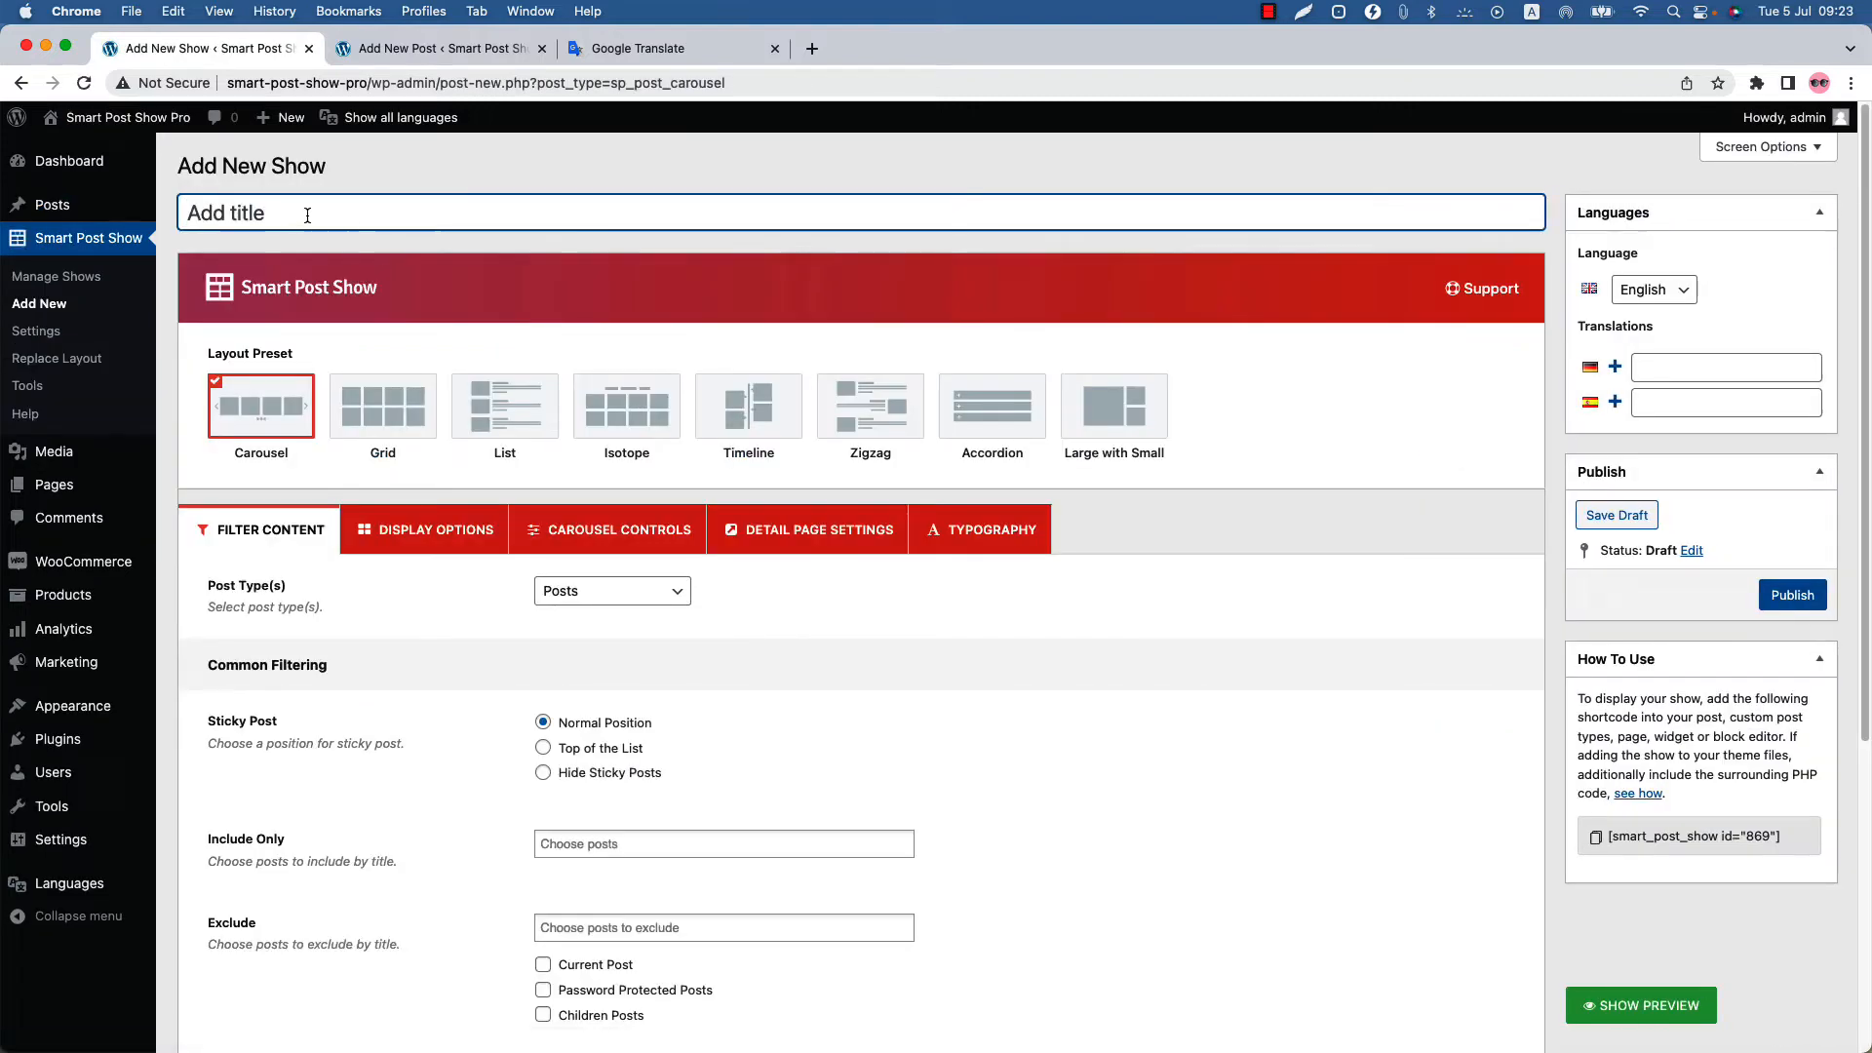
text(Test Show)
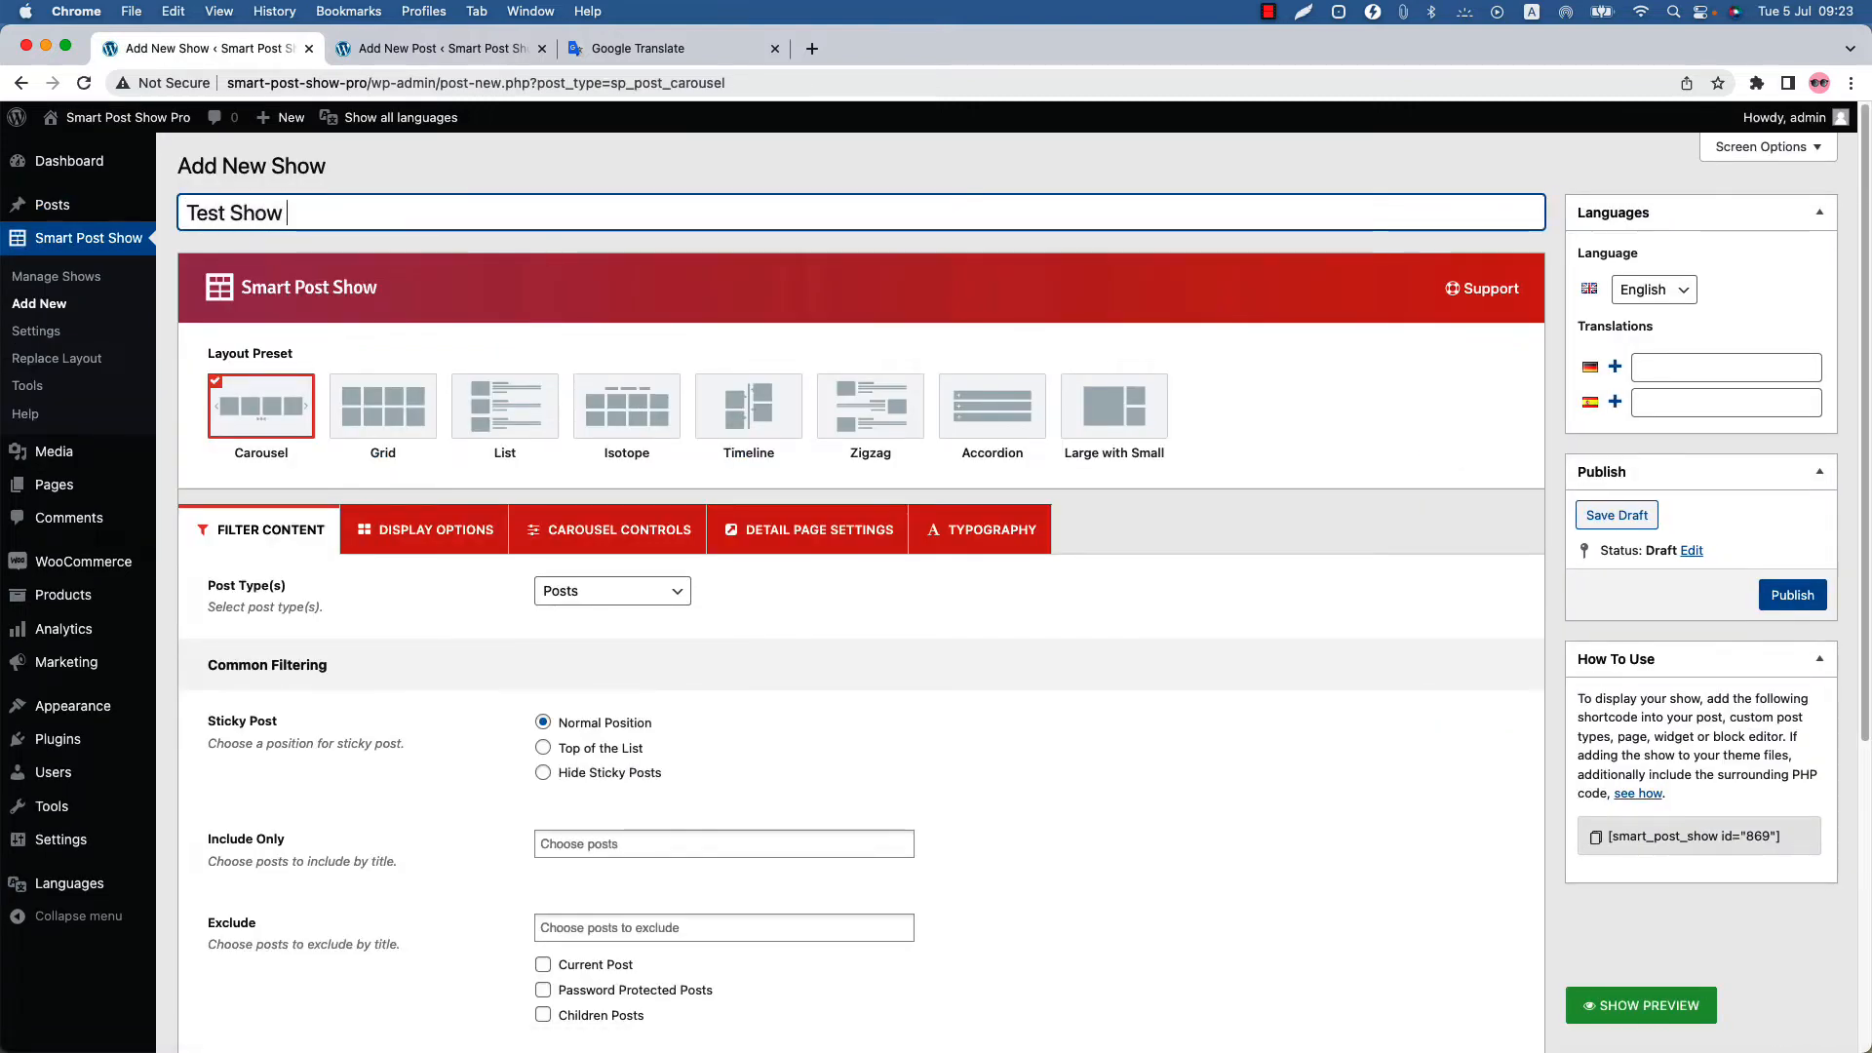
text((EN))
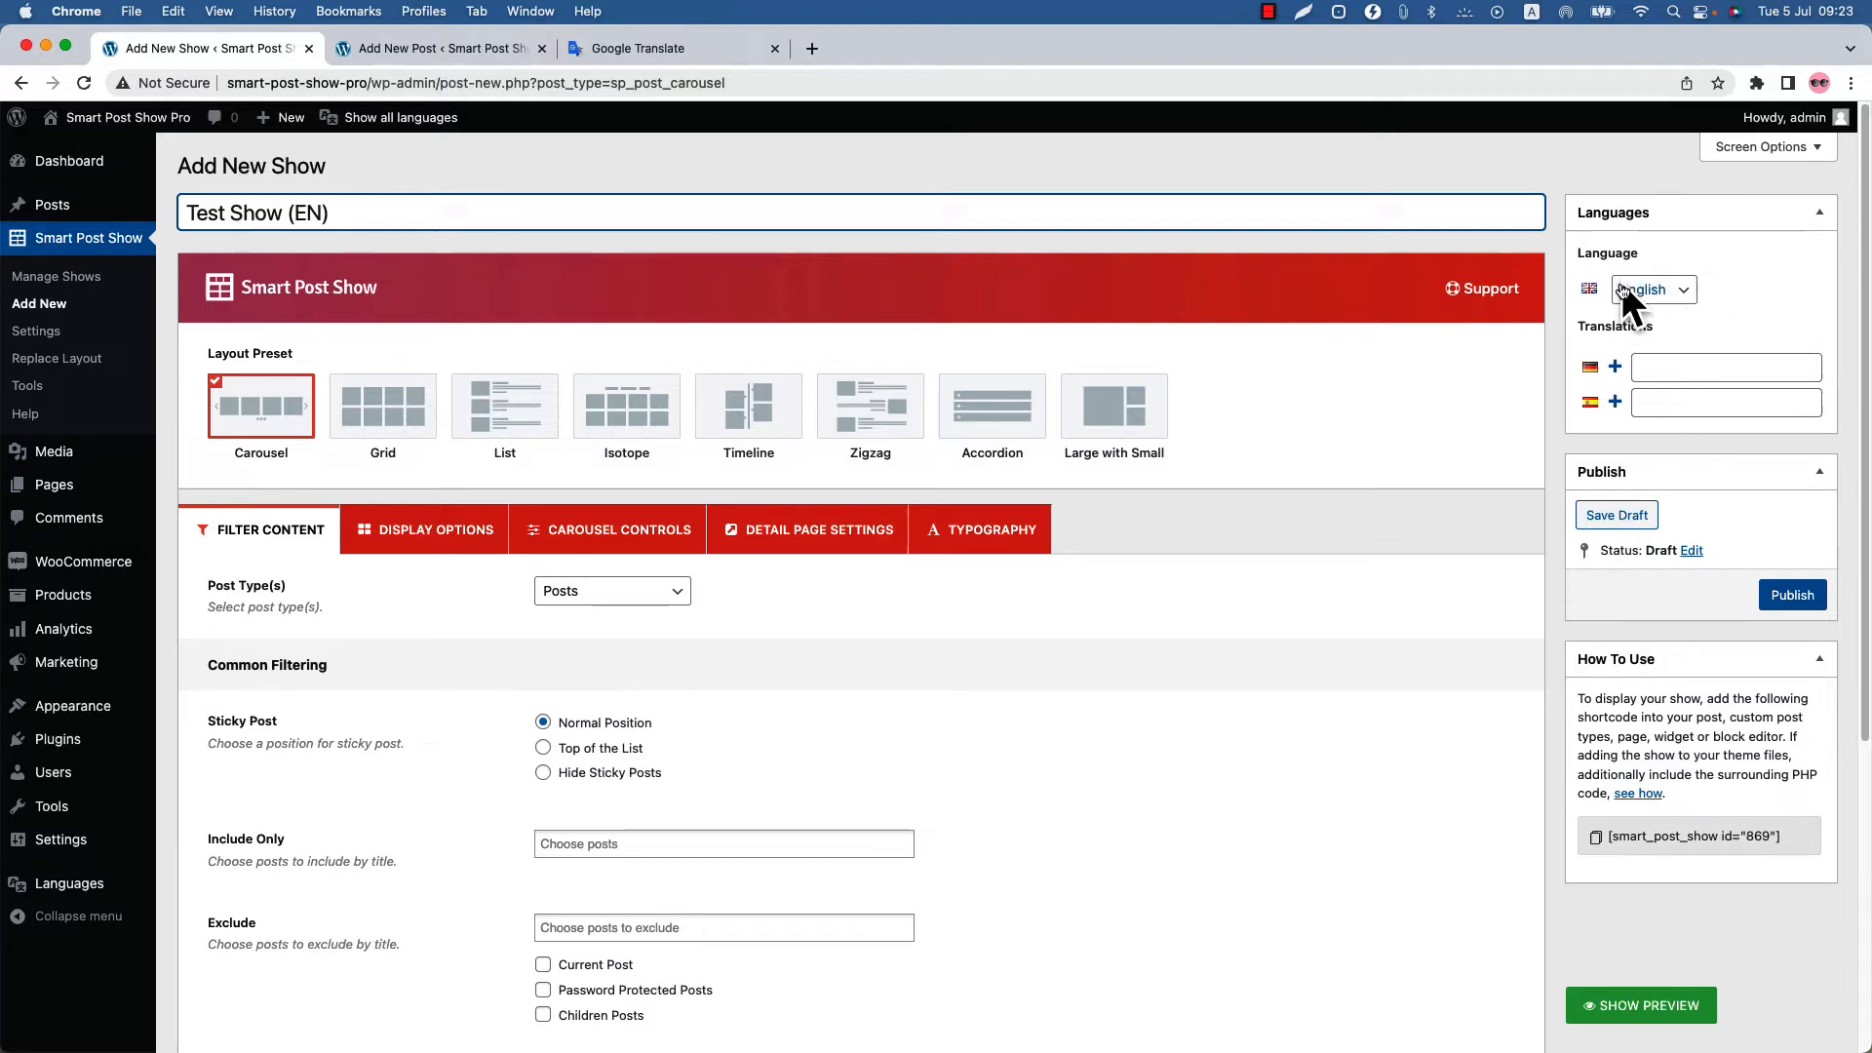
scroll(down, 3)
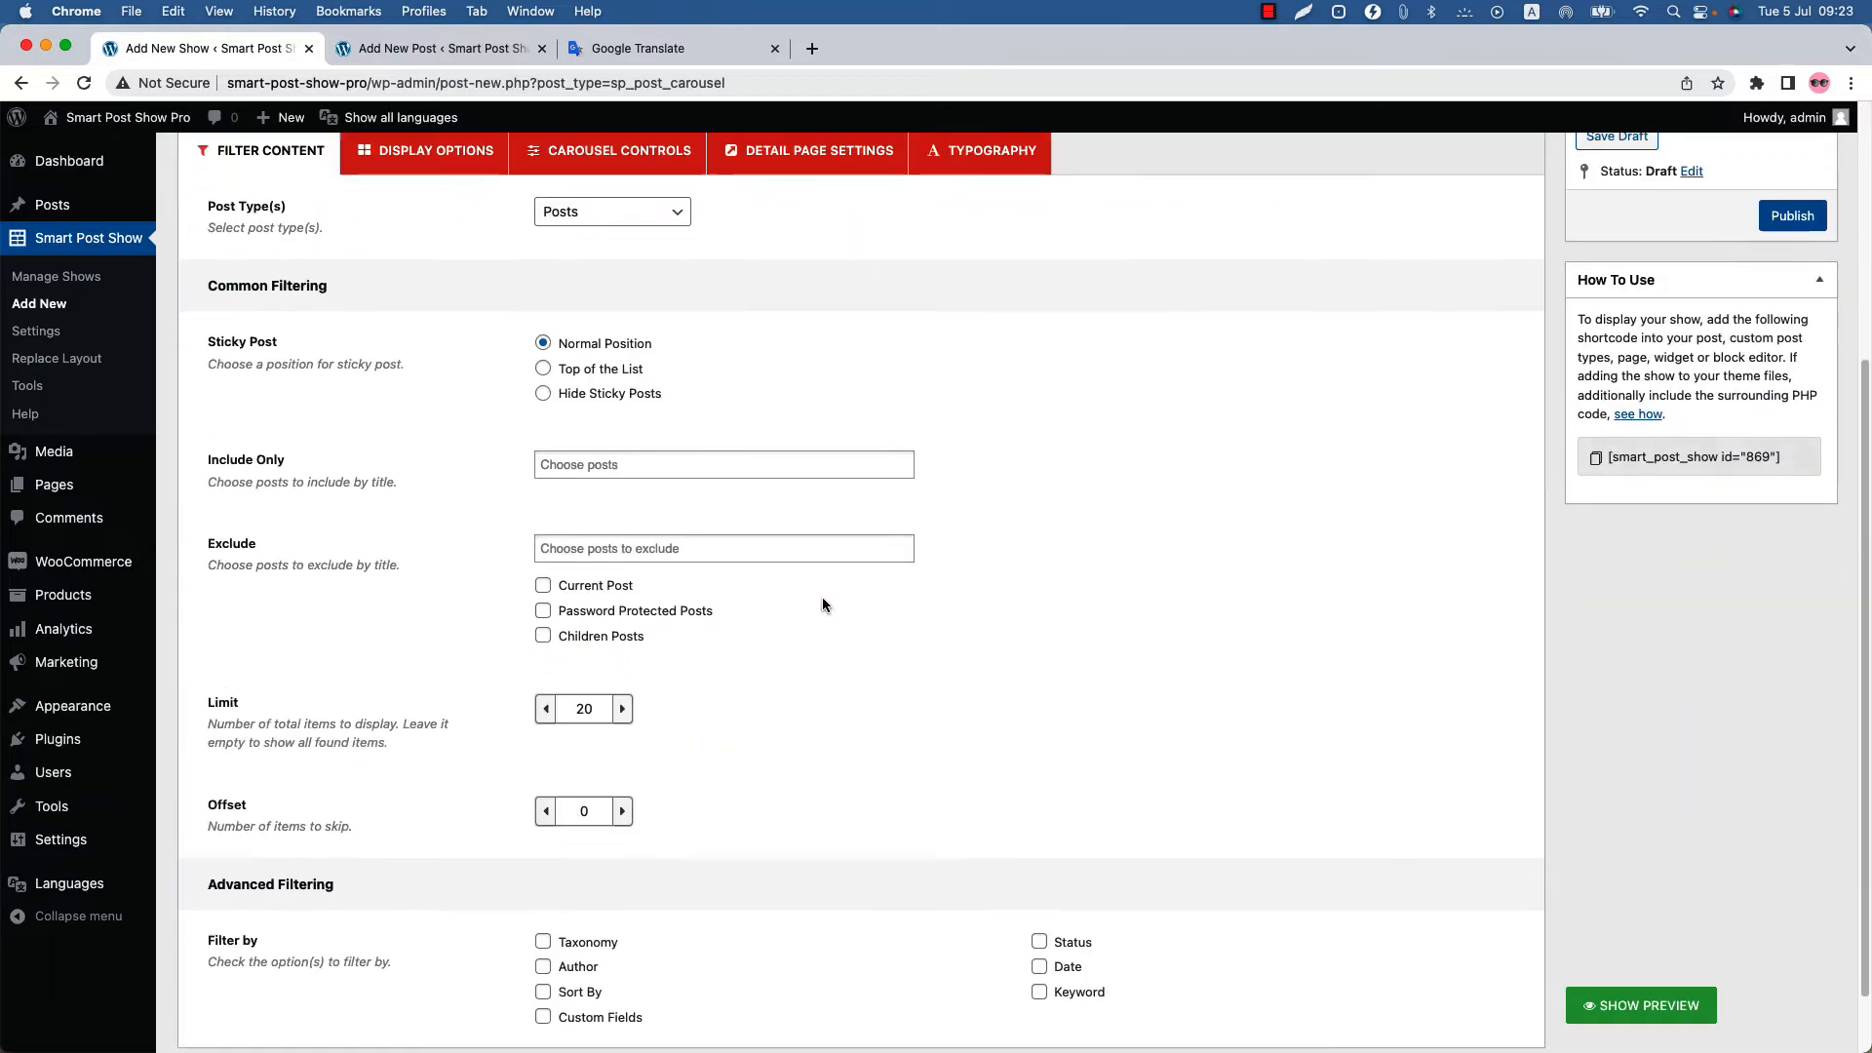
scroll(up, 3)
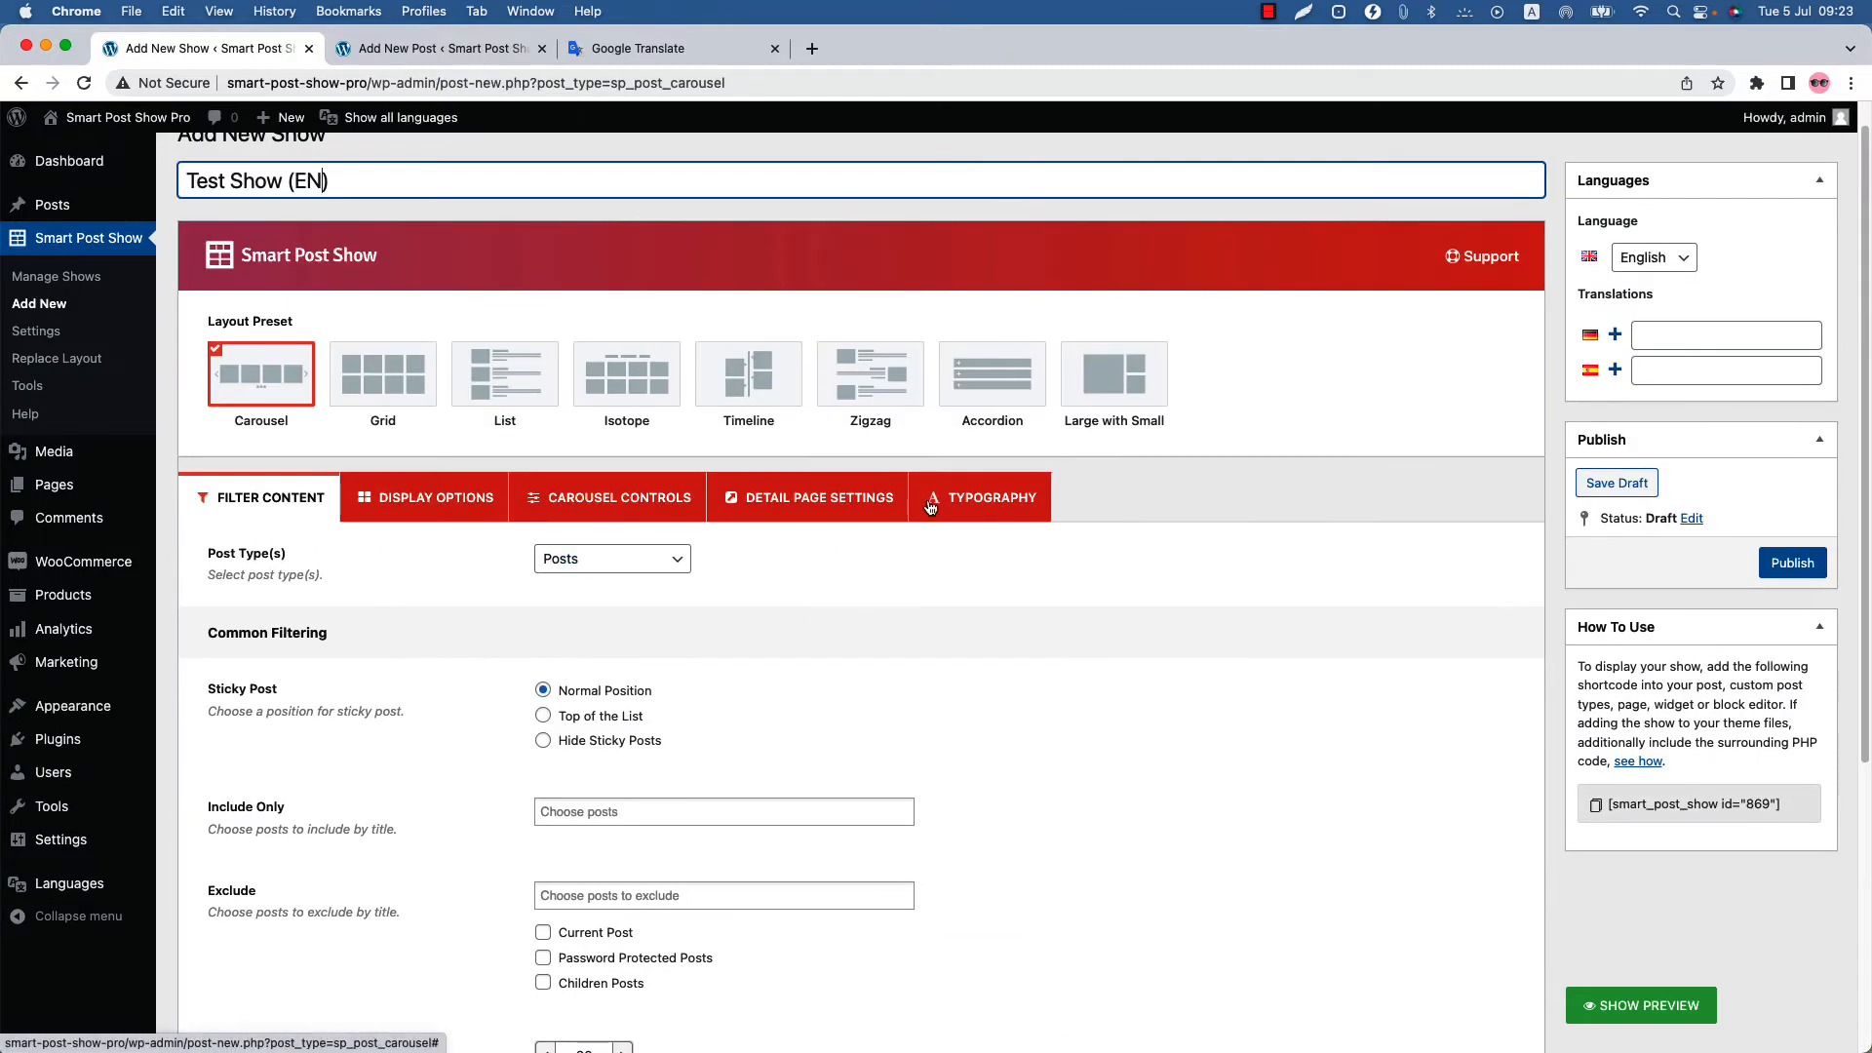
click(1790, 562)
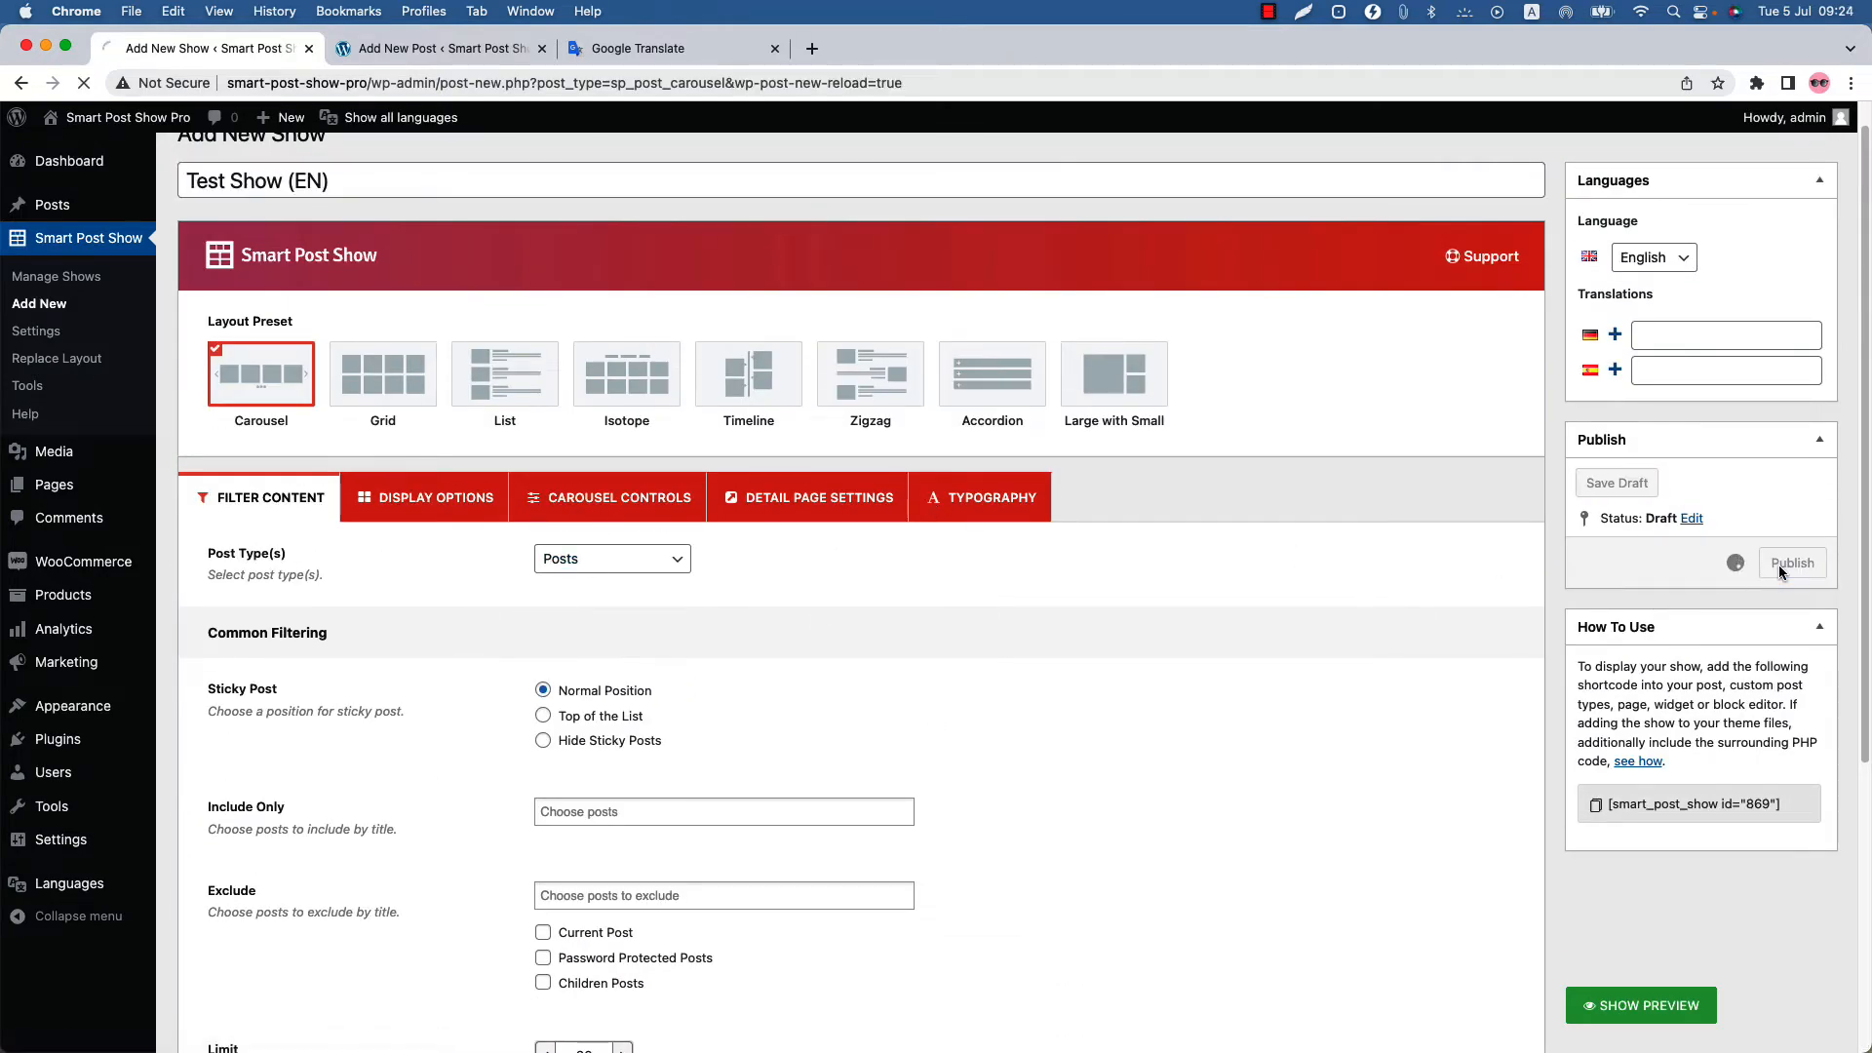
click(1790, 562)
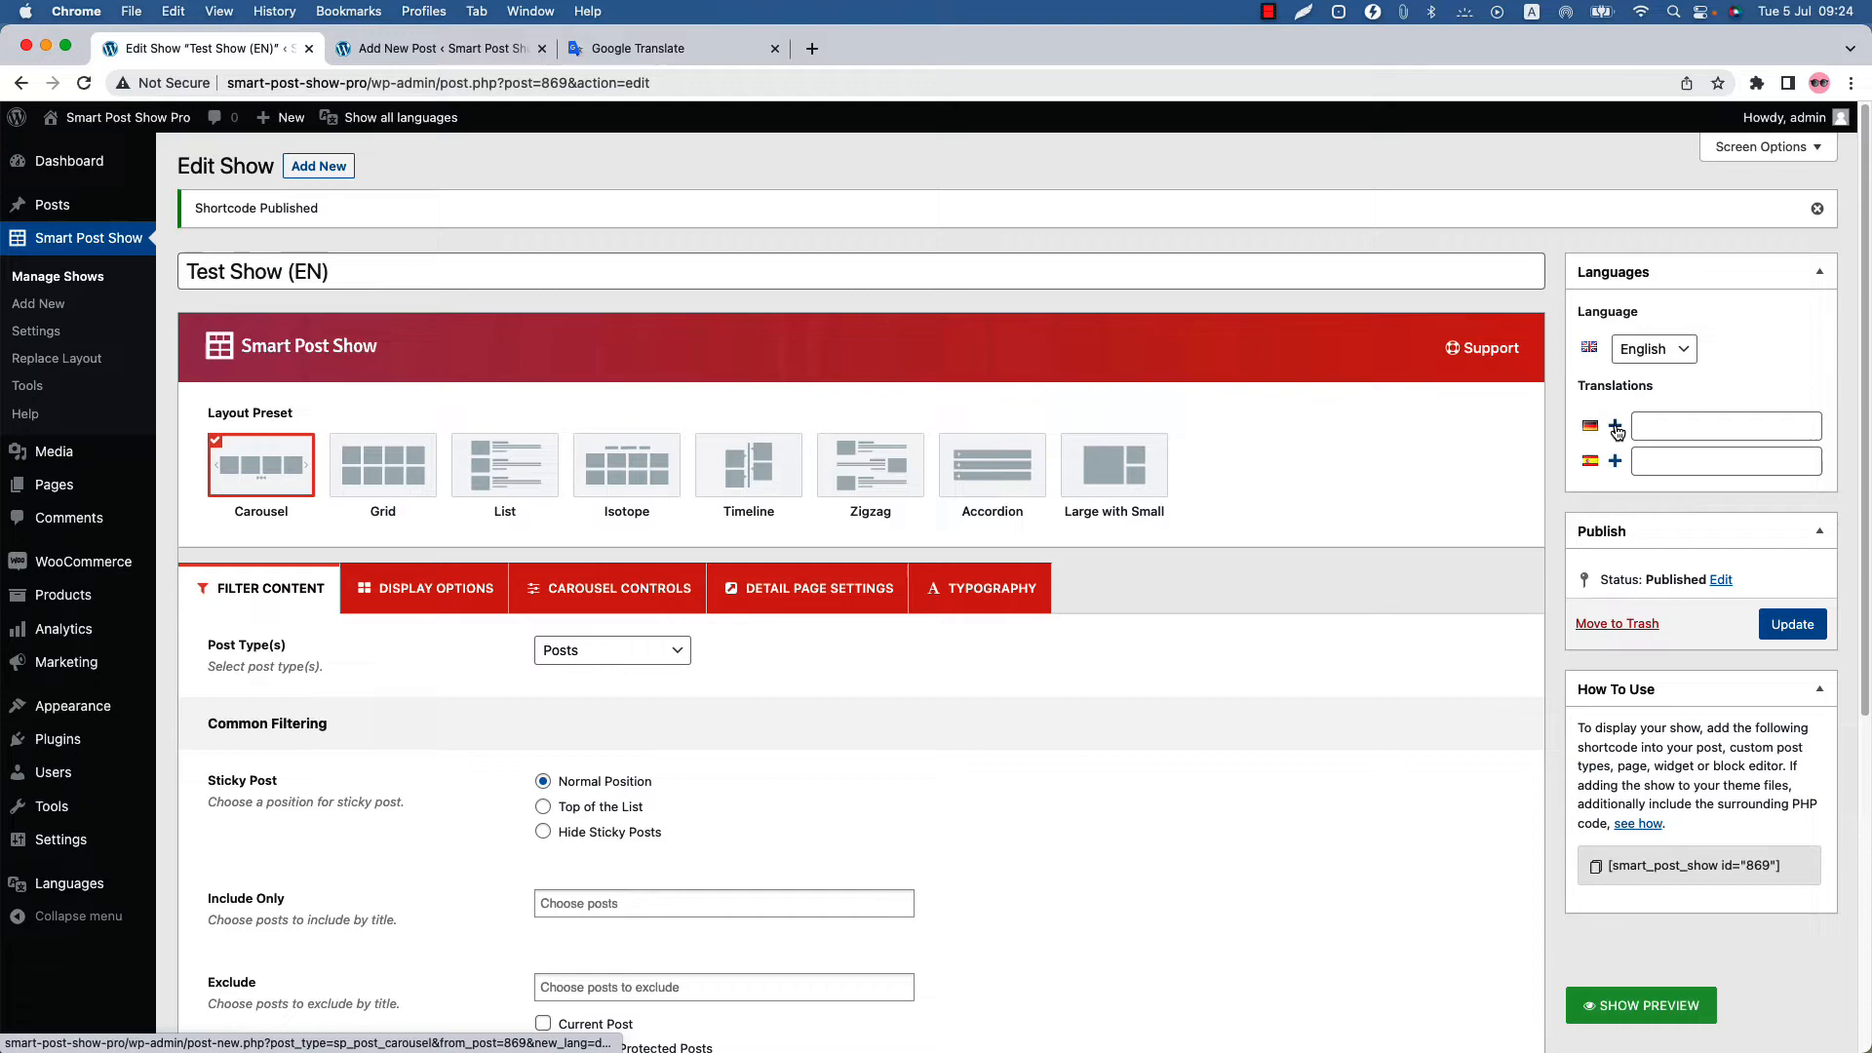
Add a German translation of the show titled 'Test Show (DE)' and publish it.
click(1614, 427)
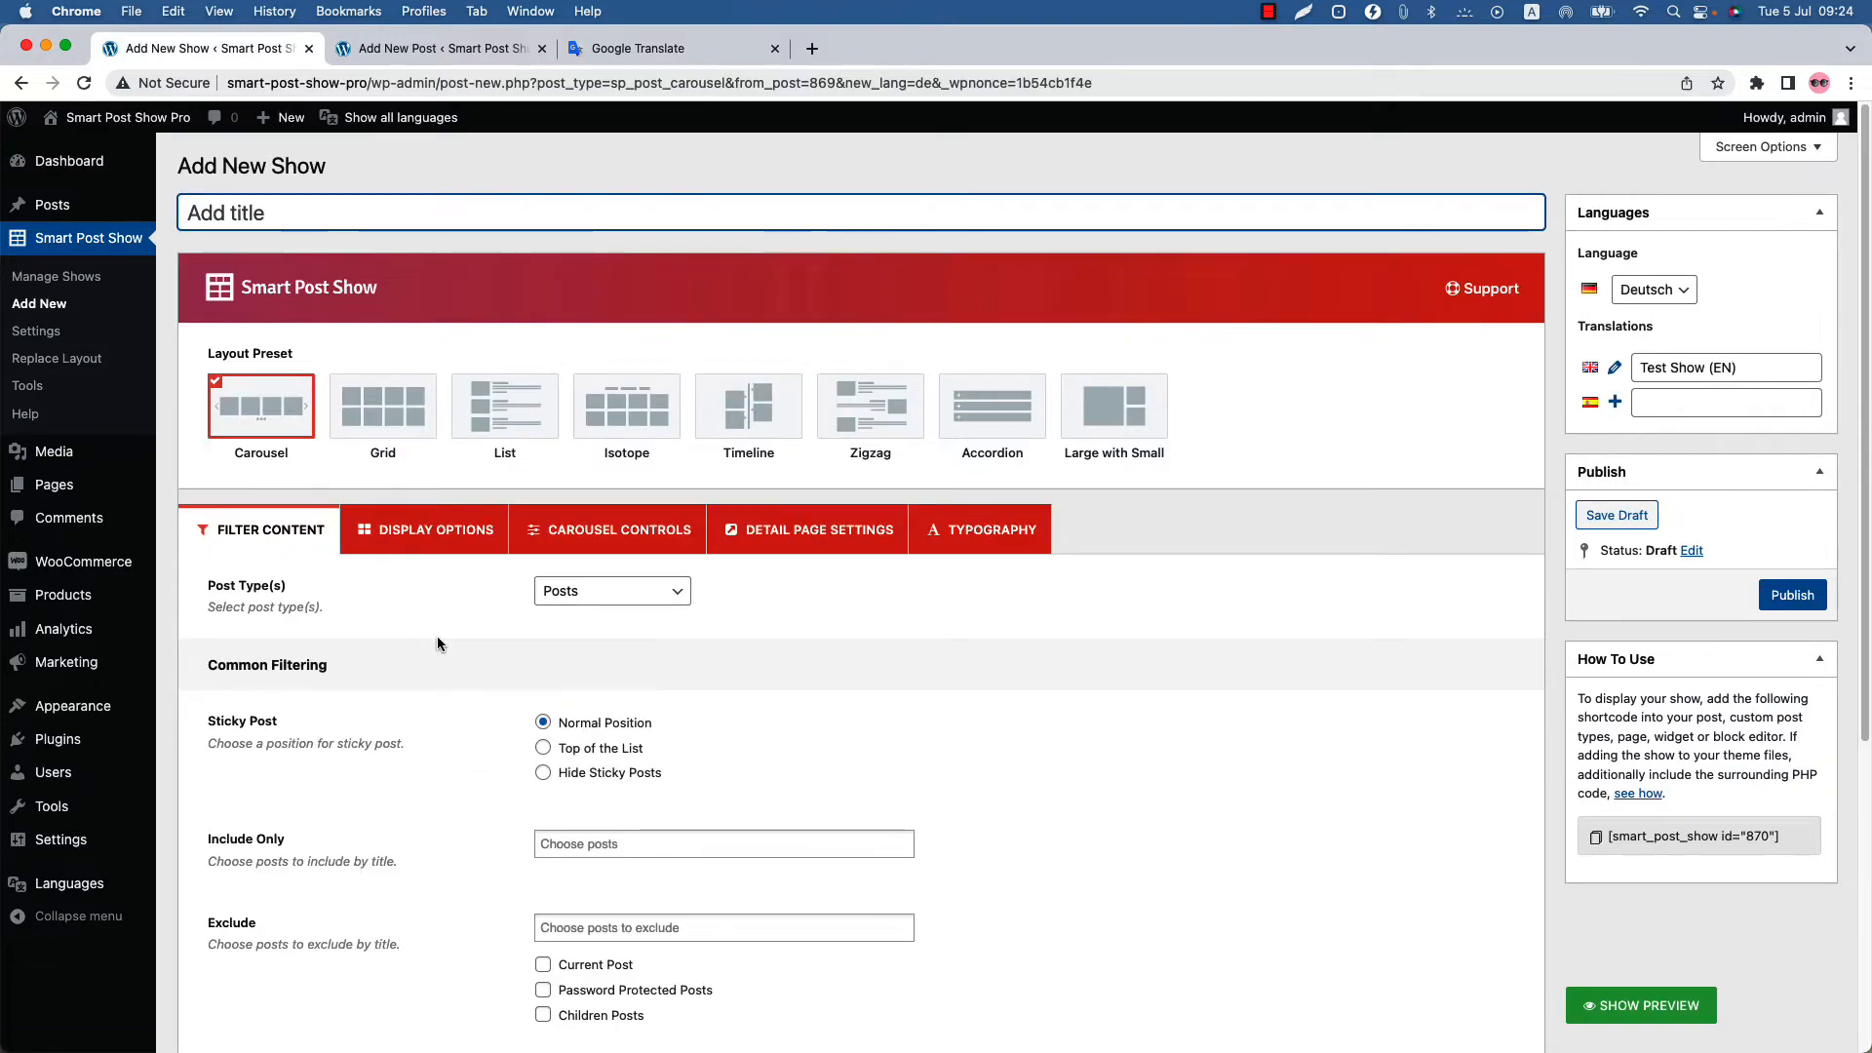
click(398, 117)
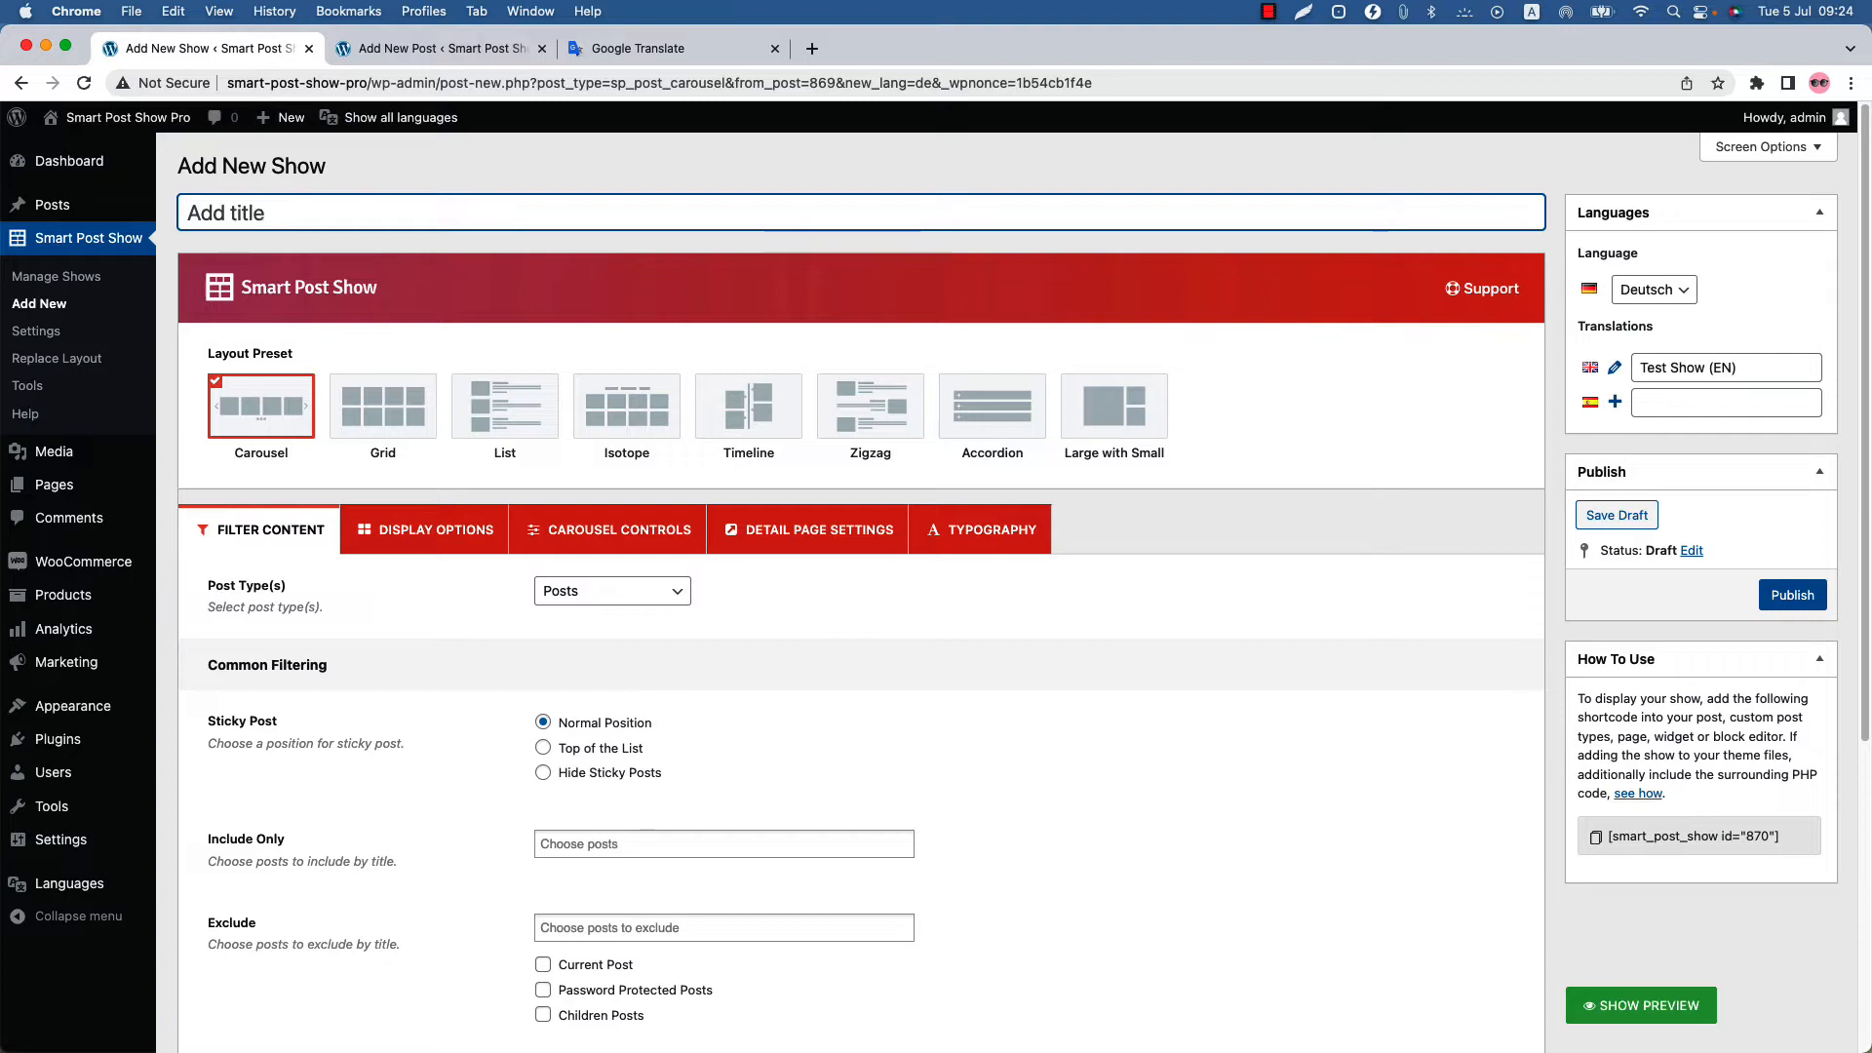
text(Test Show)
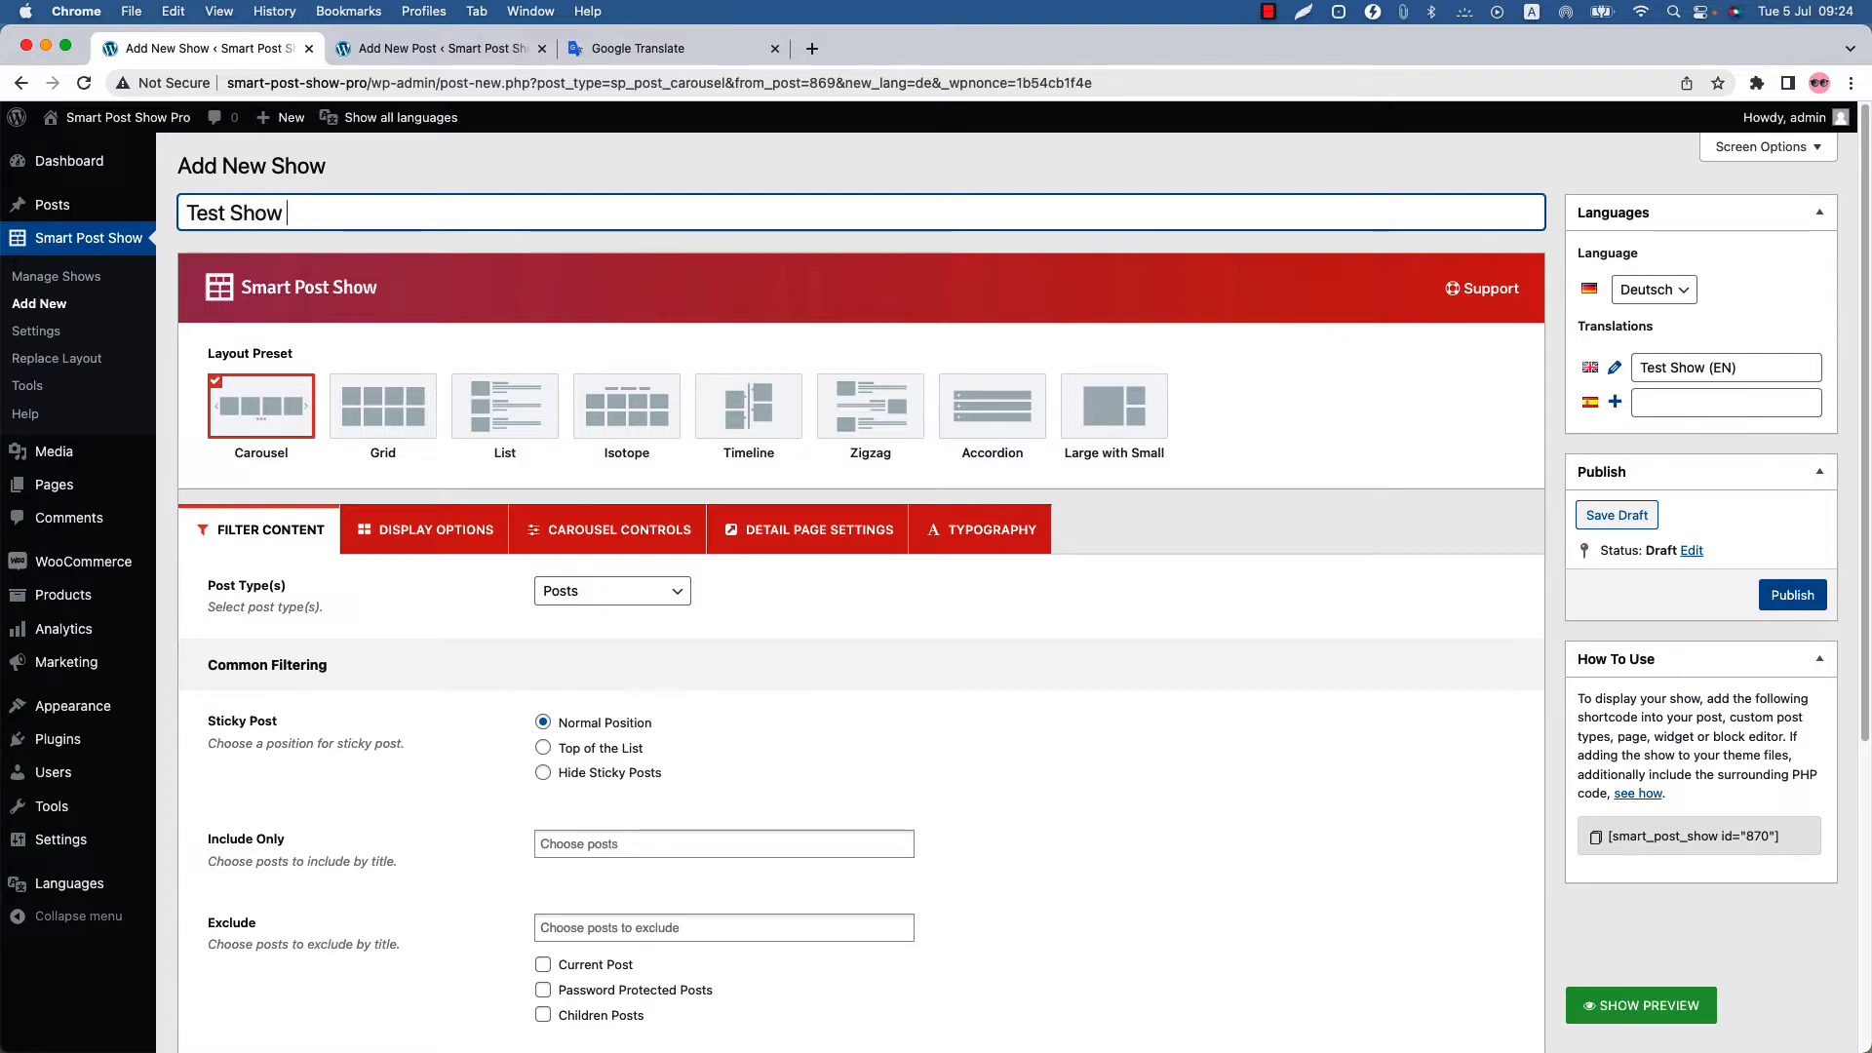
text((DE))
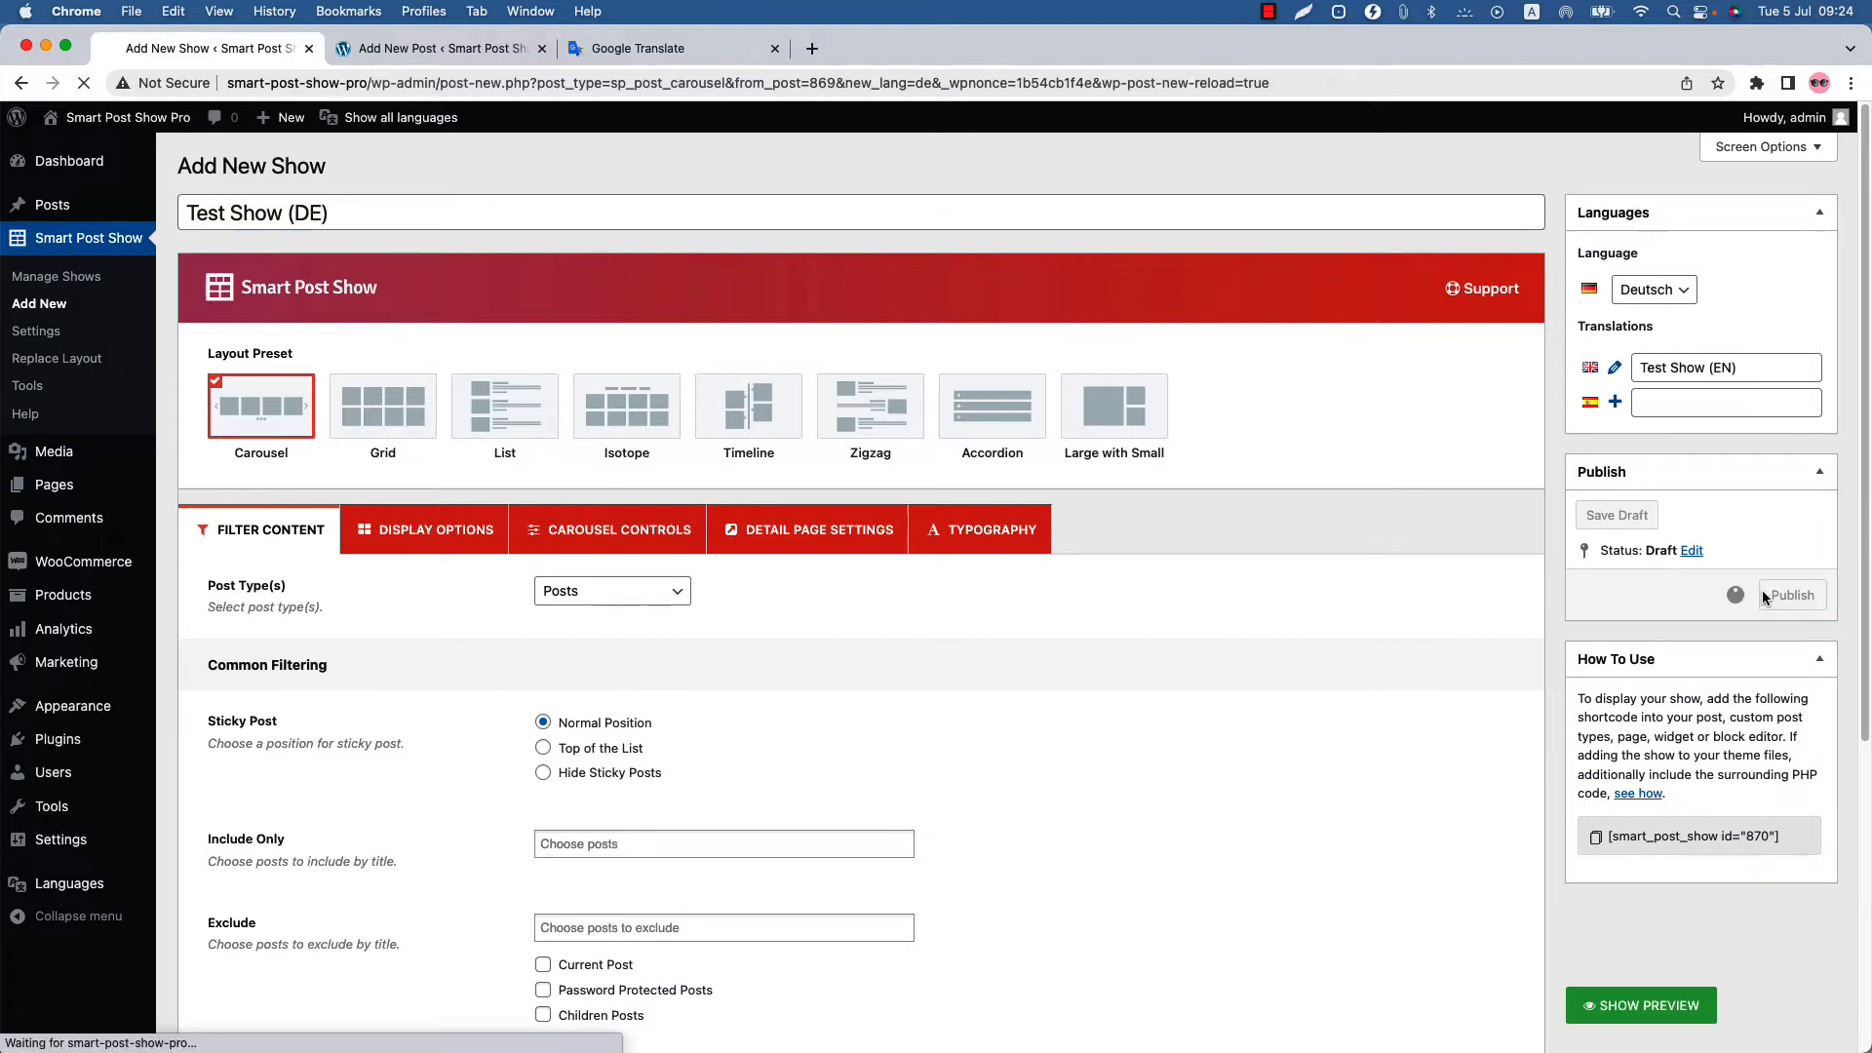
click(1790, 595)
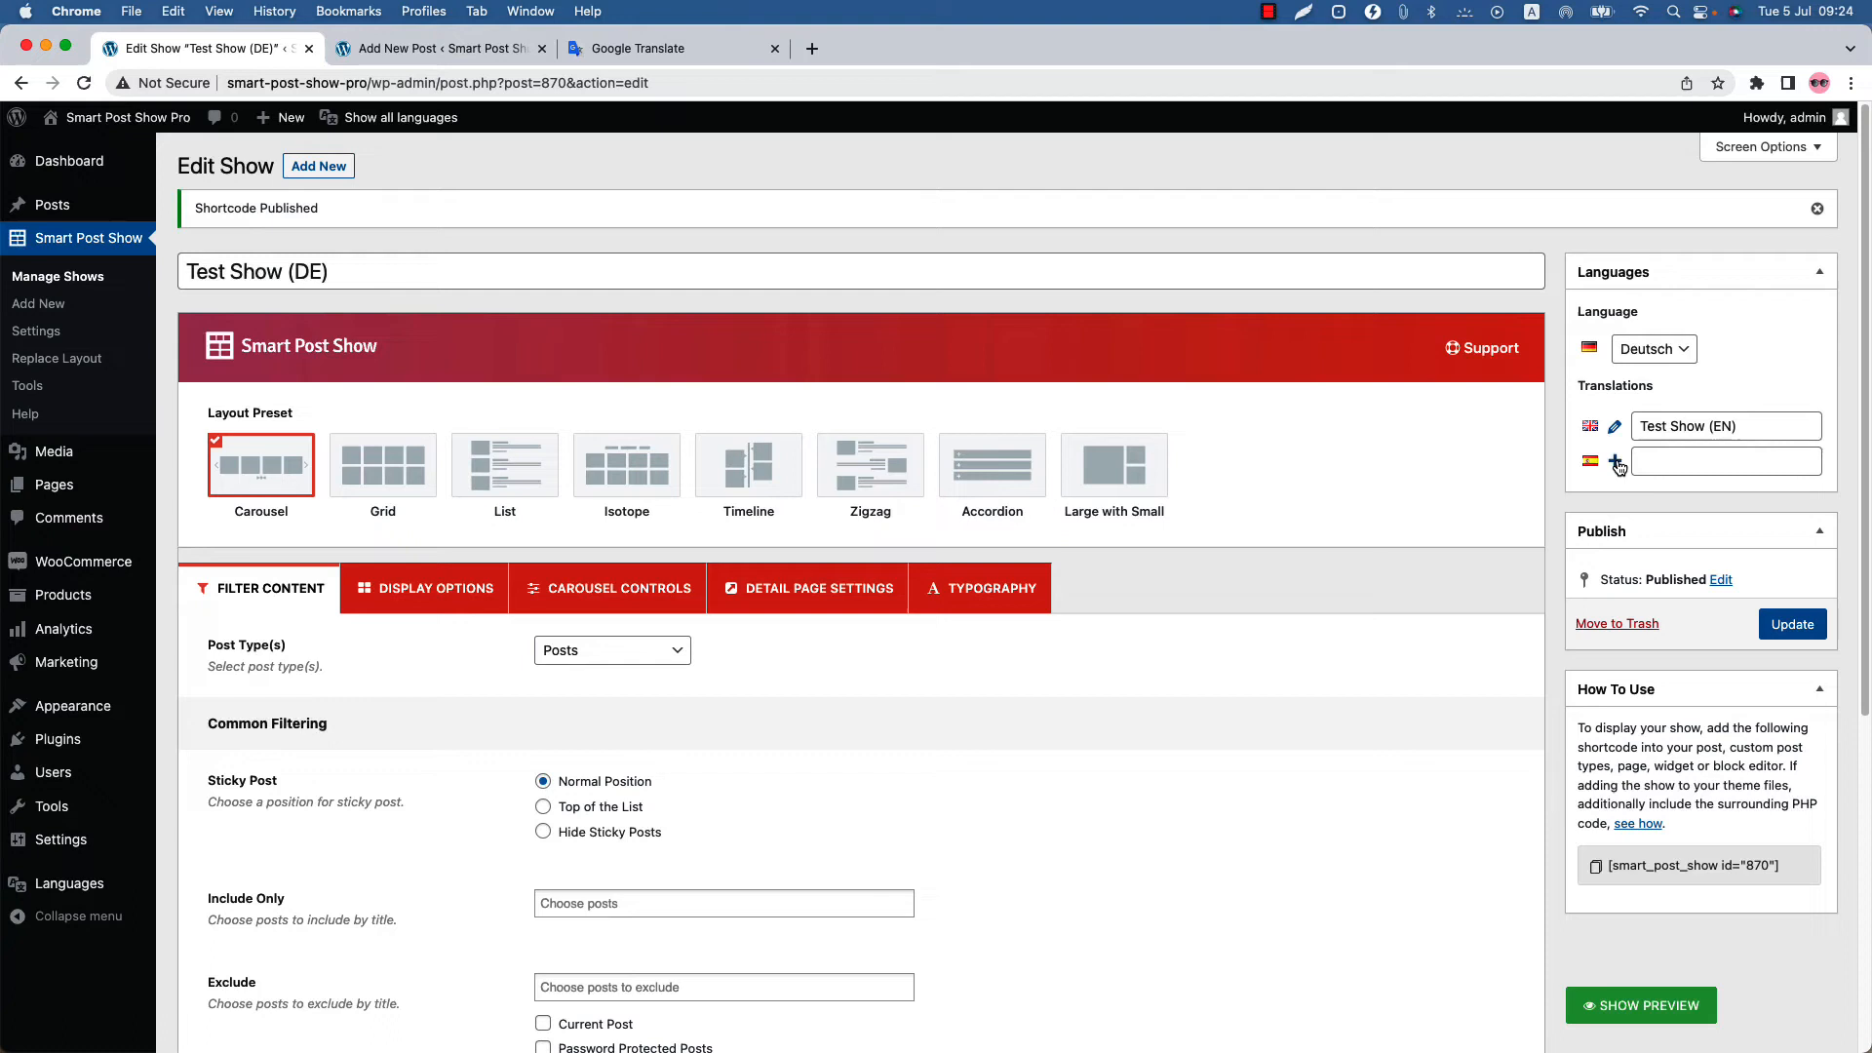
Add a Spanish translation of the show titled 'Test Show (ES)' and publish it.
click(1615, 463)
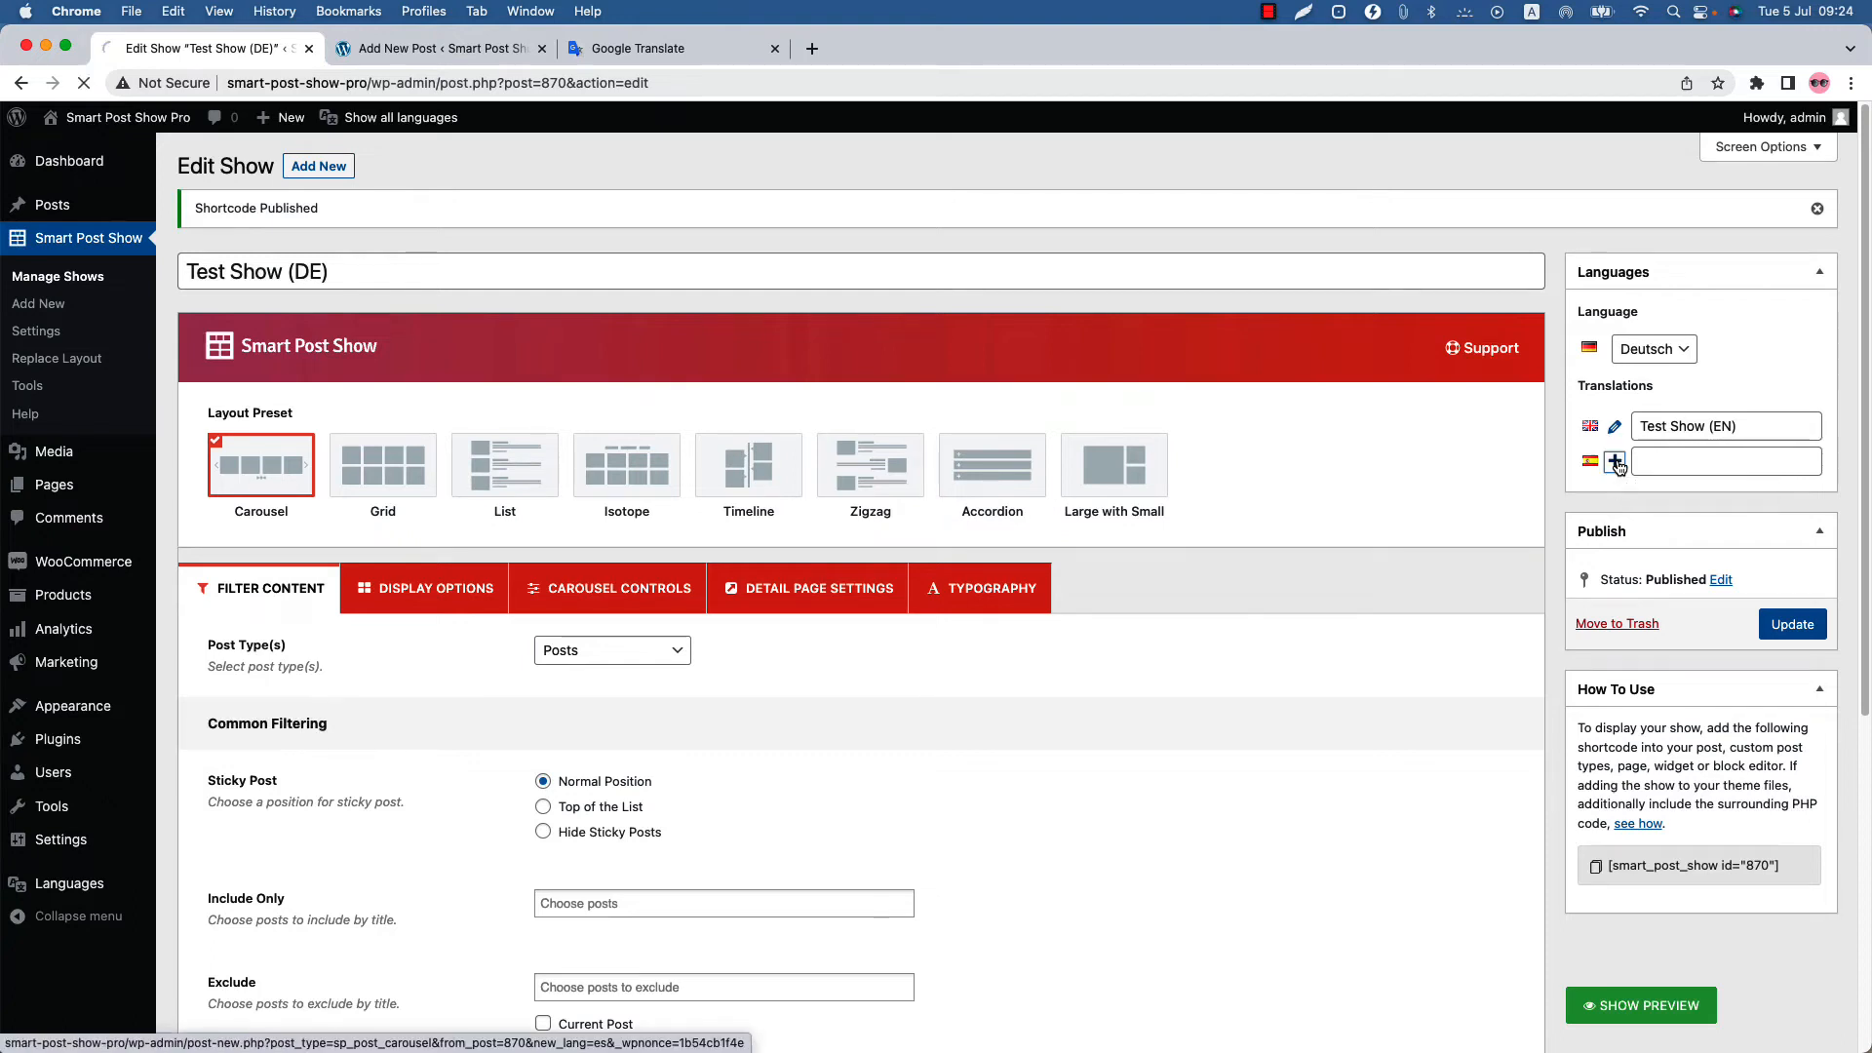
click(1615, 462)
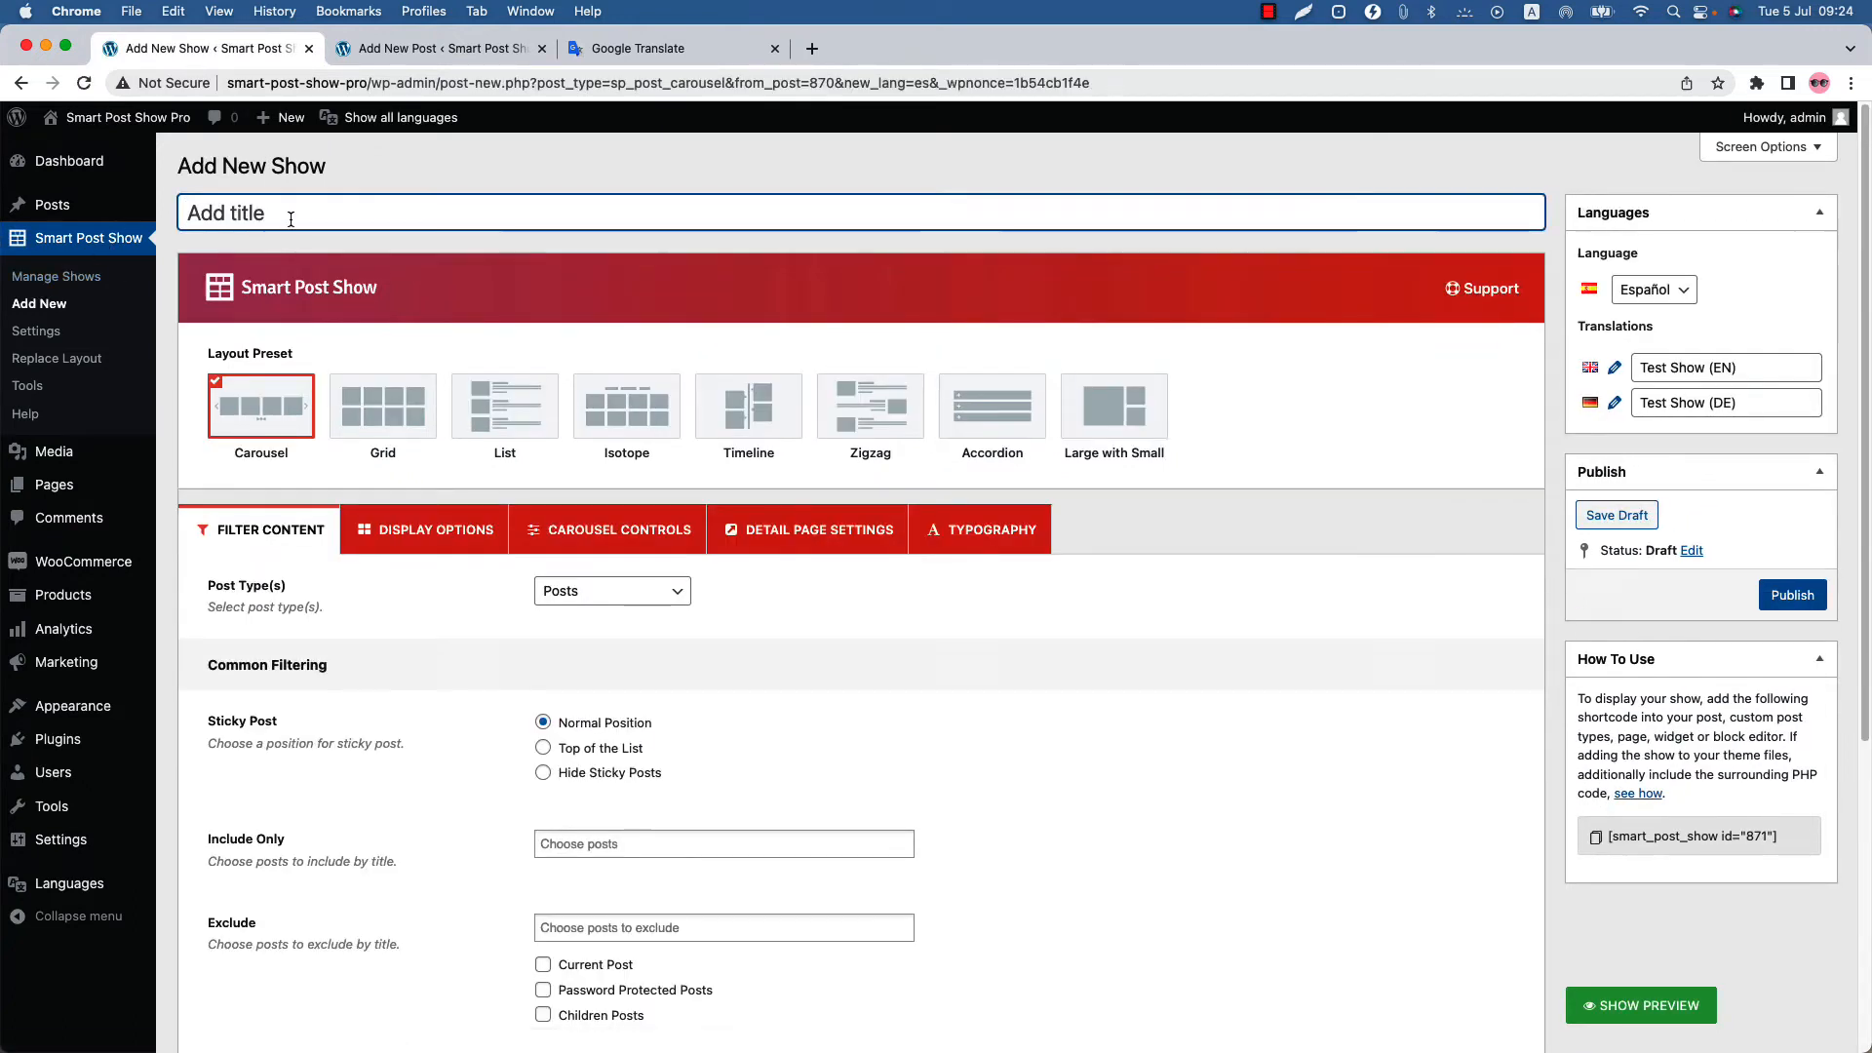
text(Test Show ())
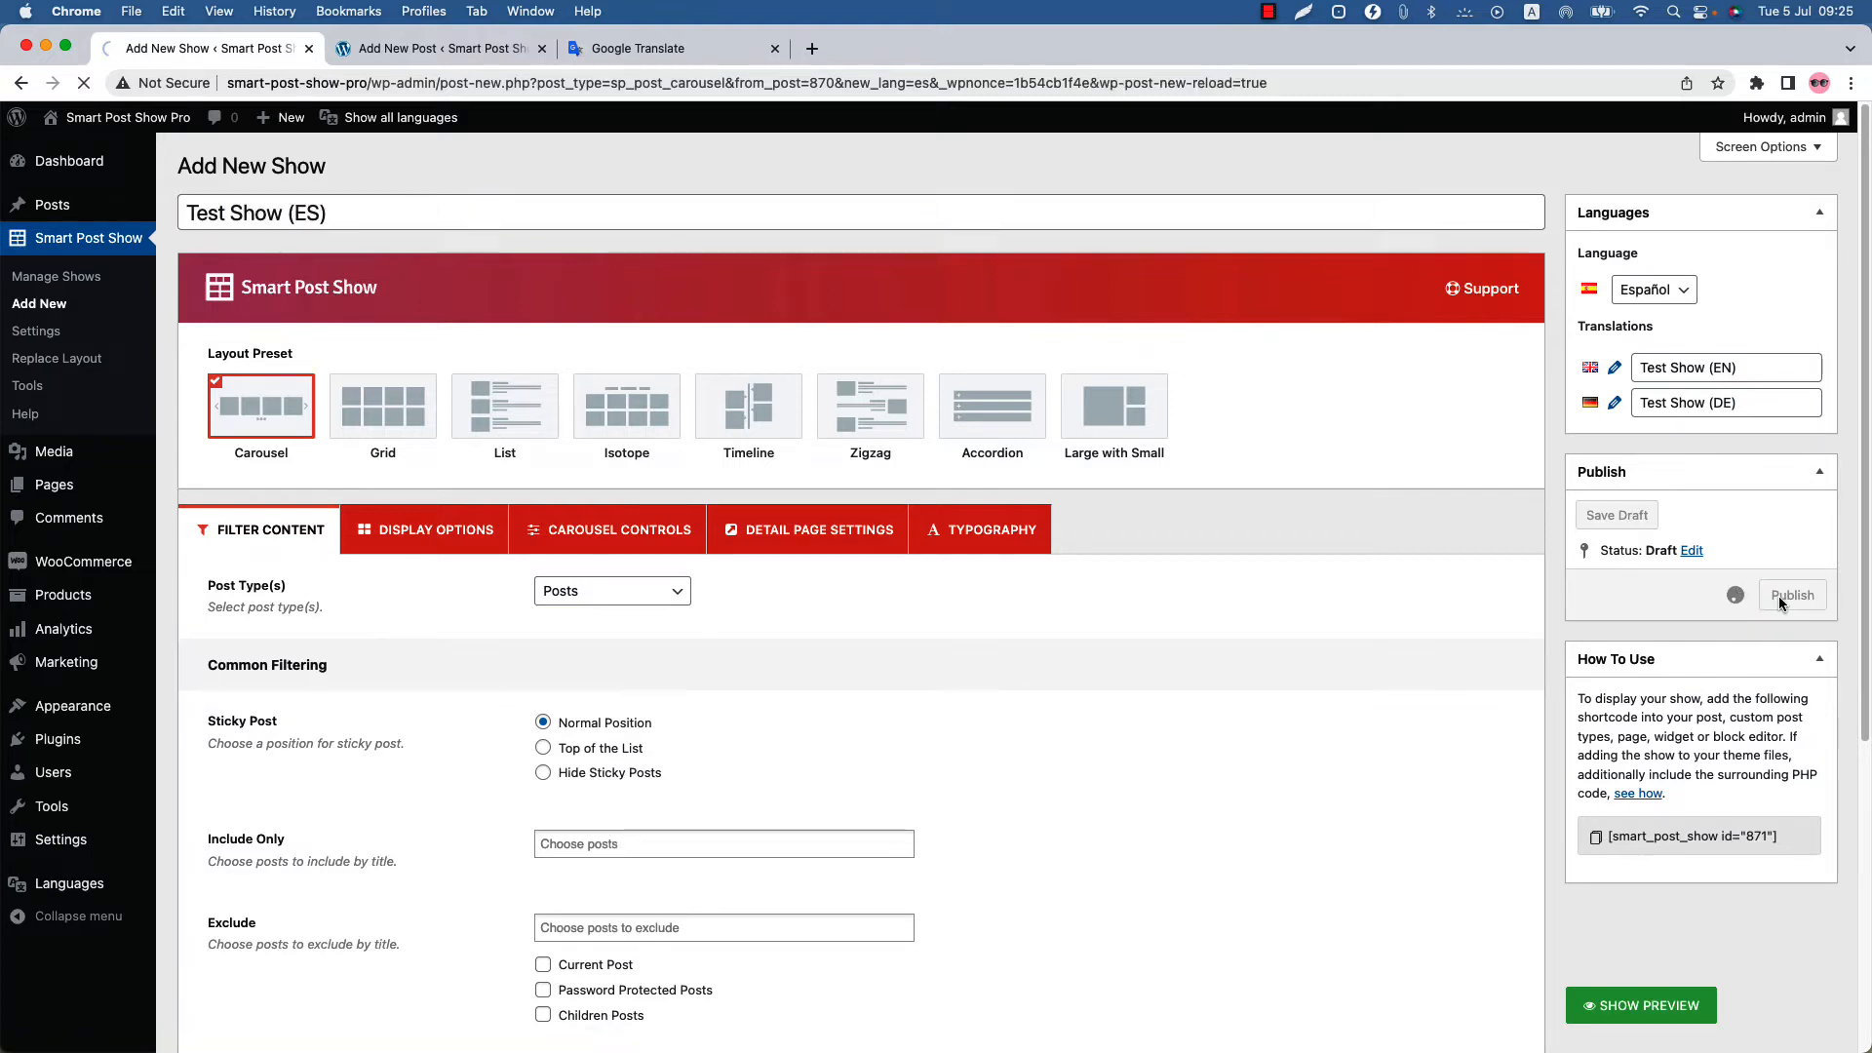
click(1790, 594)
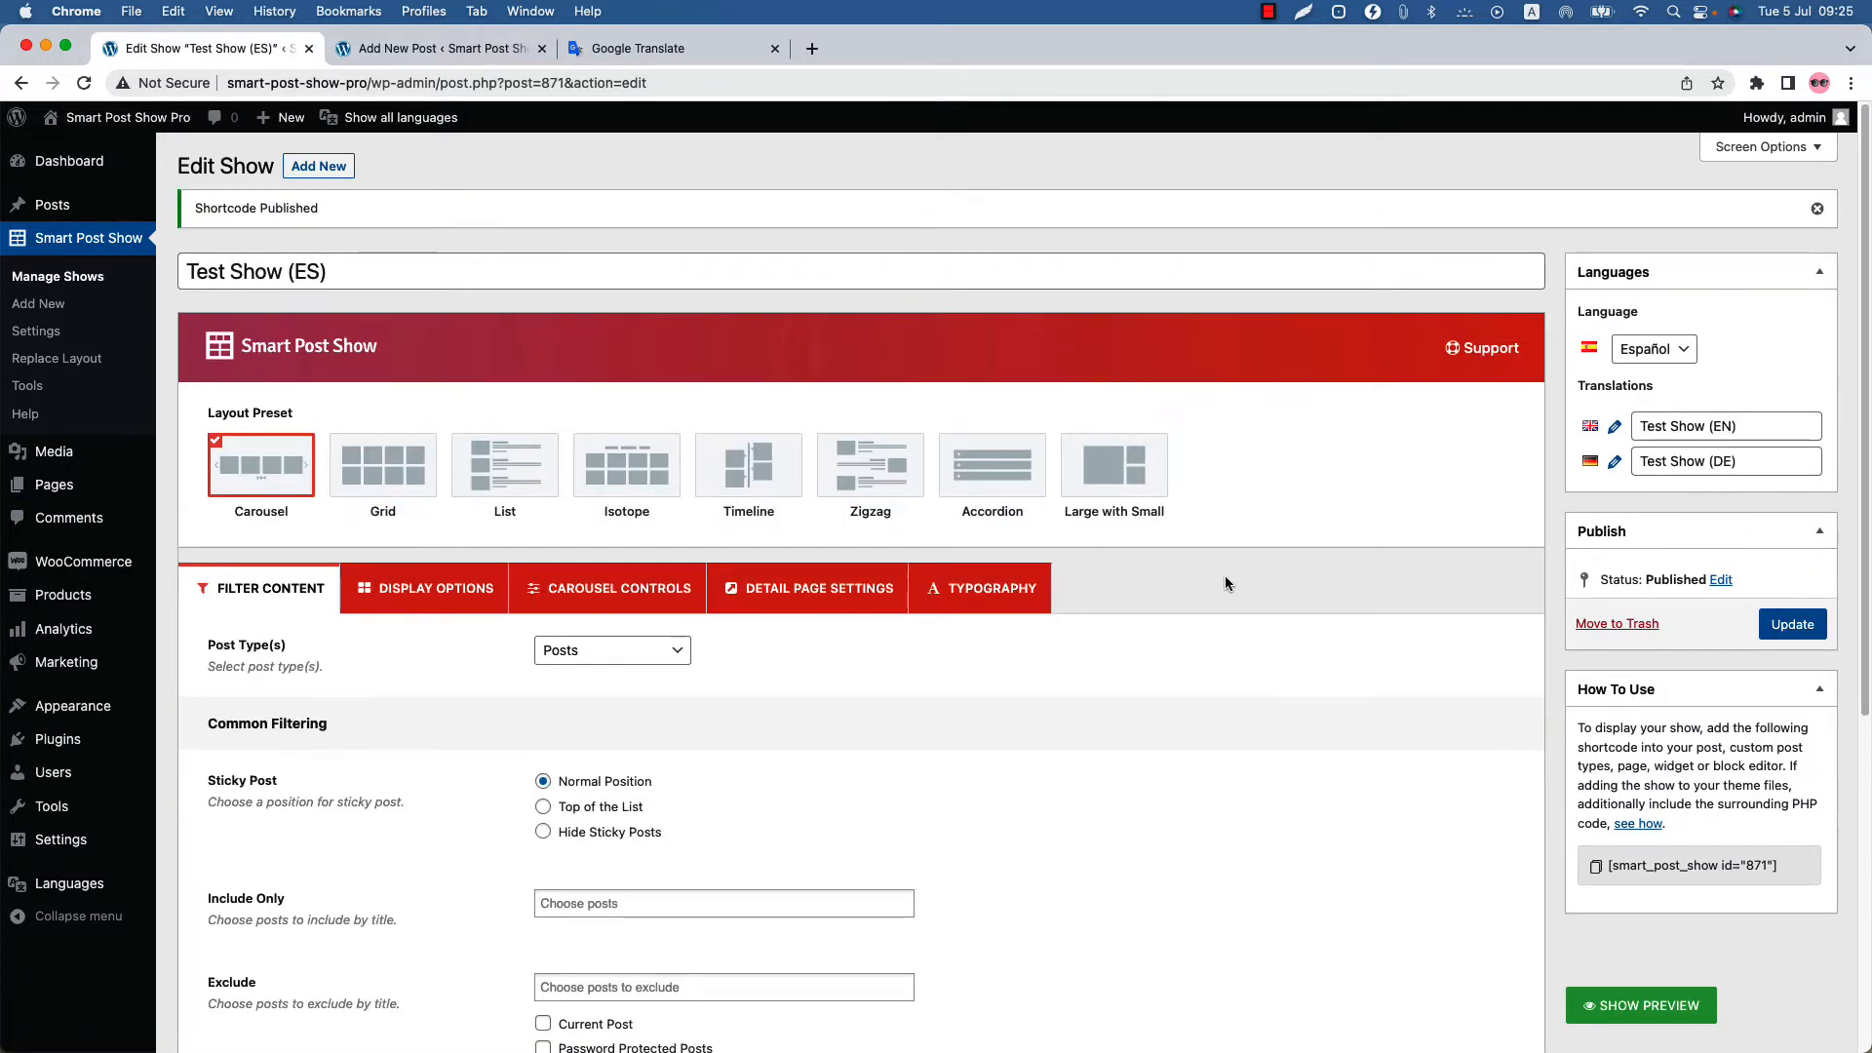
Show the Manage Shows list with Test Show EN, DE and ES and their shortcodes.
click(57, 275)
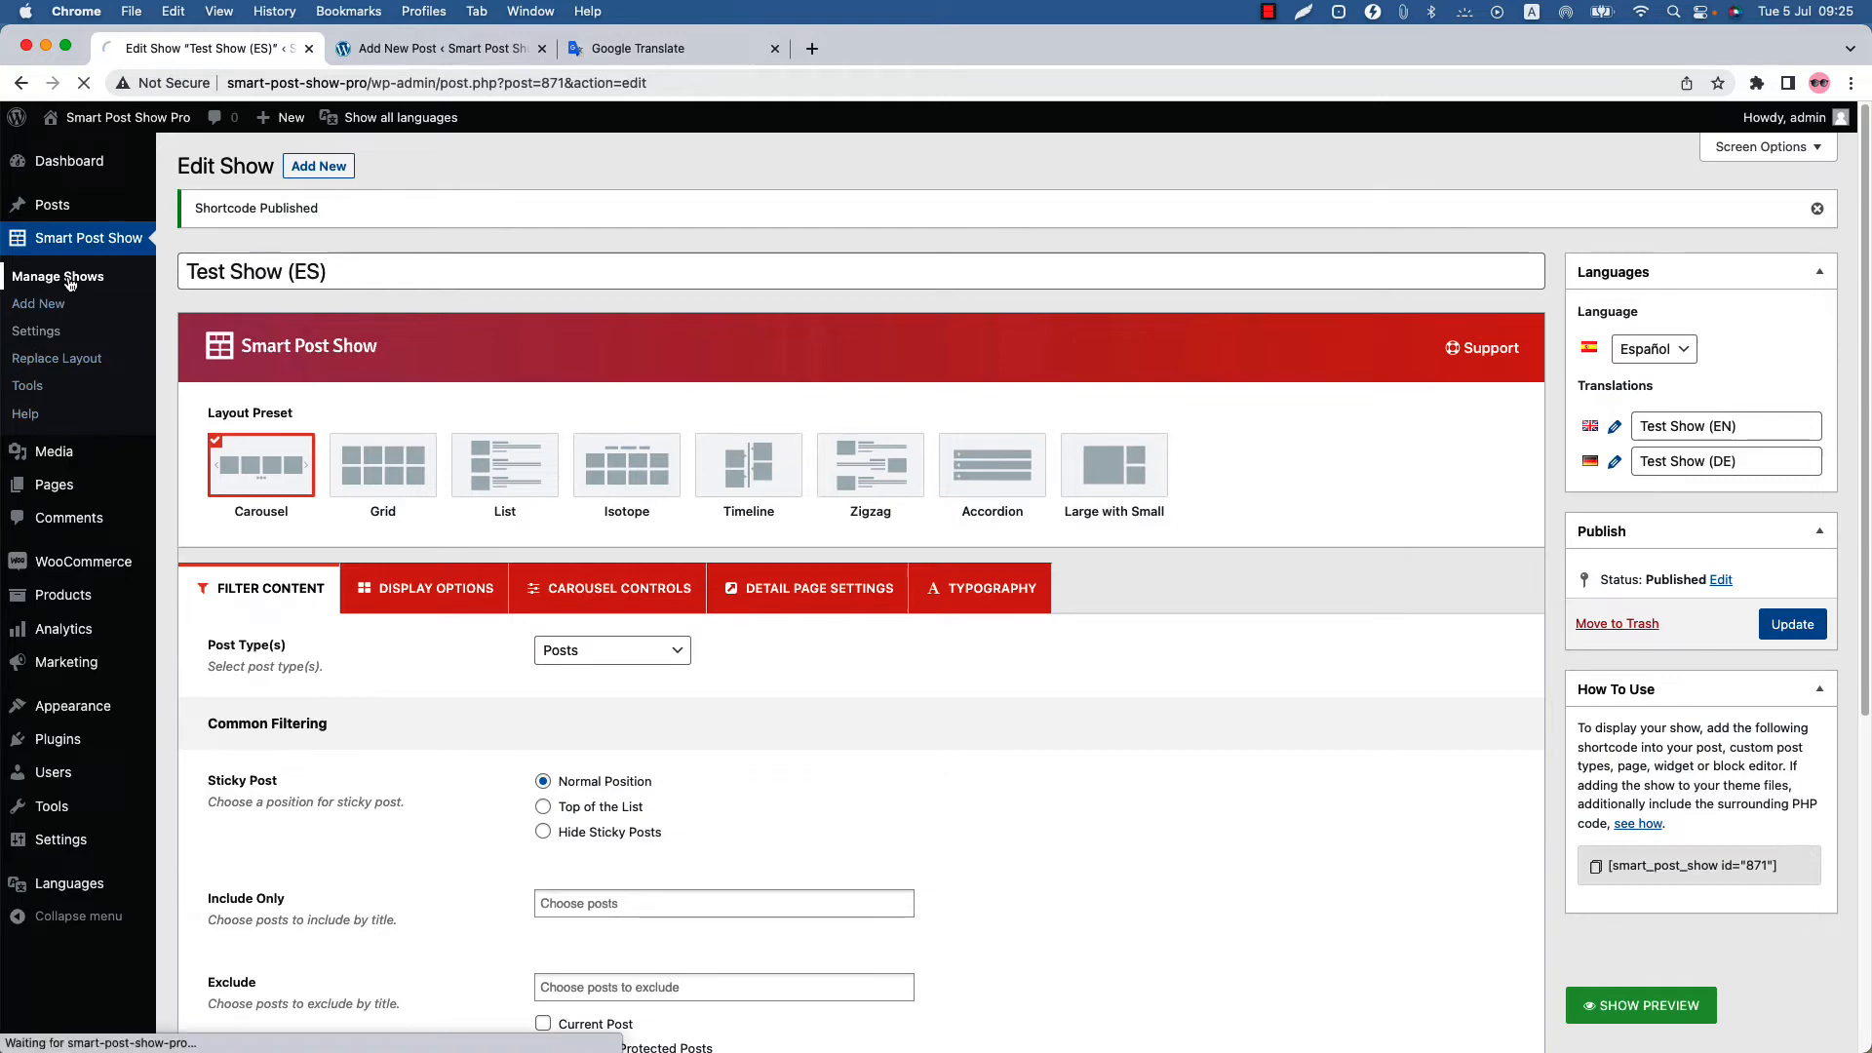
click(57, 275)
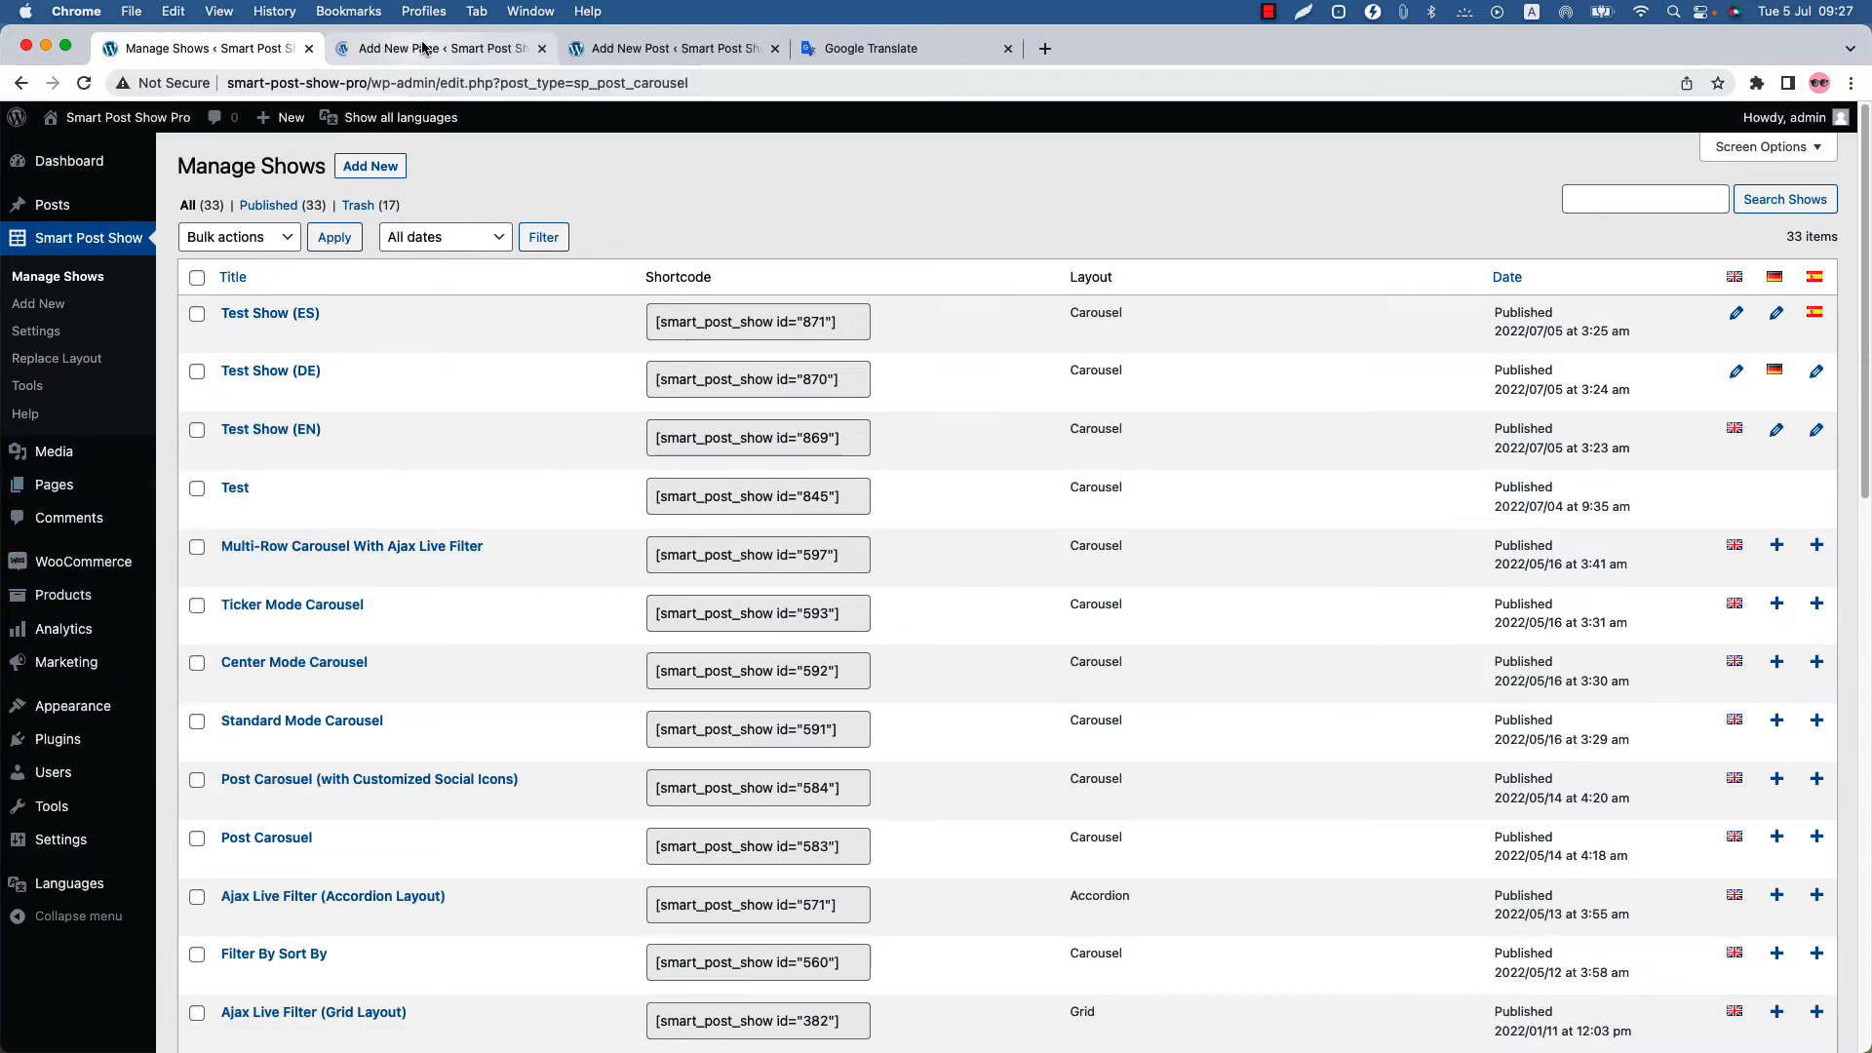
Publish 'EN page' with shortcode [smart_post_show id="869"], view its carousel, and return to editing.
click(438, 47)
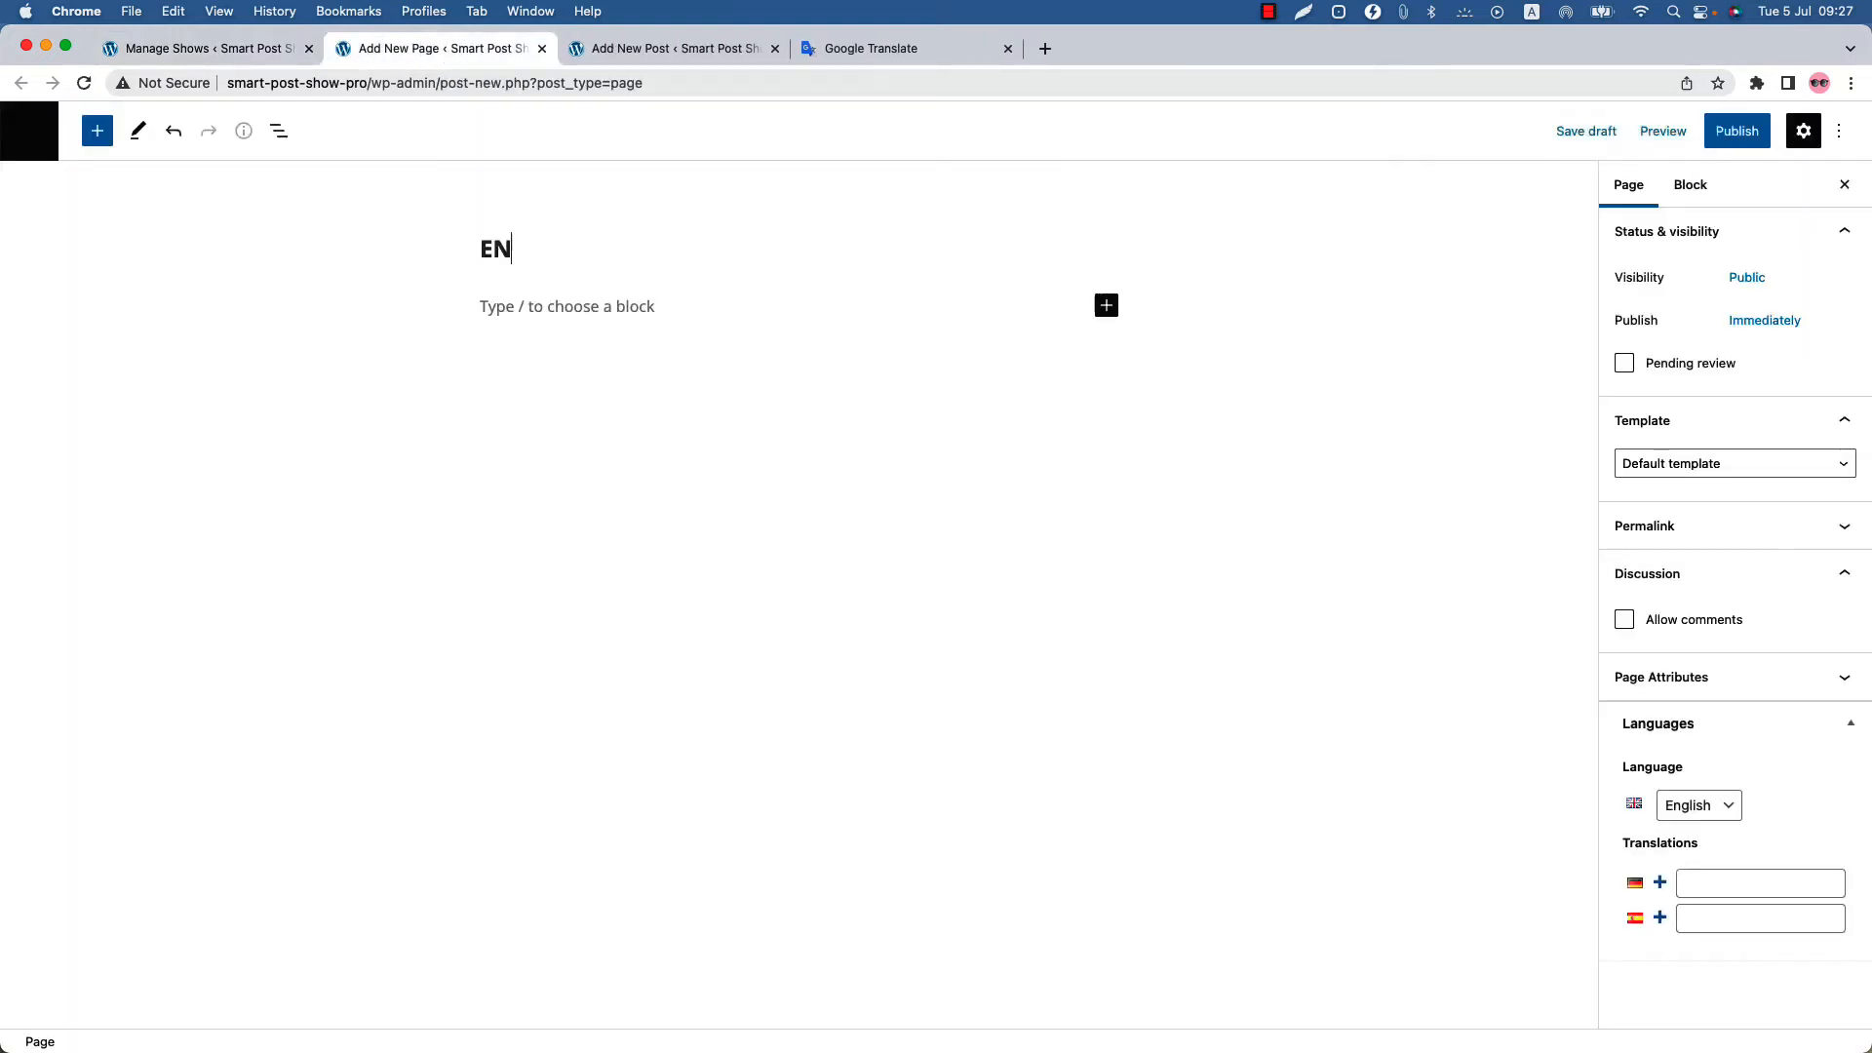
text(page)
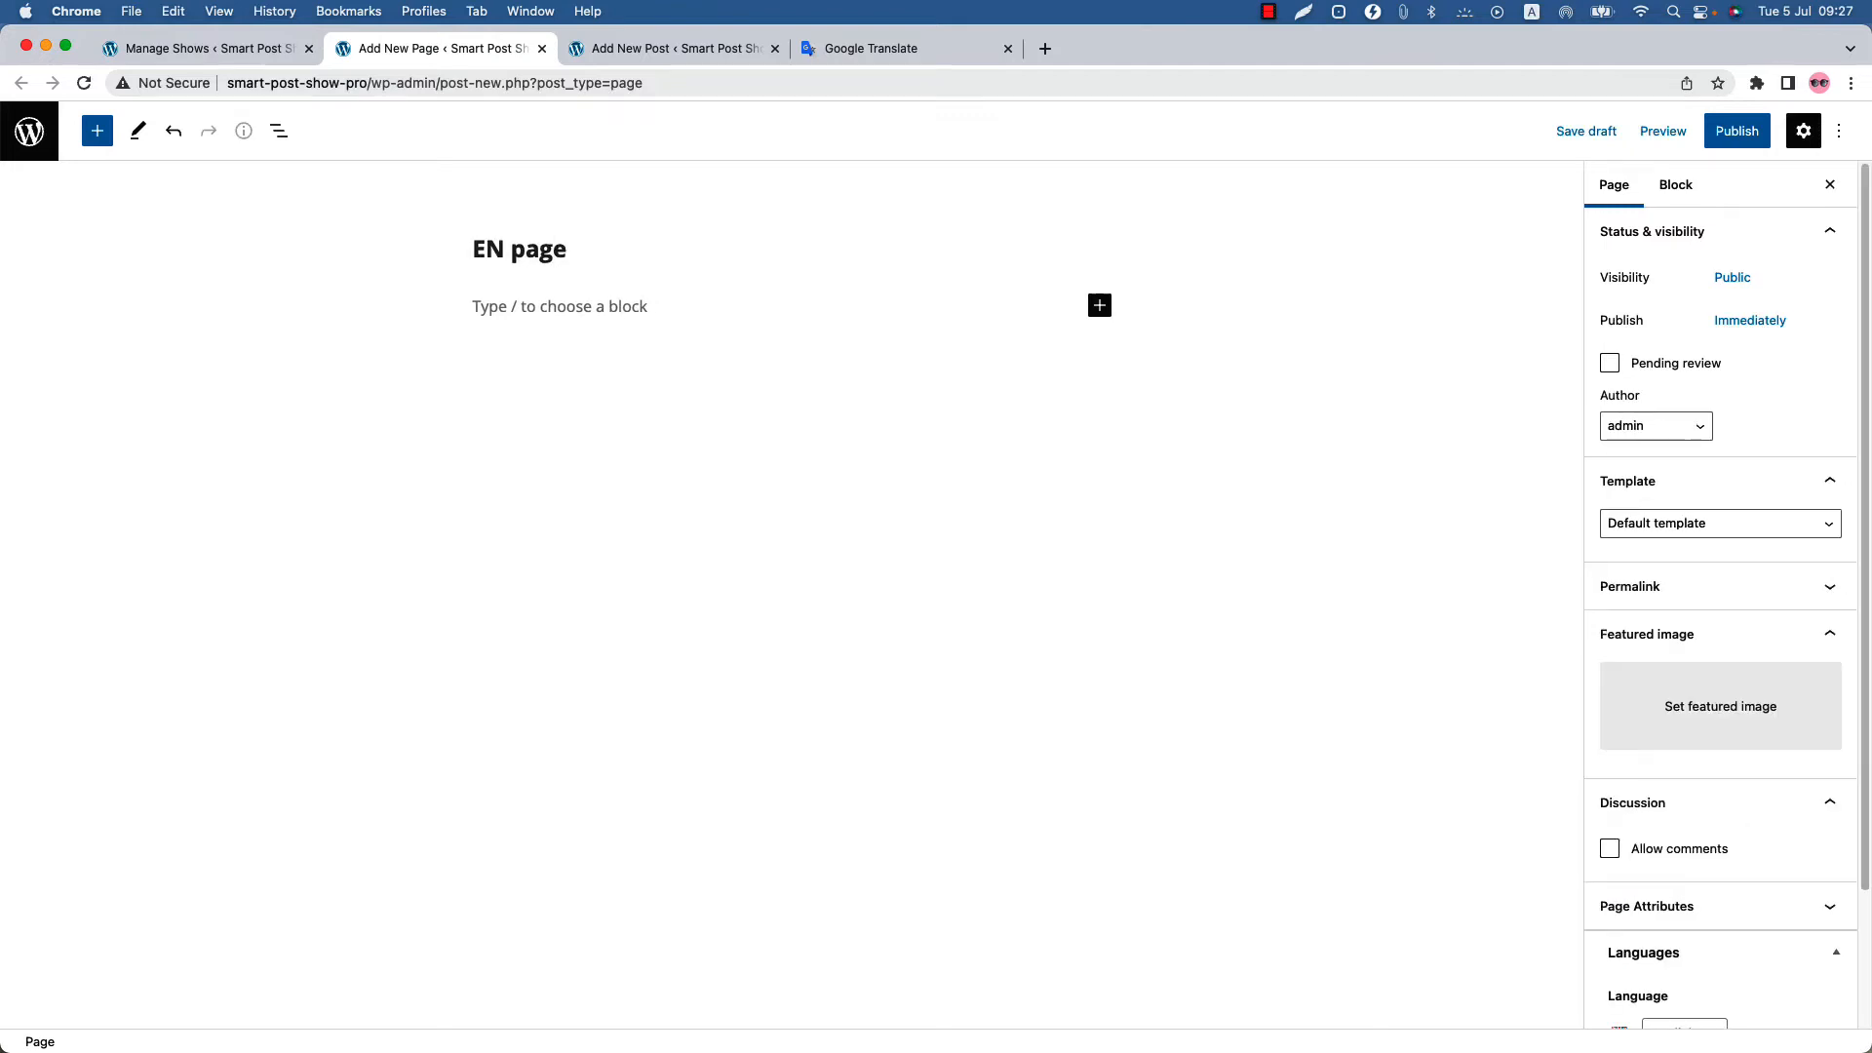
click(560, 307)
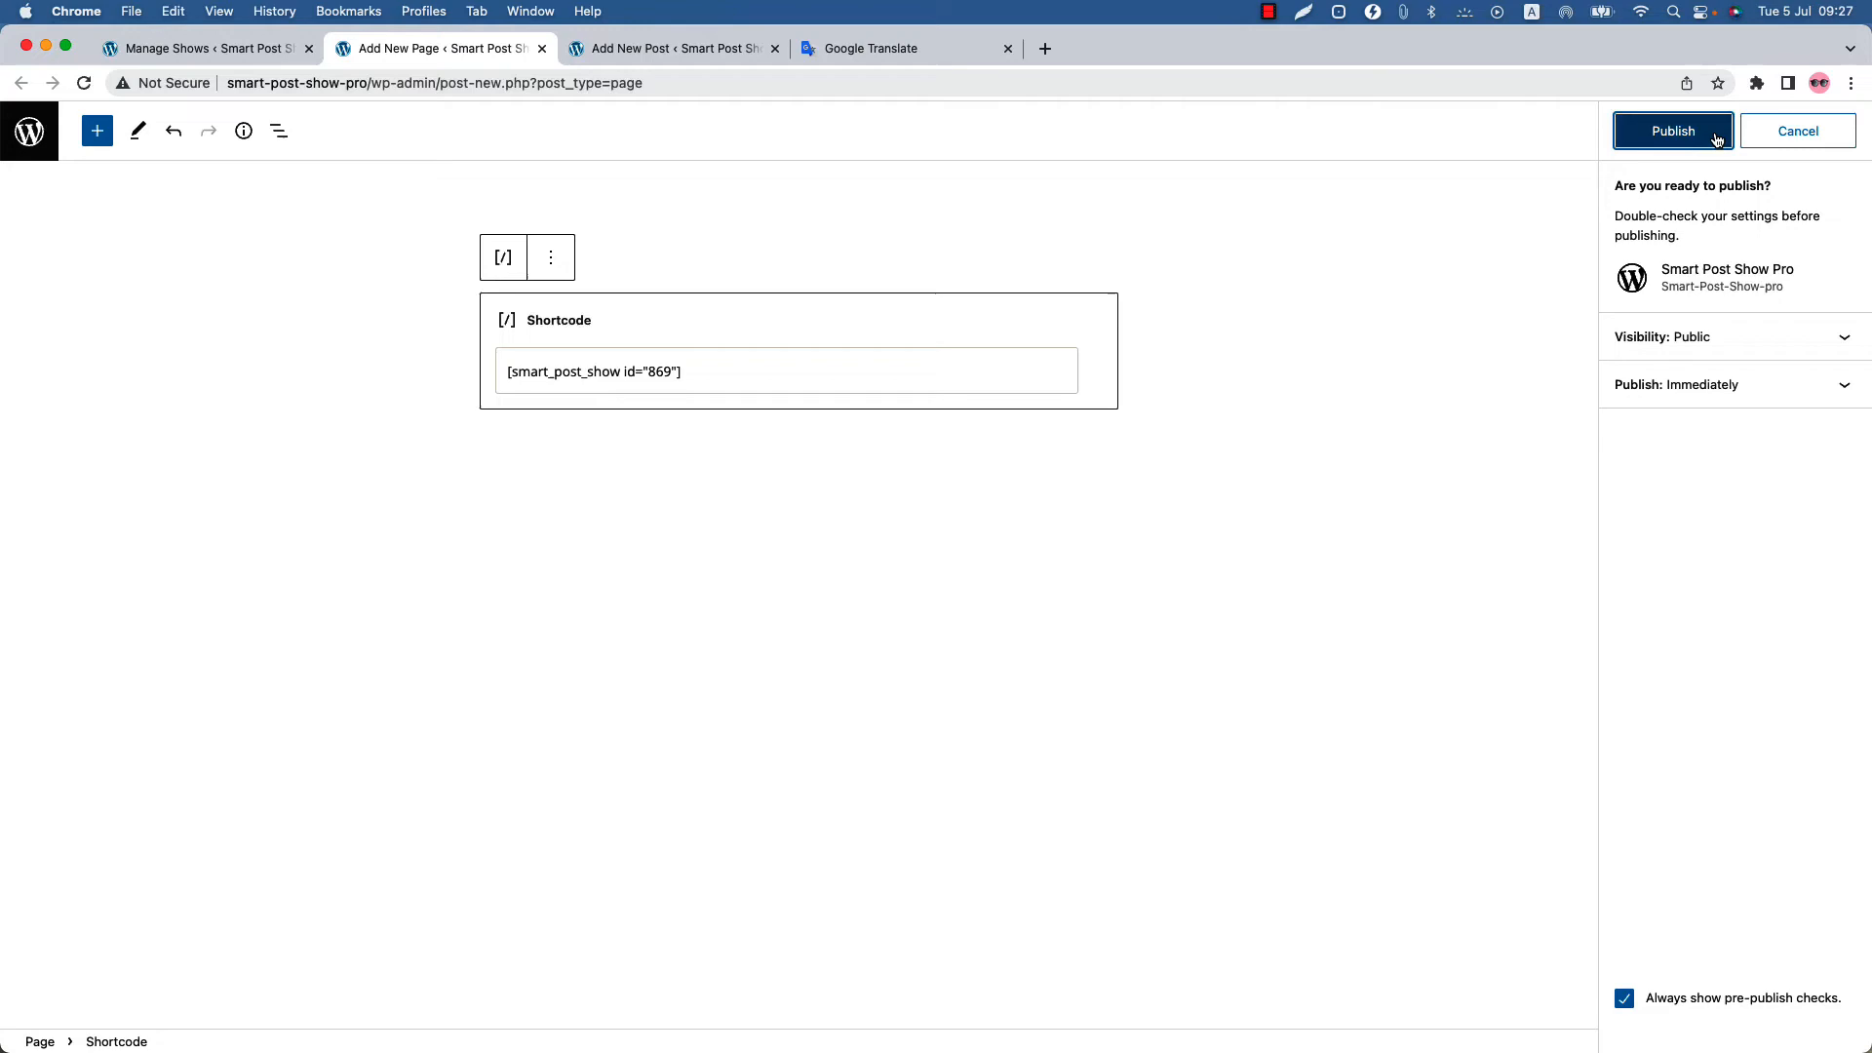
click(1674, 130)
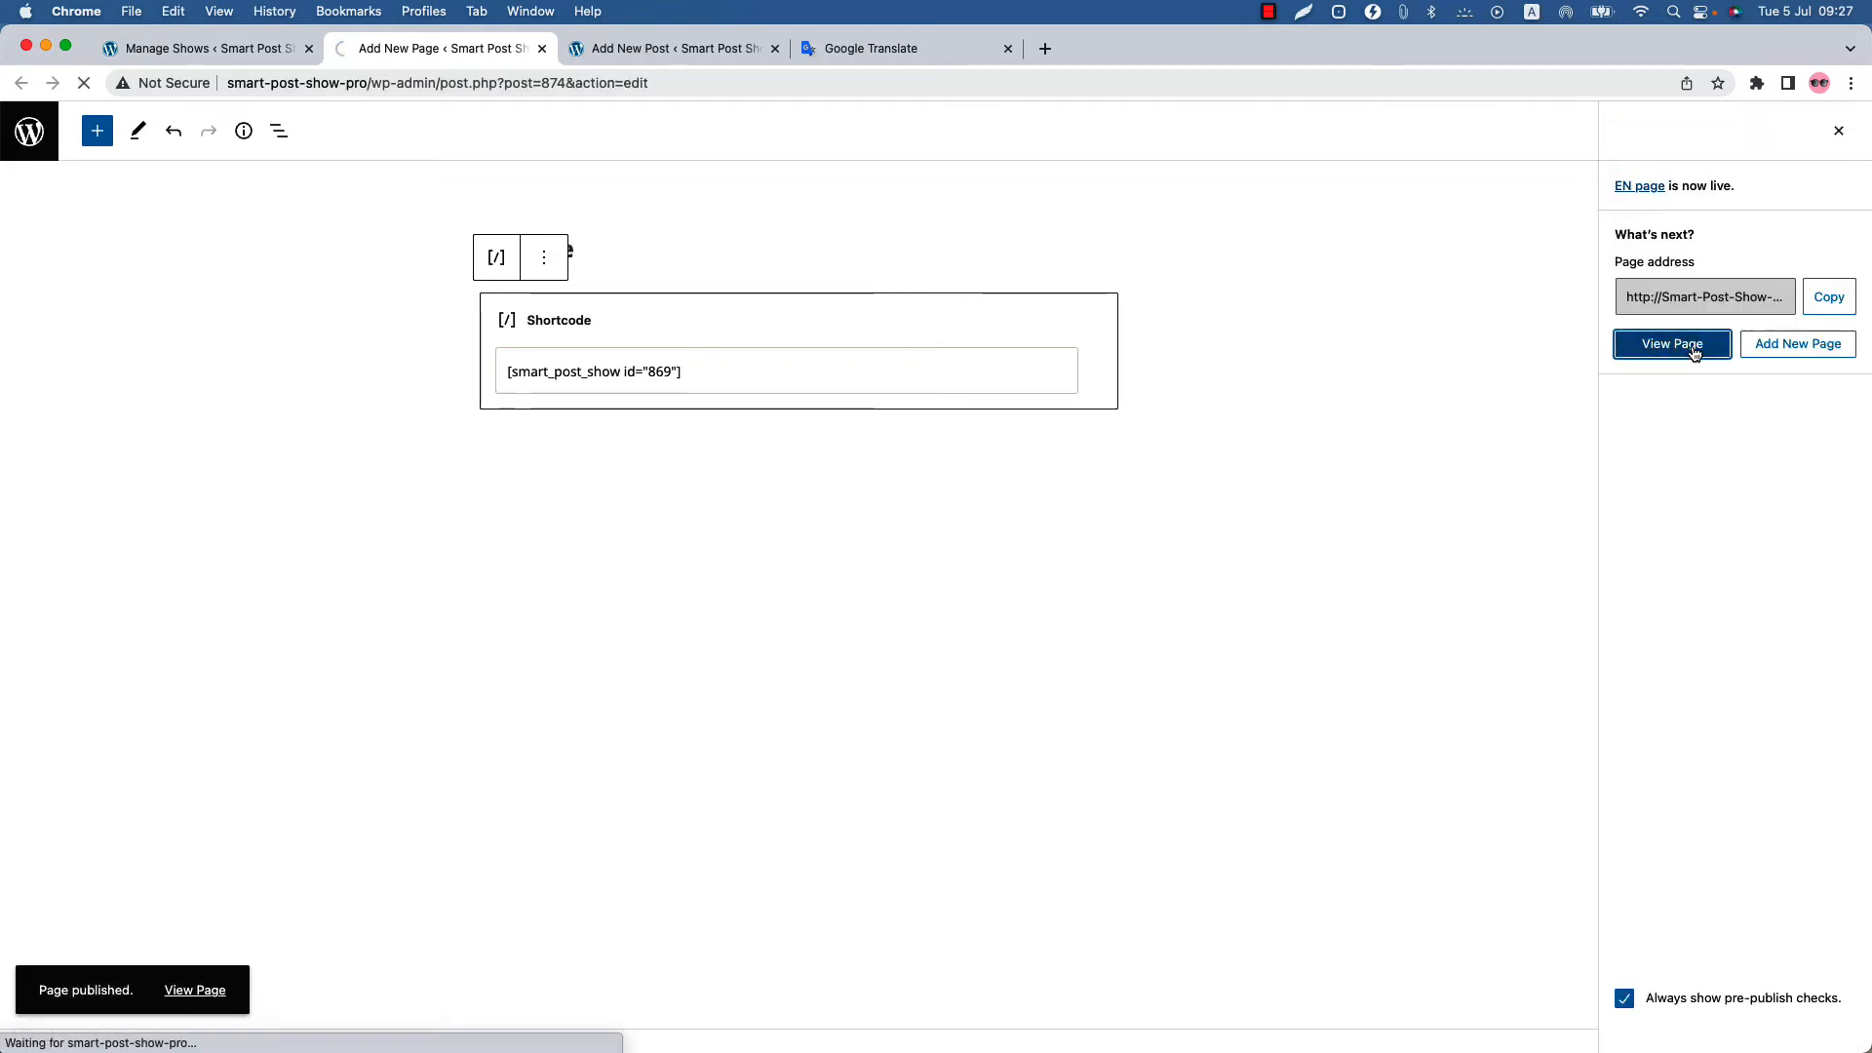
click(1672, 343)
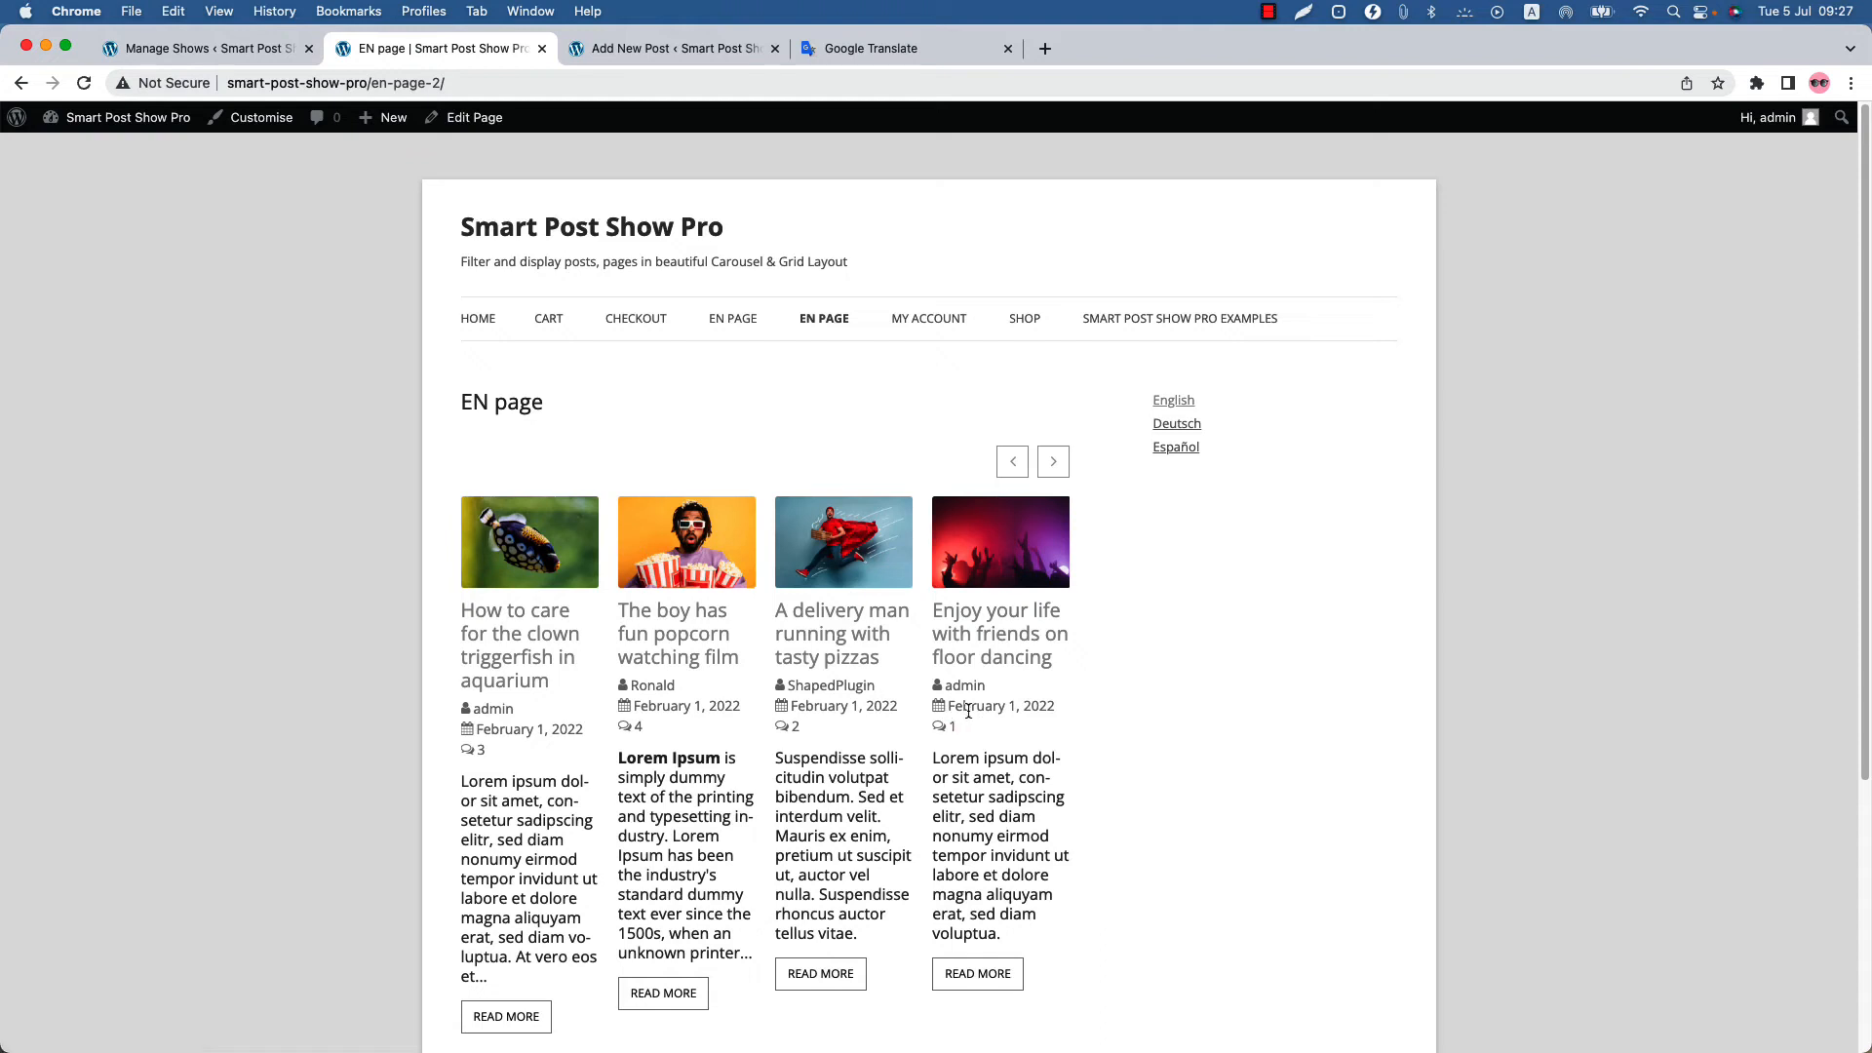
mouse_move(698, 459)
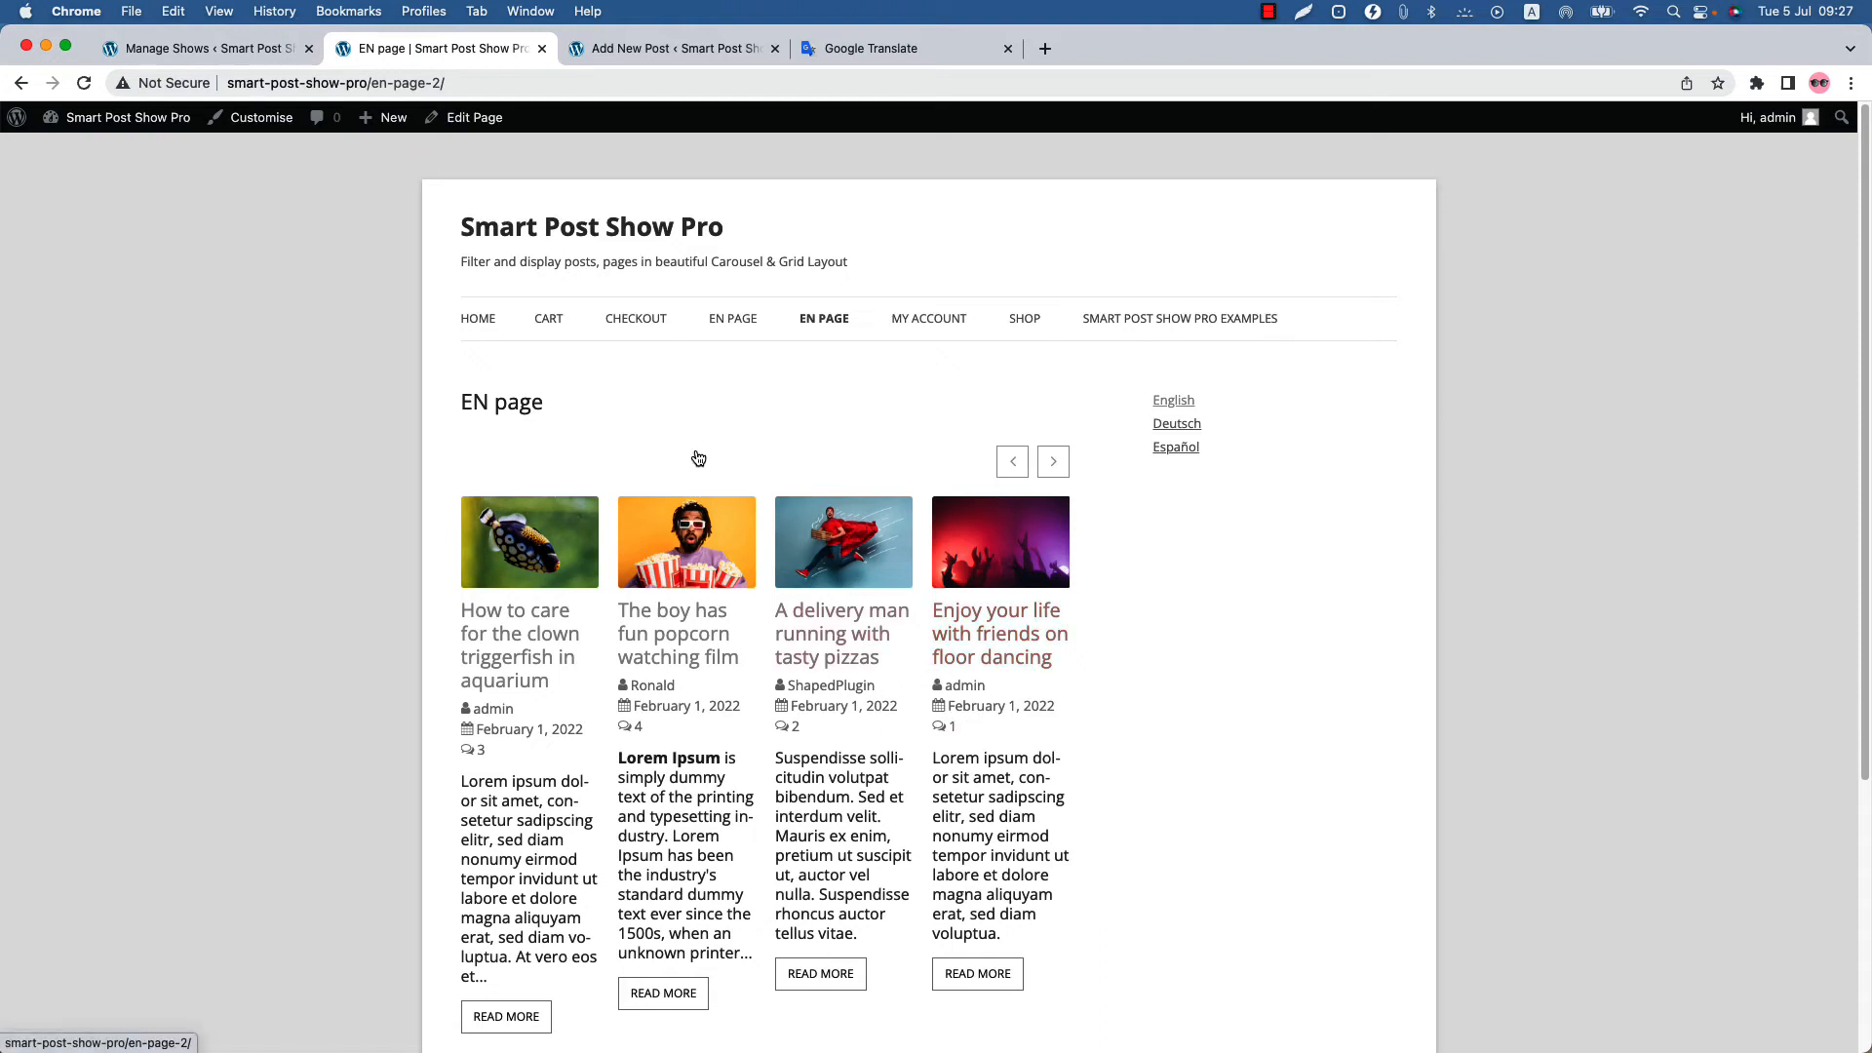
click(472, 117)
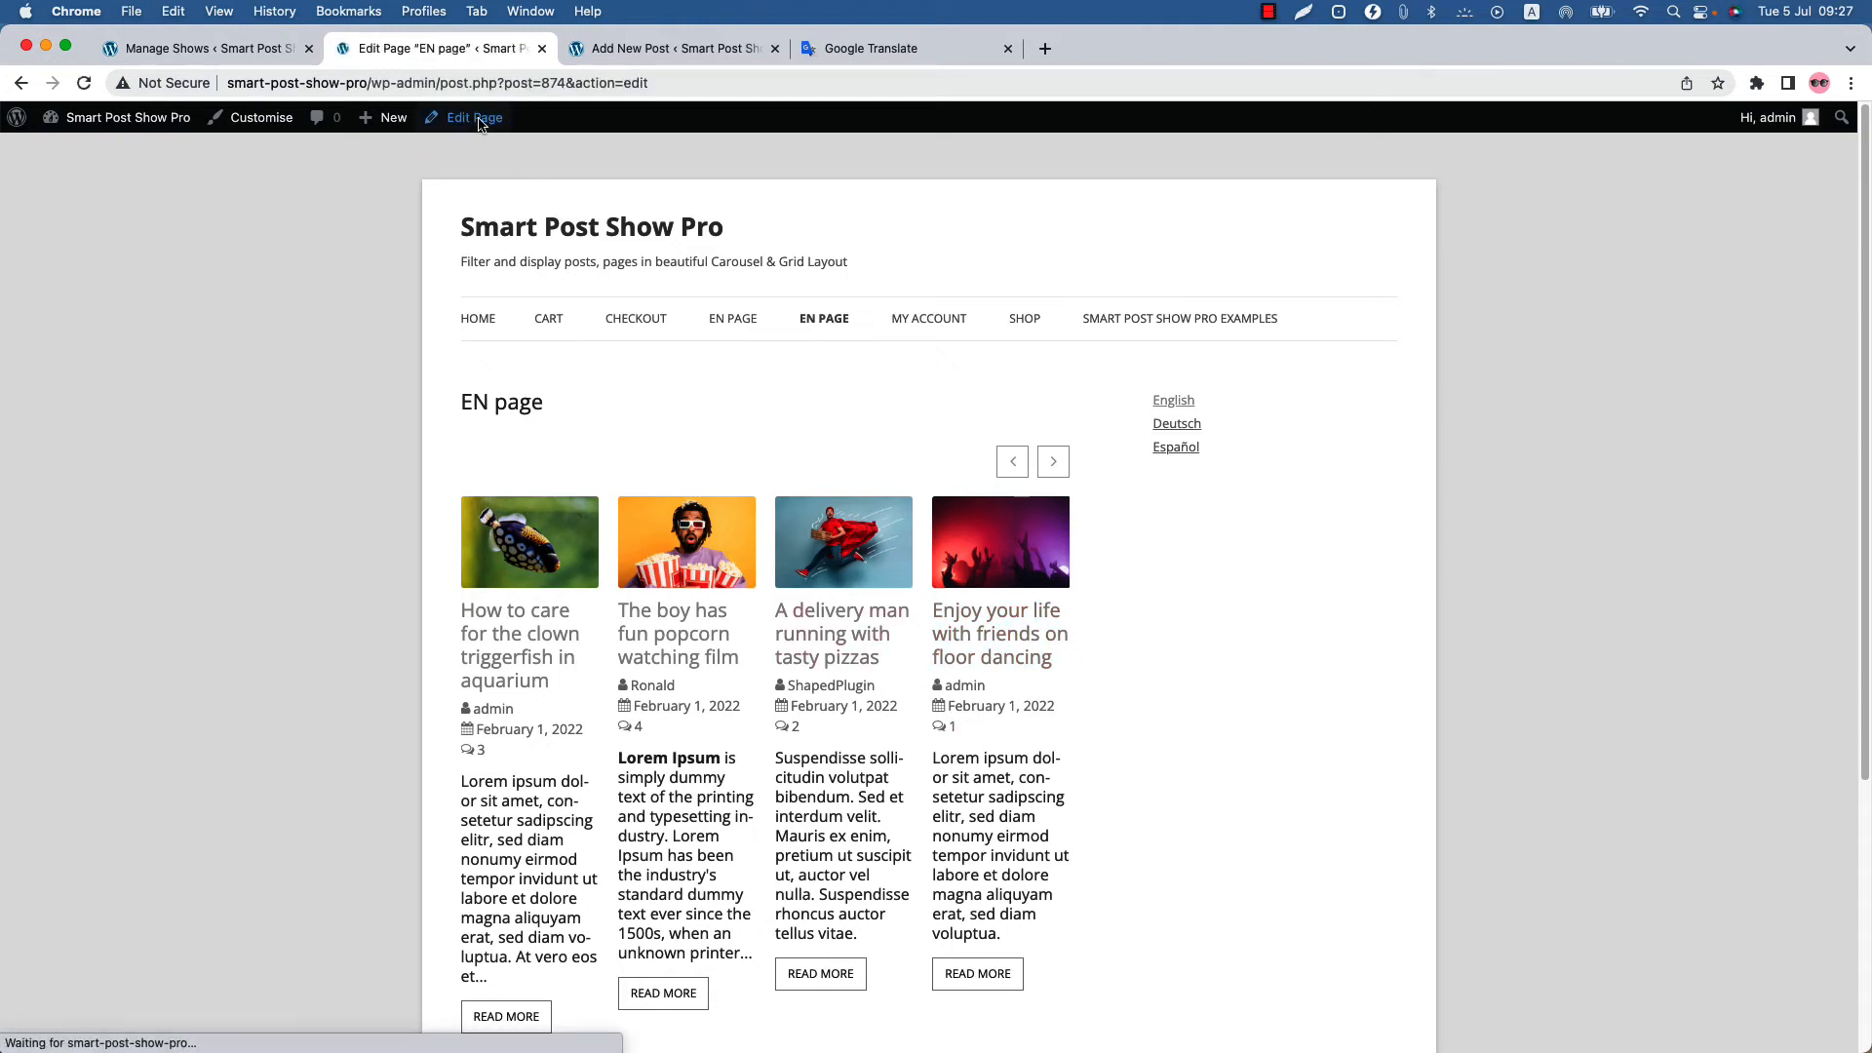
Start the German page translation titled 'DE Page' and copy the Test Show (DE) shortcode id 870 into it.
click(472, 117)
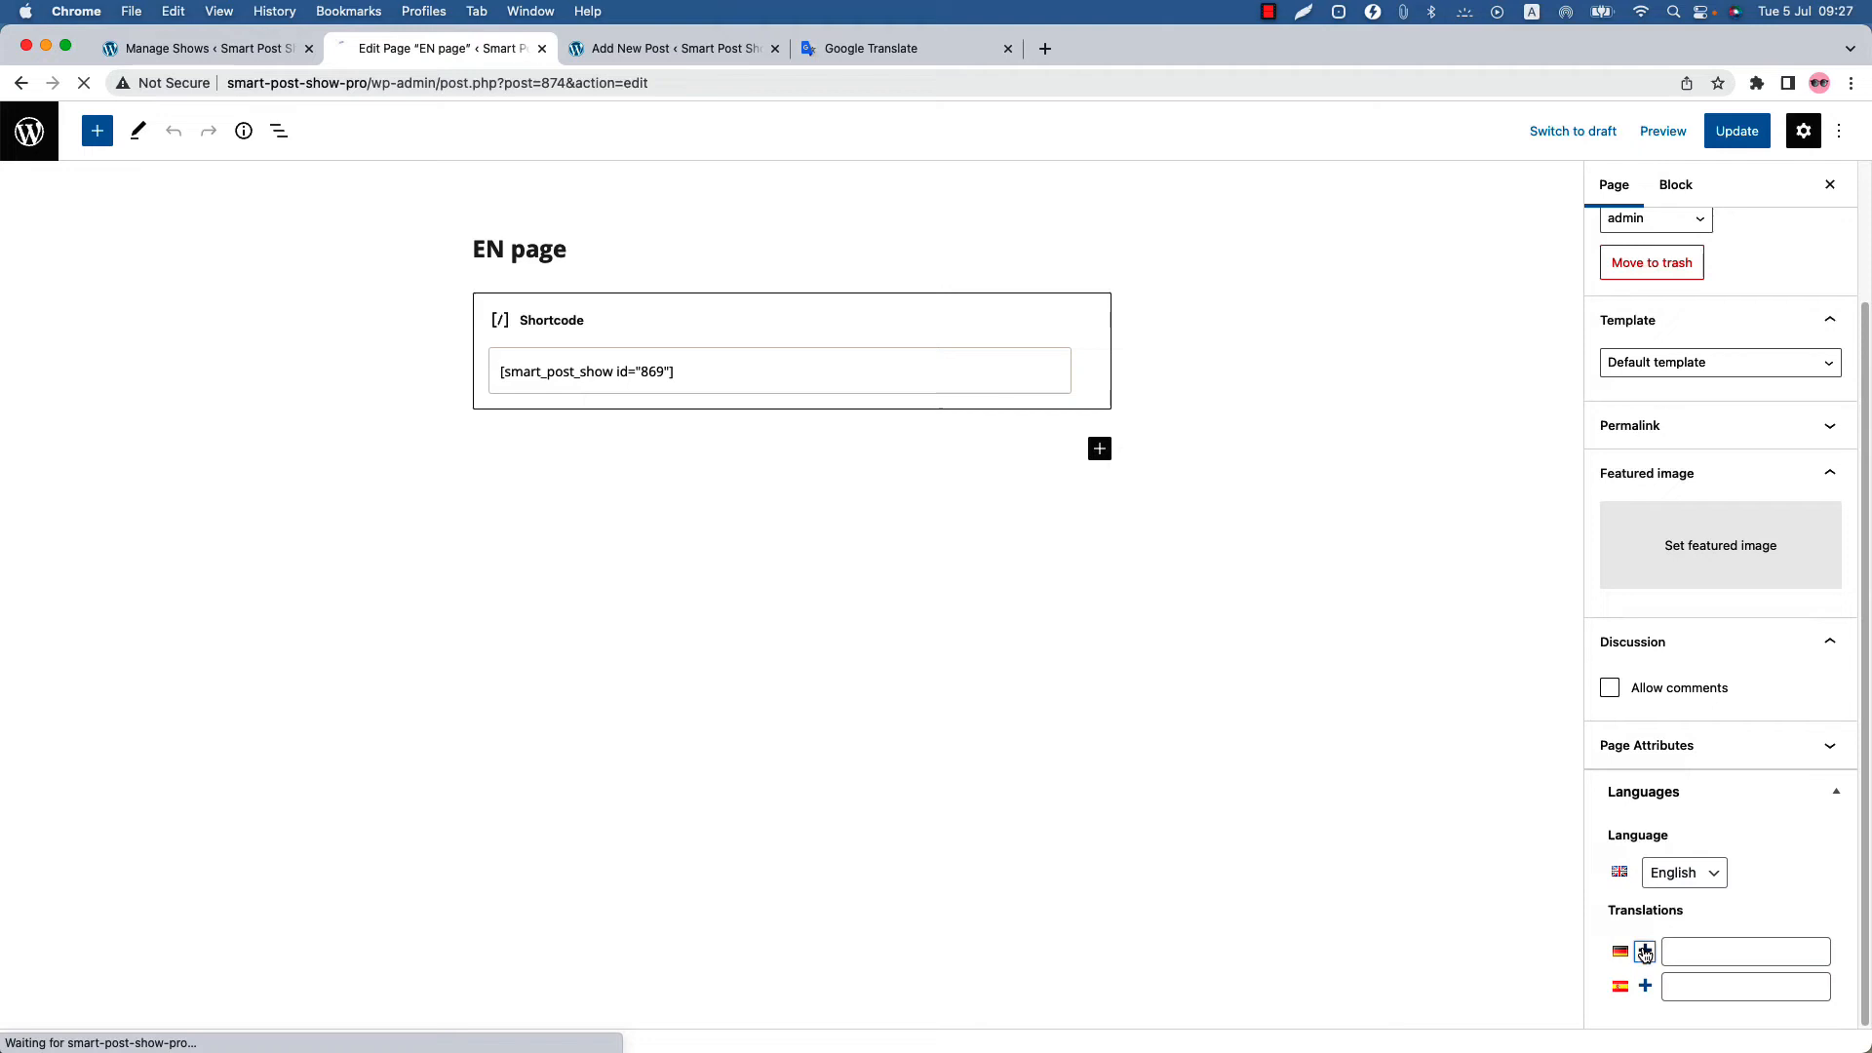
click(1644, 952)
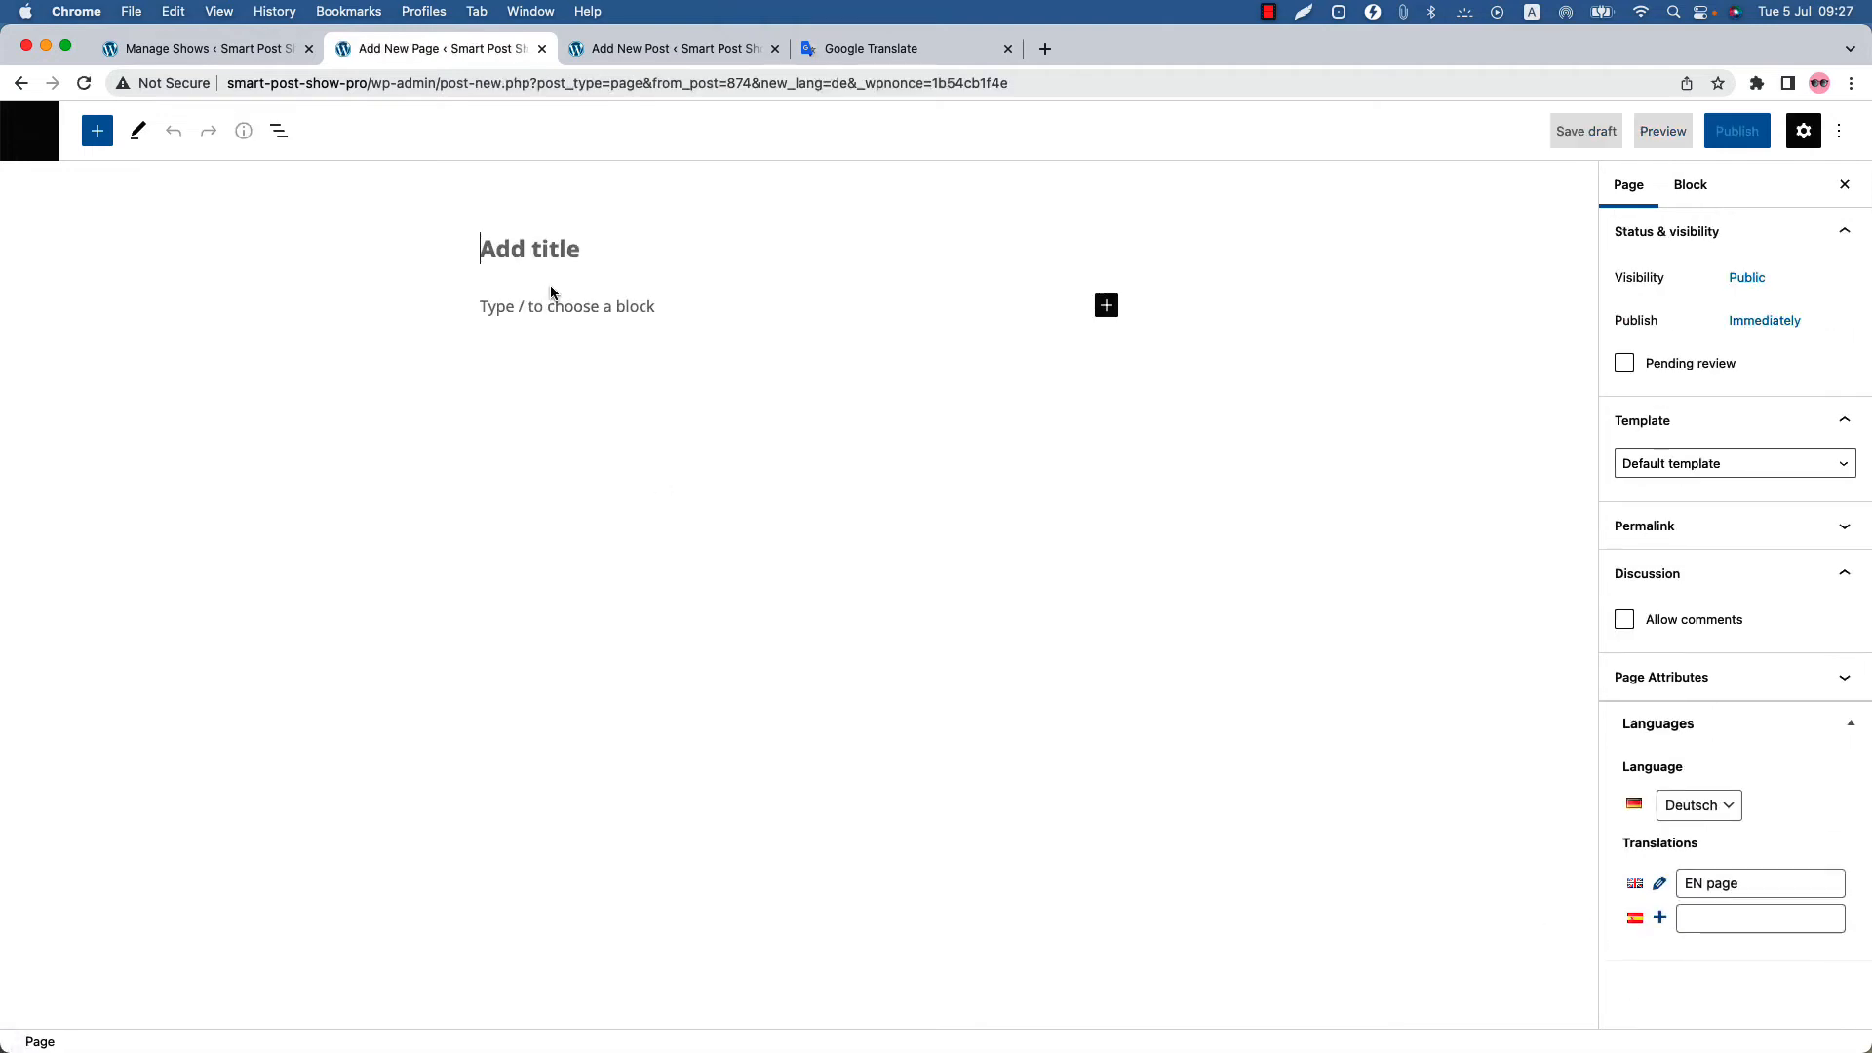
text(DE Page)
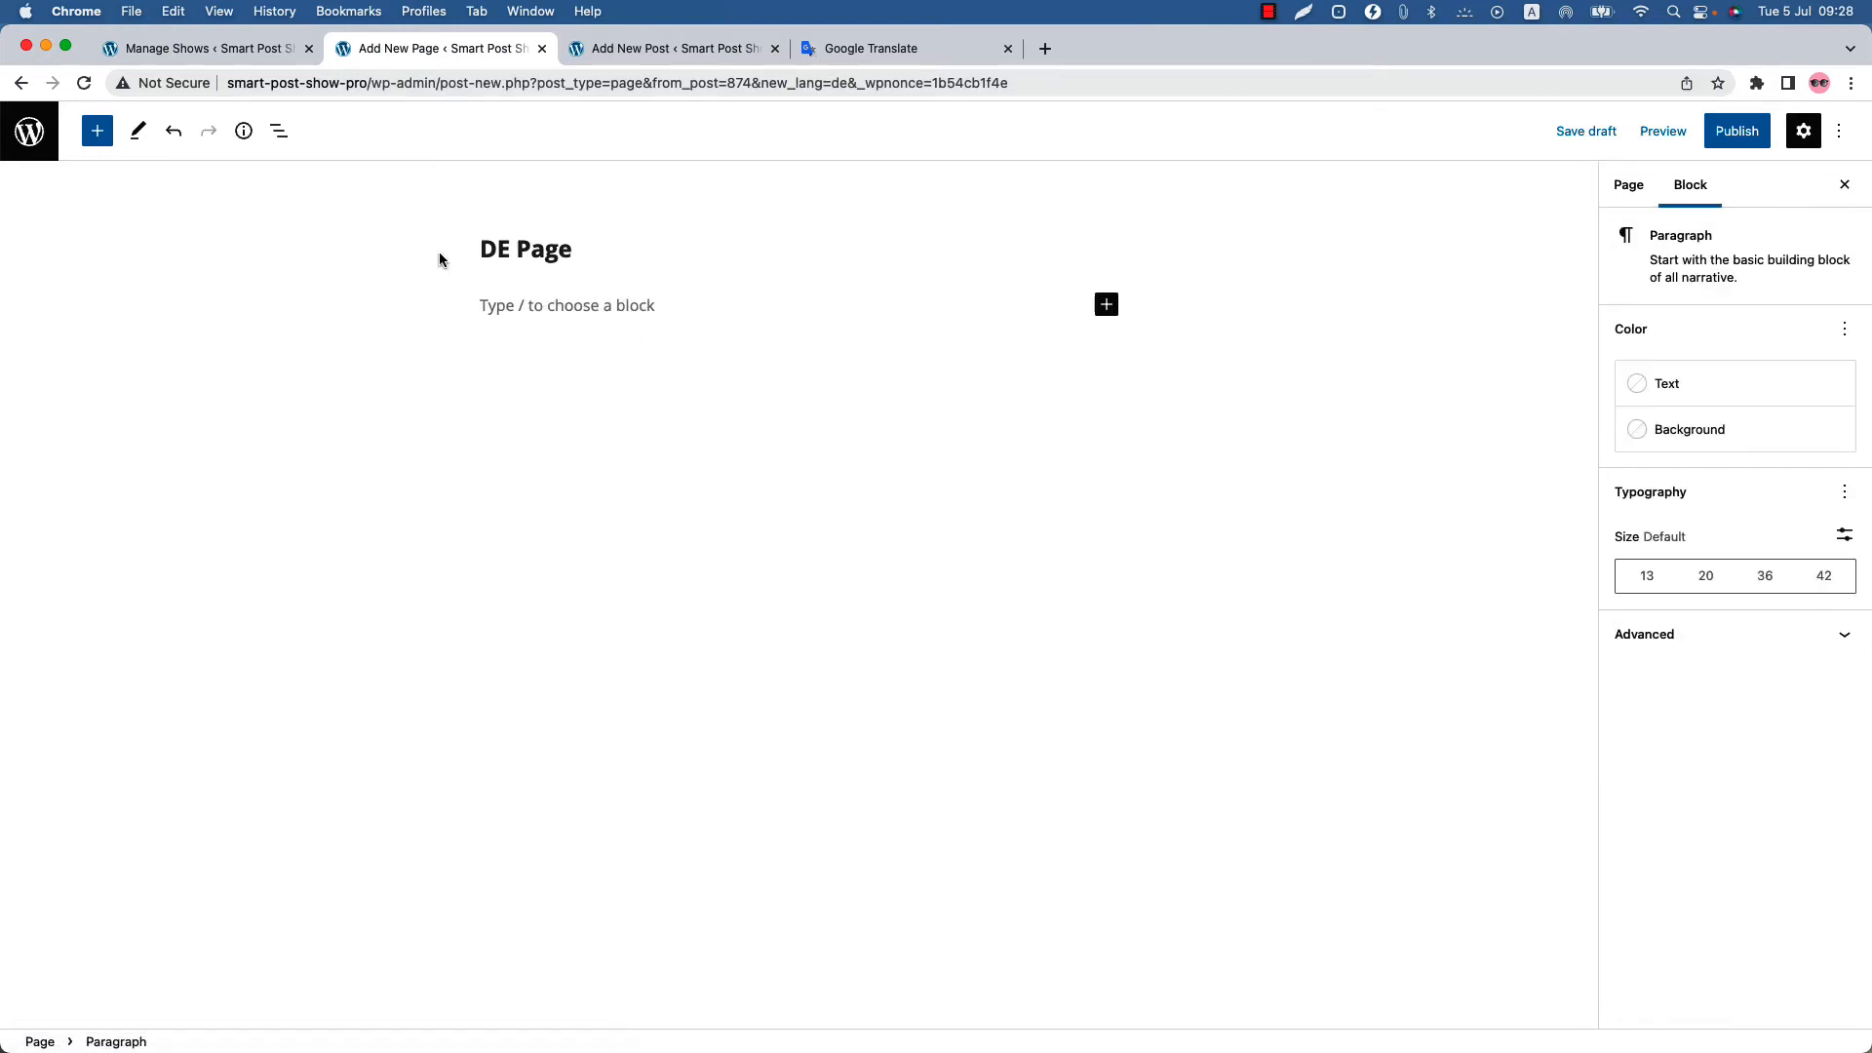
click(202, 47)
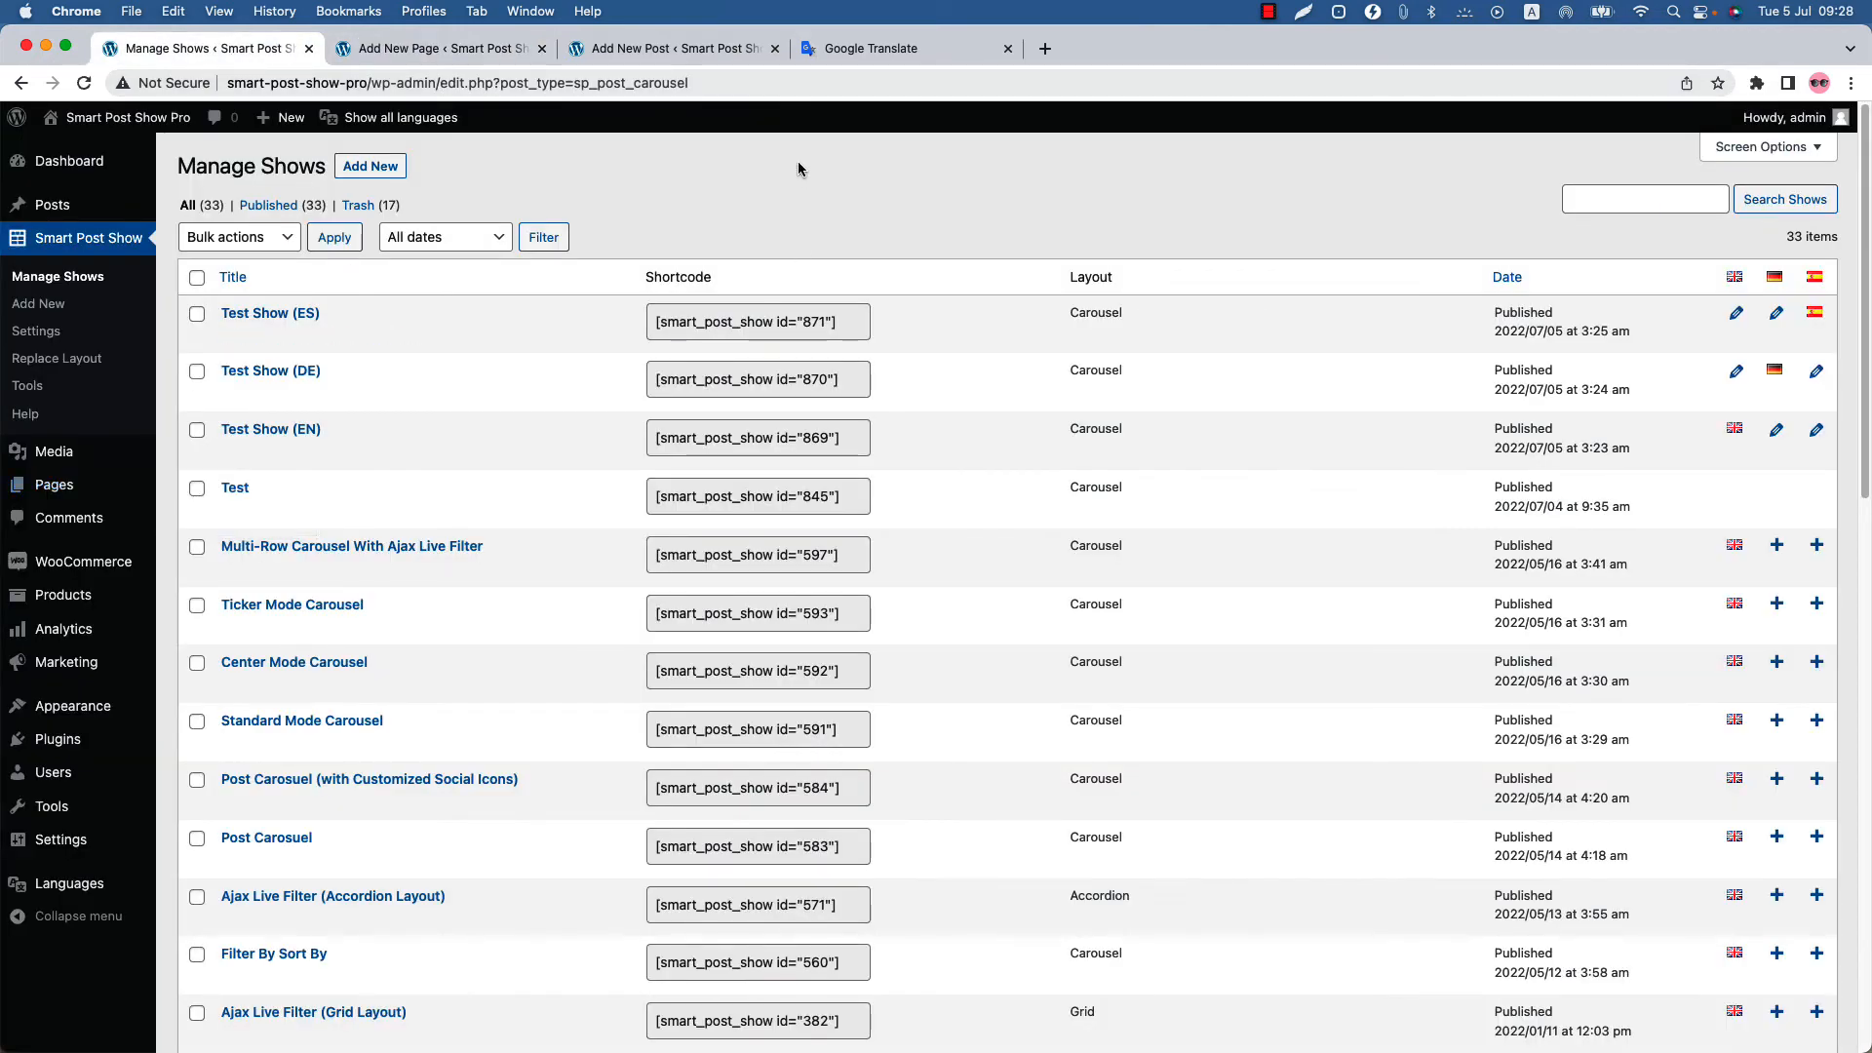
click(756, 378)
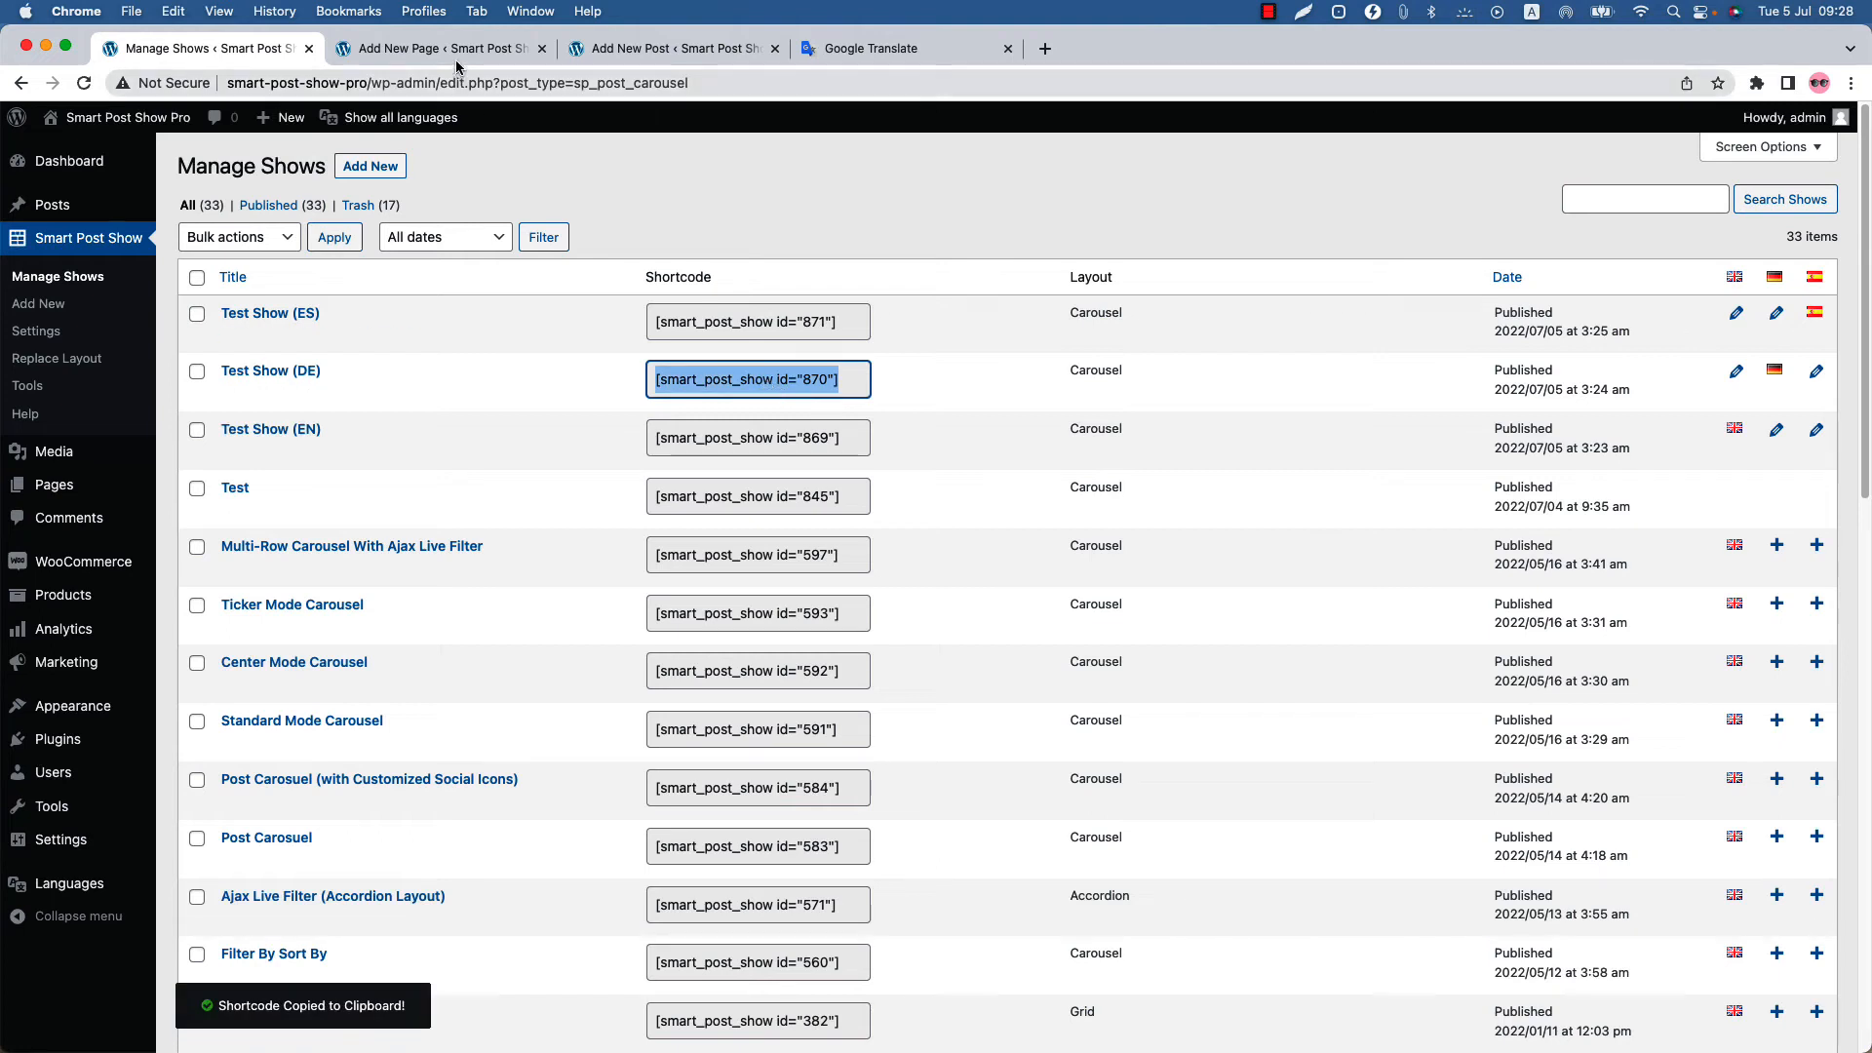
click(439, 47)
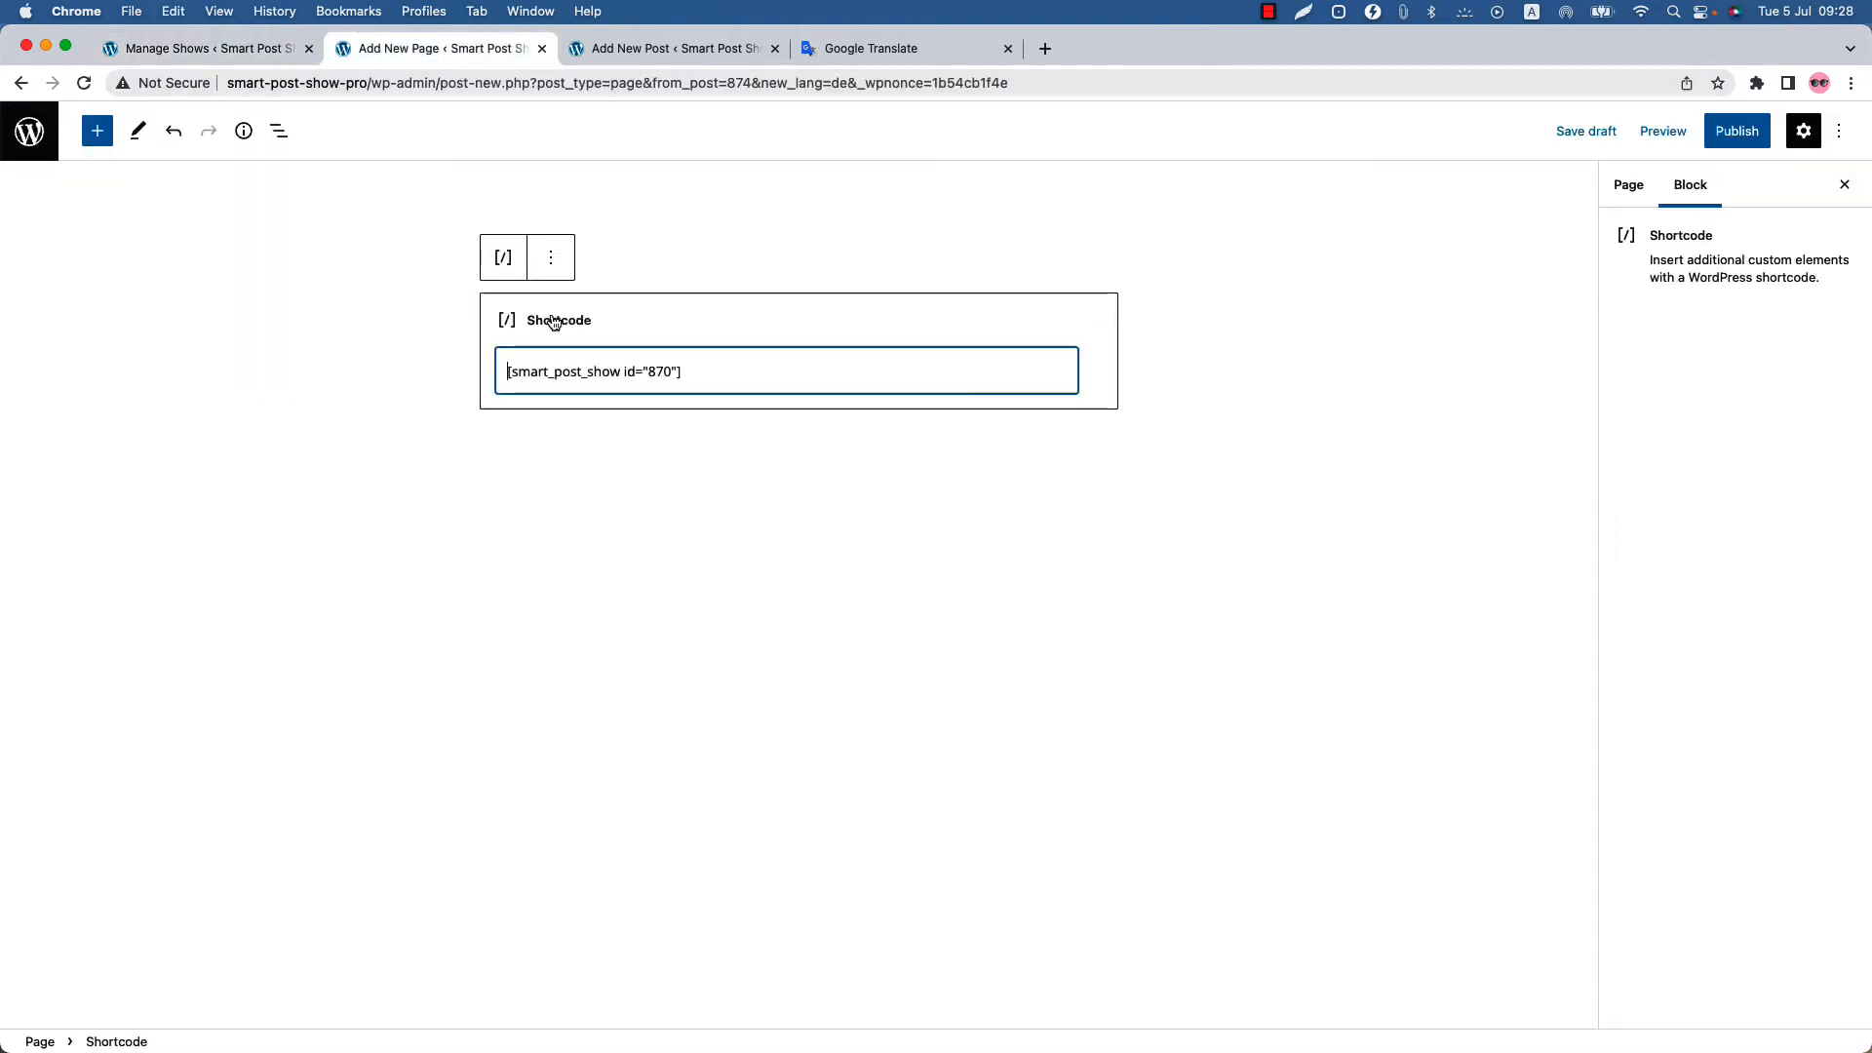
Publish DE Page, view its German post carousel, and return to editing.
click(1736, 131)
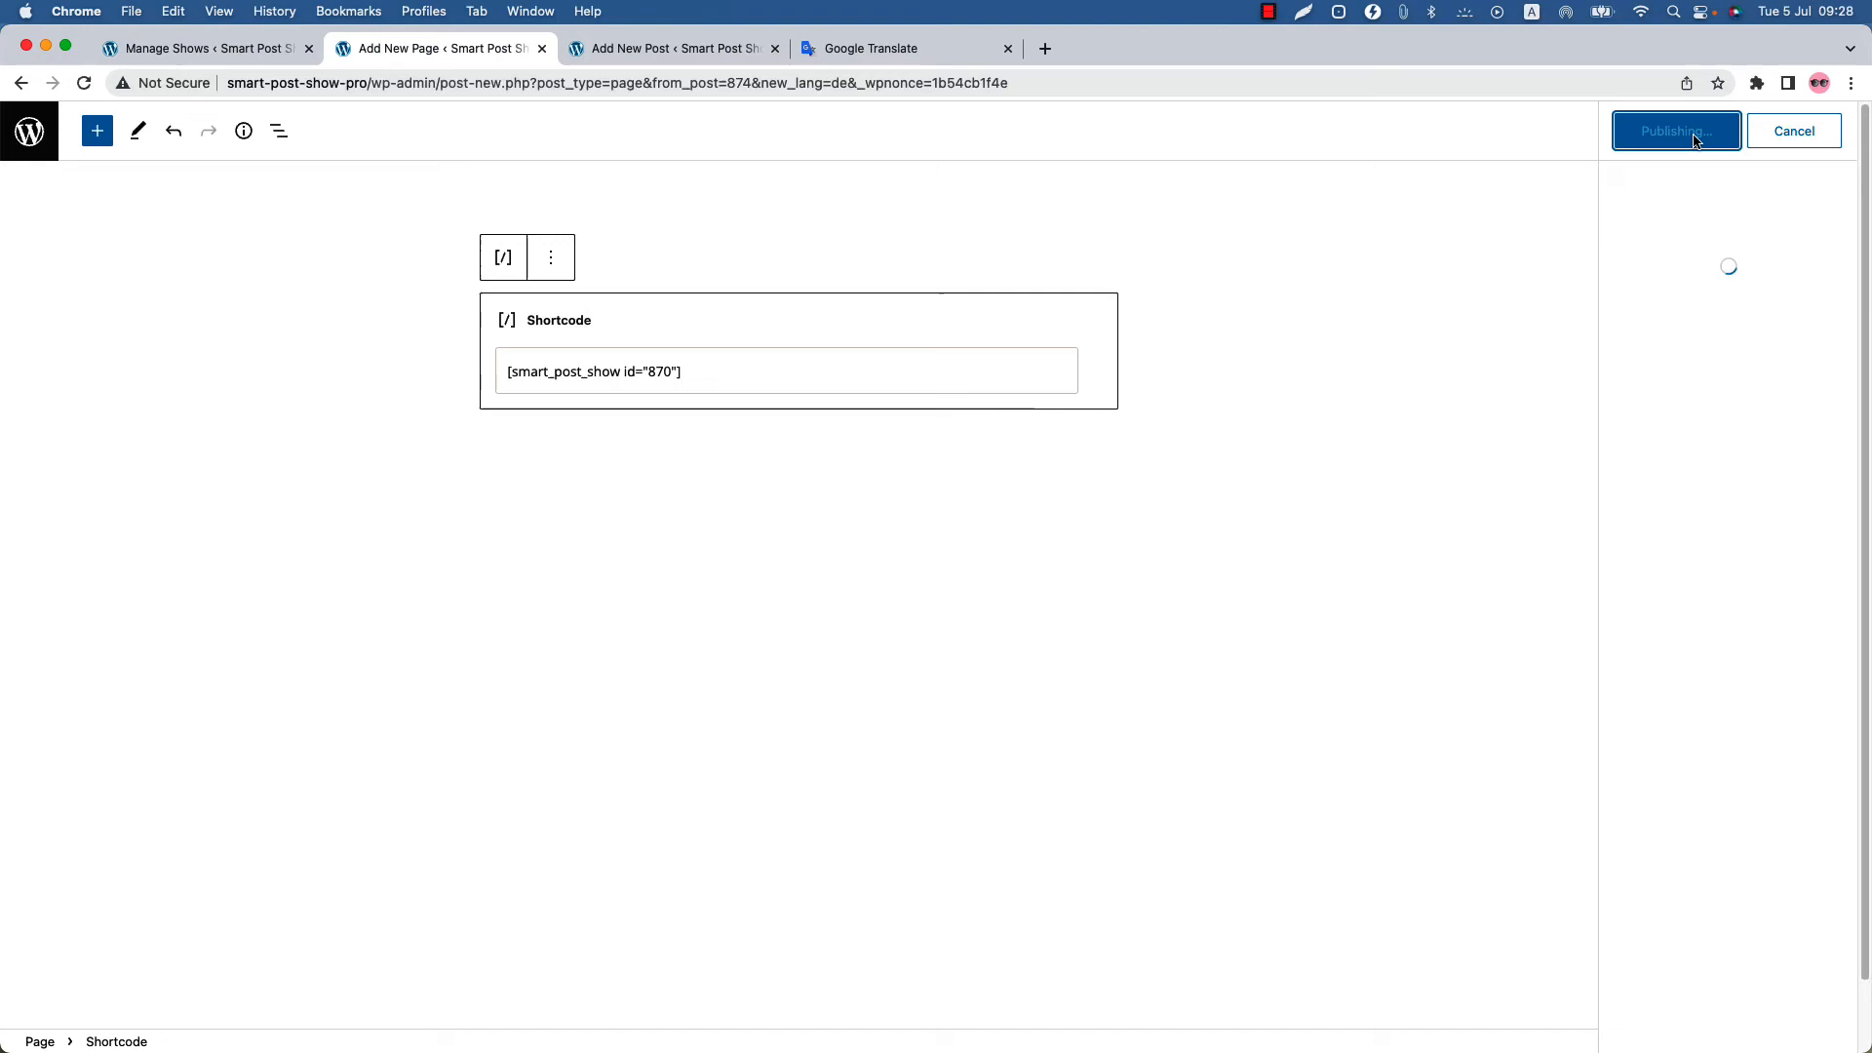
click(1676, 131)
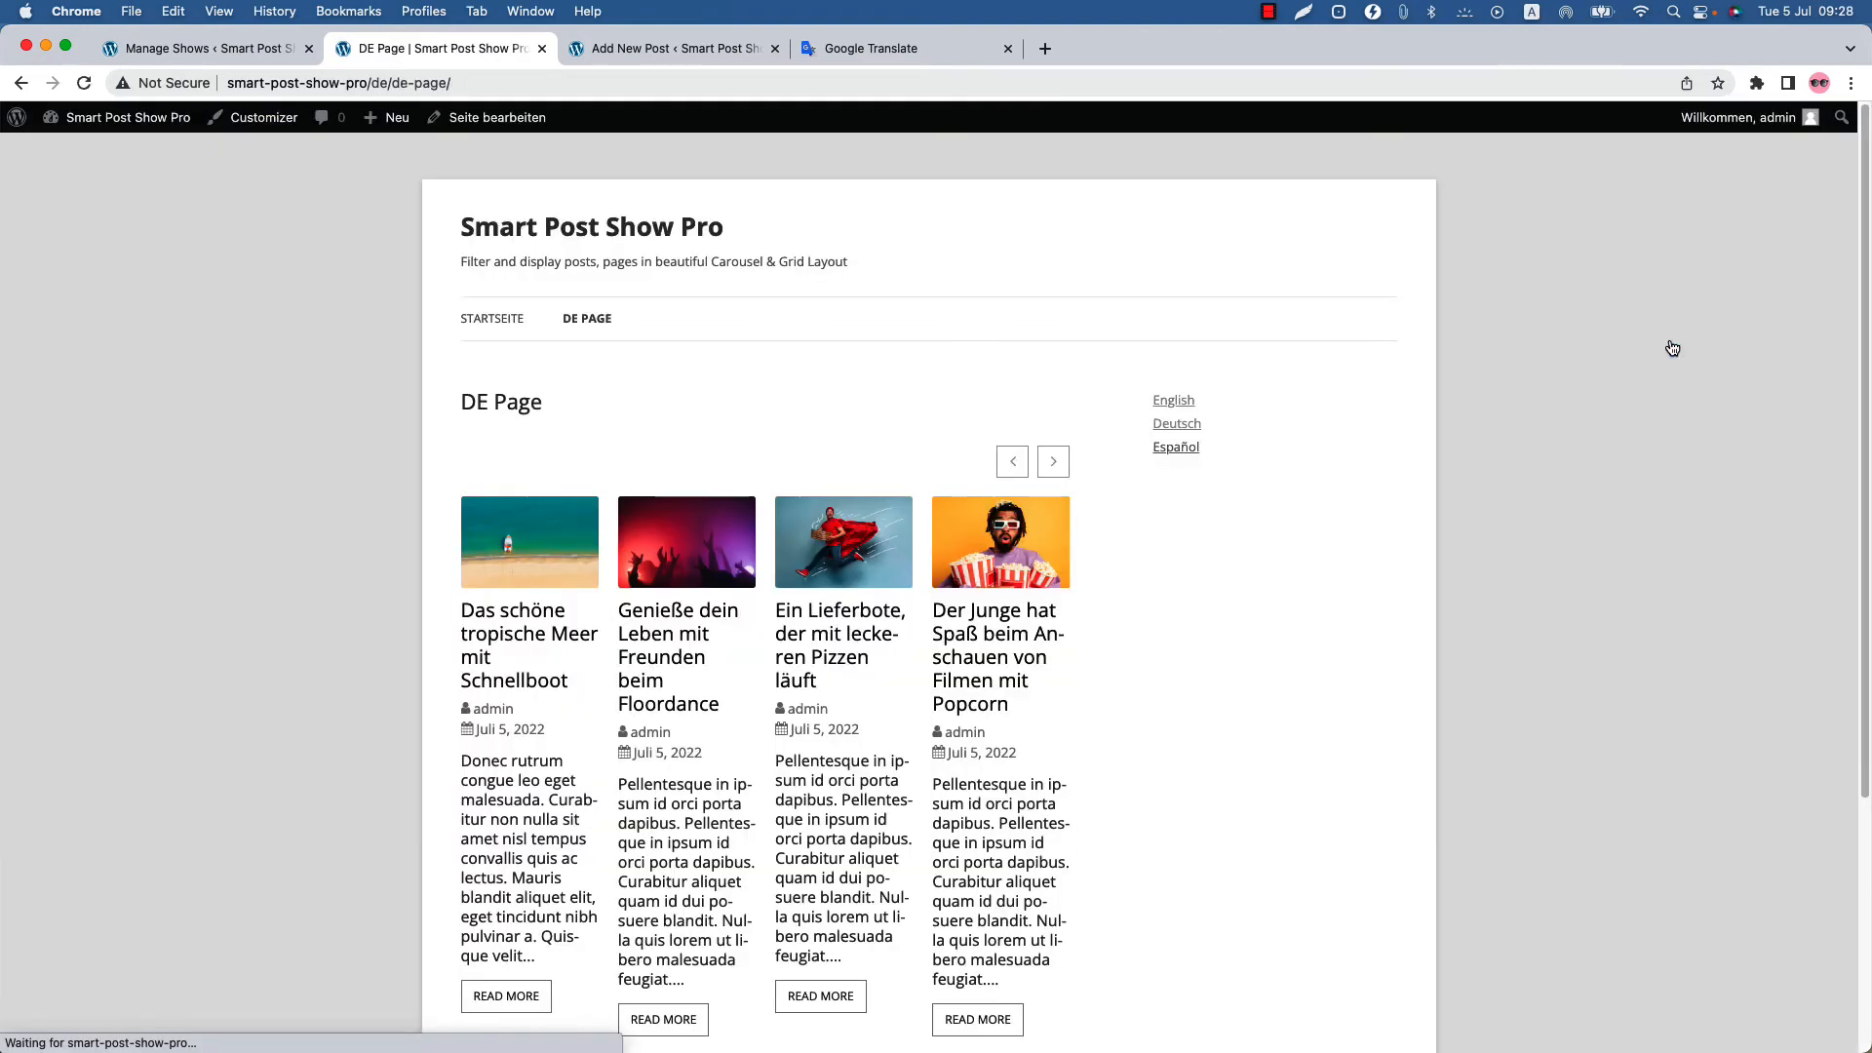
mouse_move(838, 646)
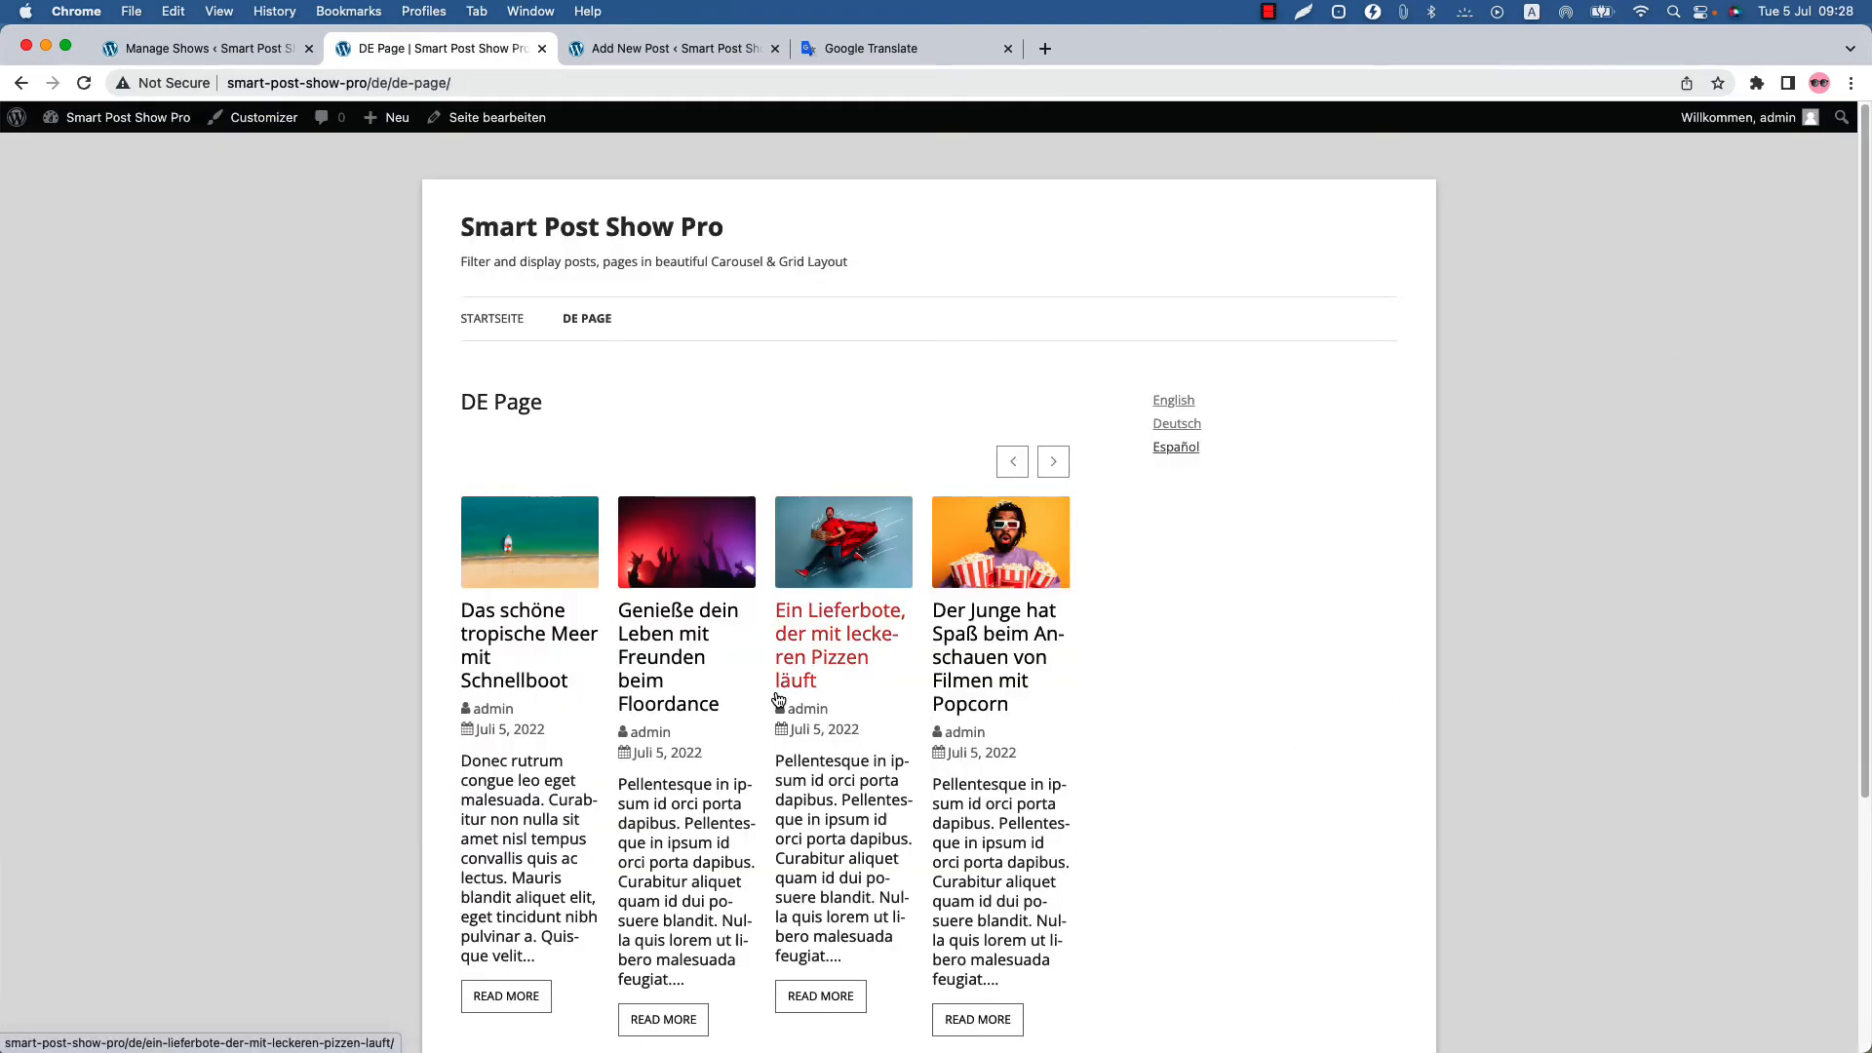
mouse_move(558, 402)
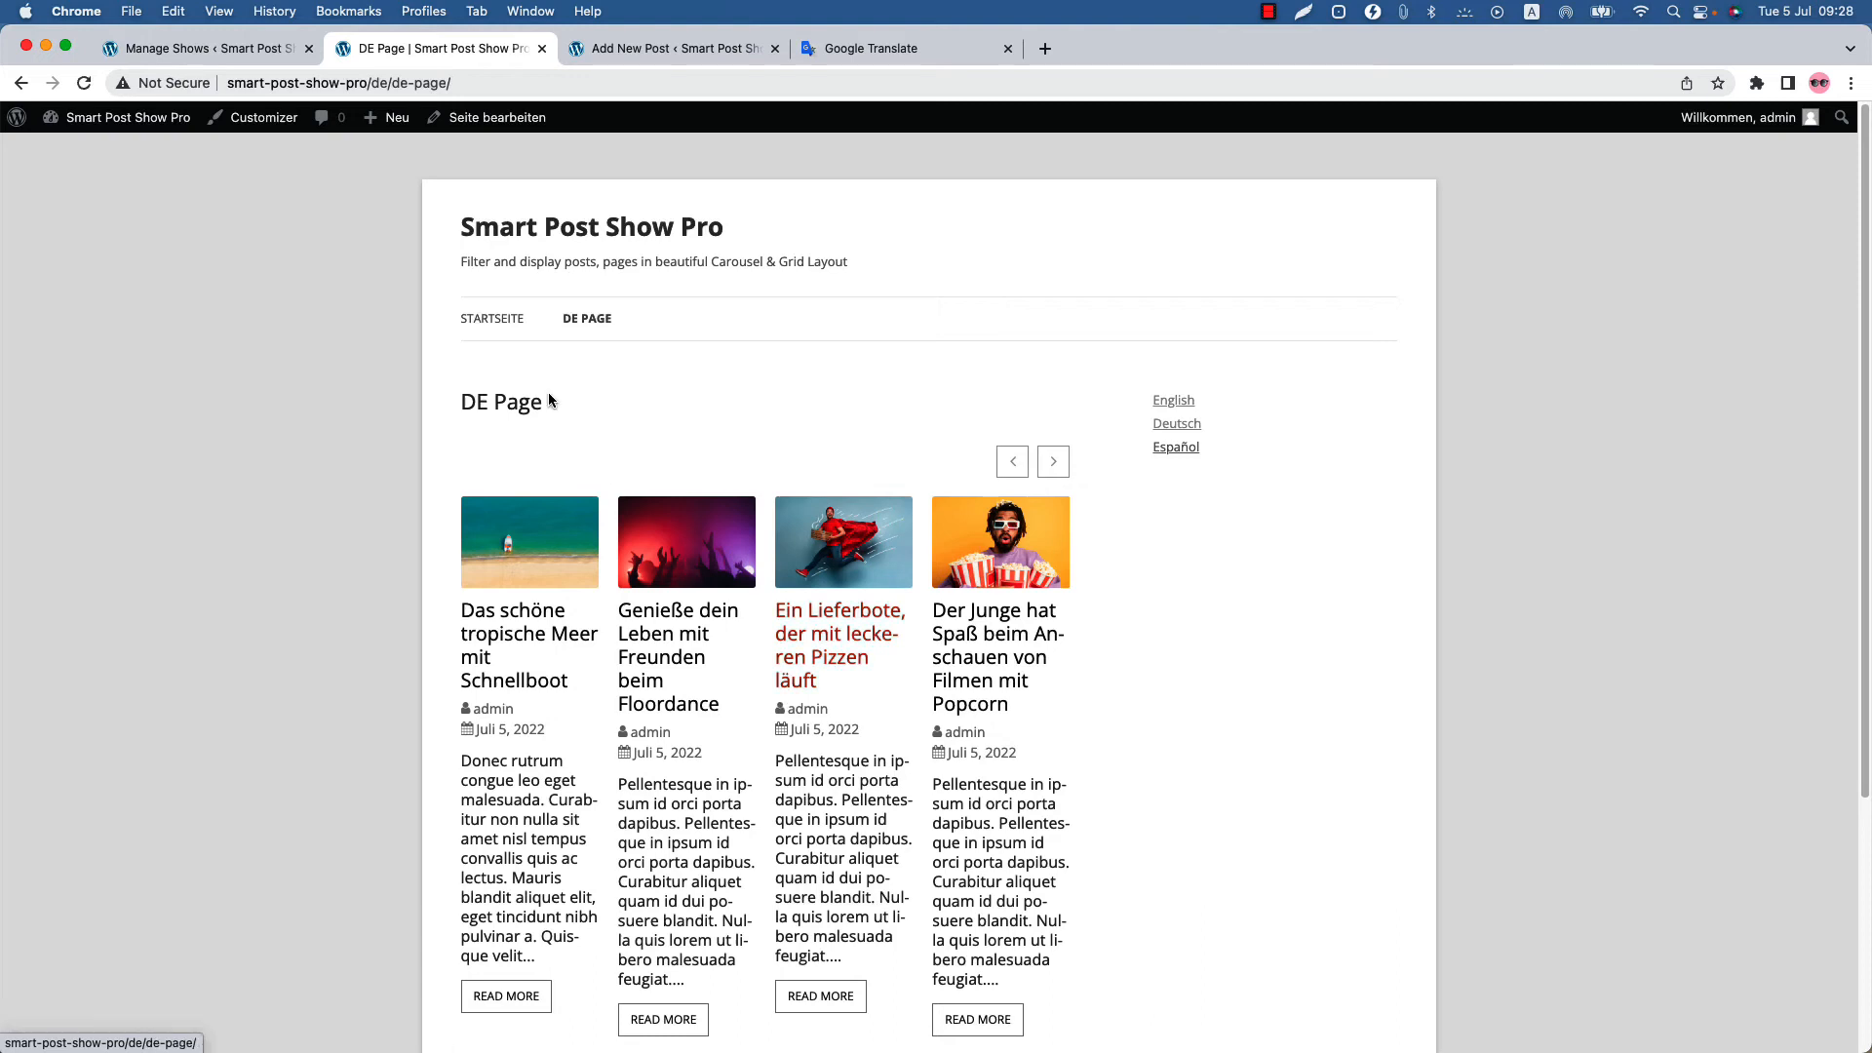
click(497, 117)
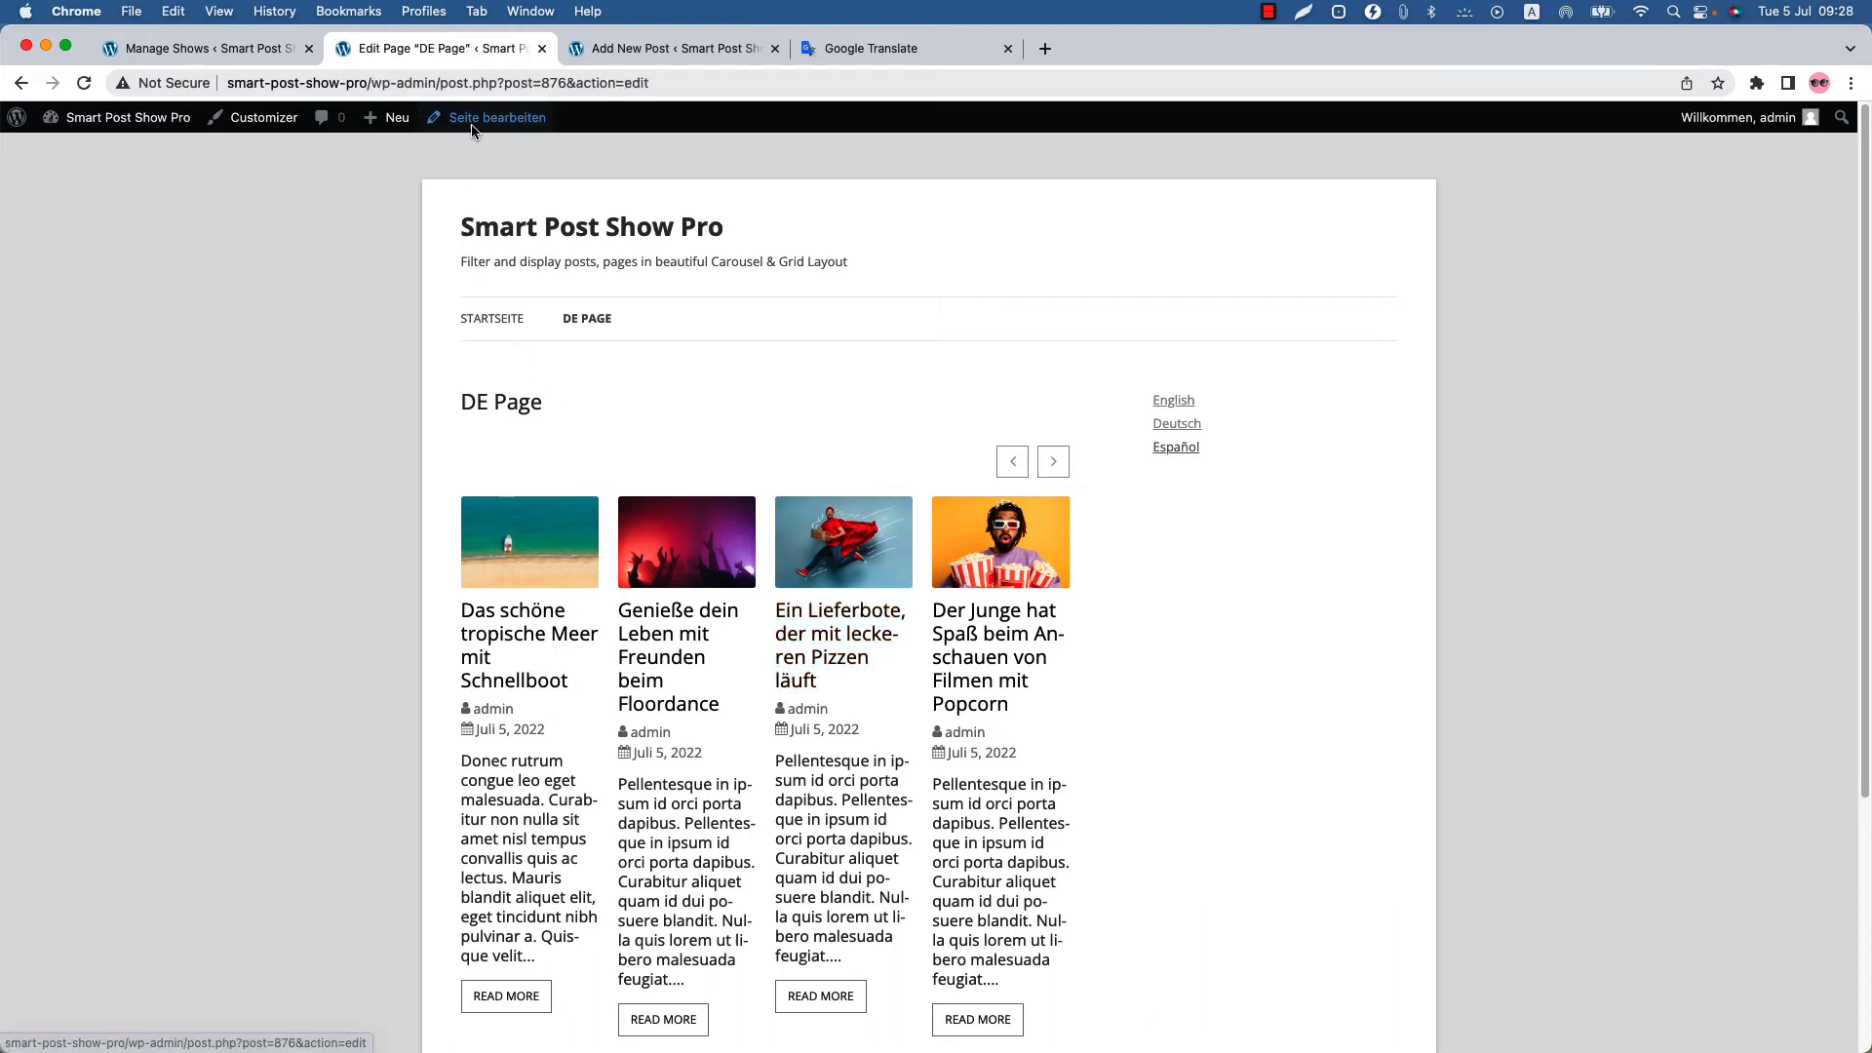
Create the Spanish translation 'ES Page' with shortcode id 871, publish it, and view its carousel.
click(495, 117)
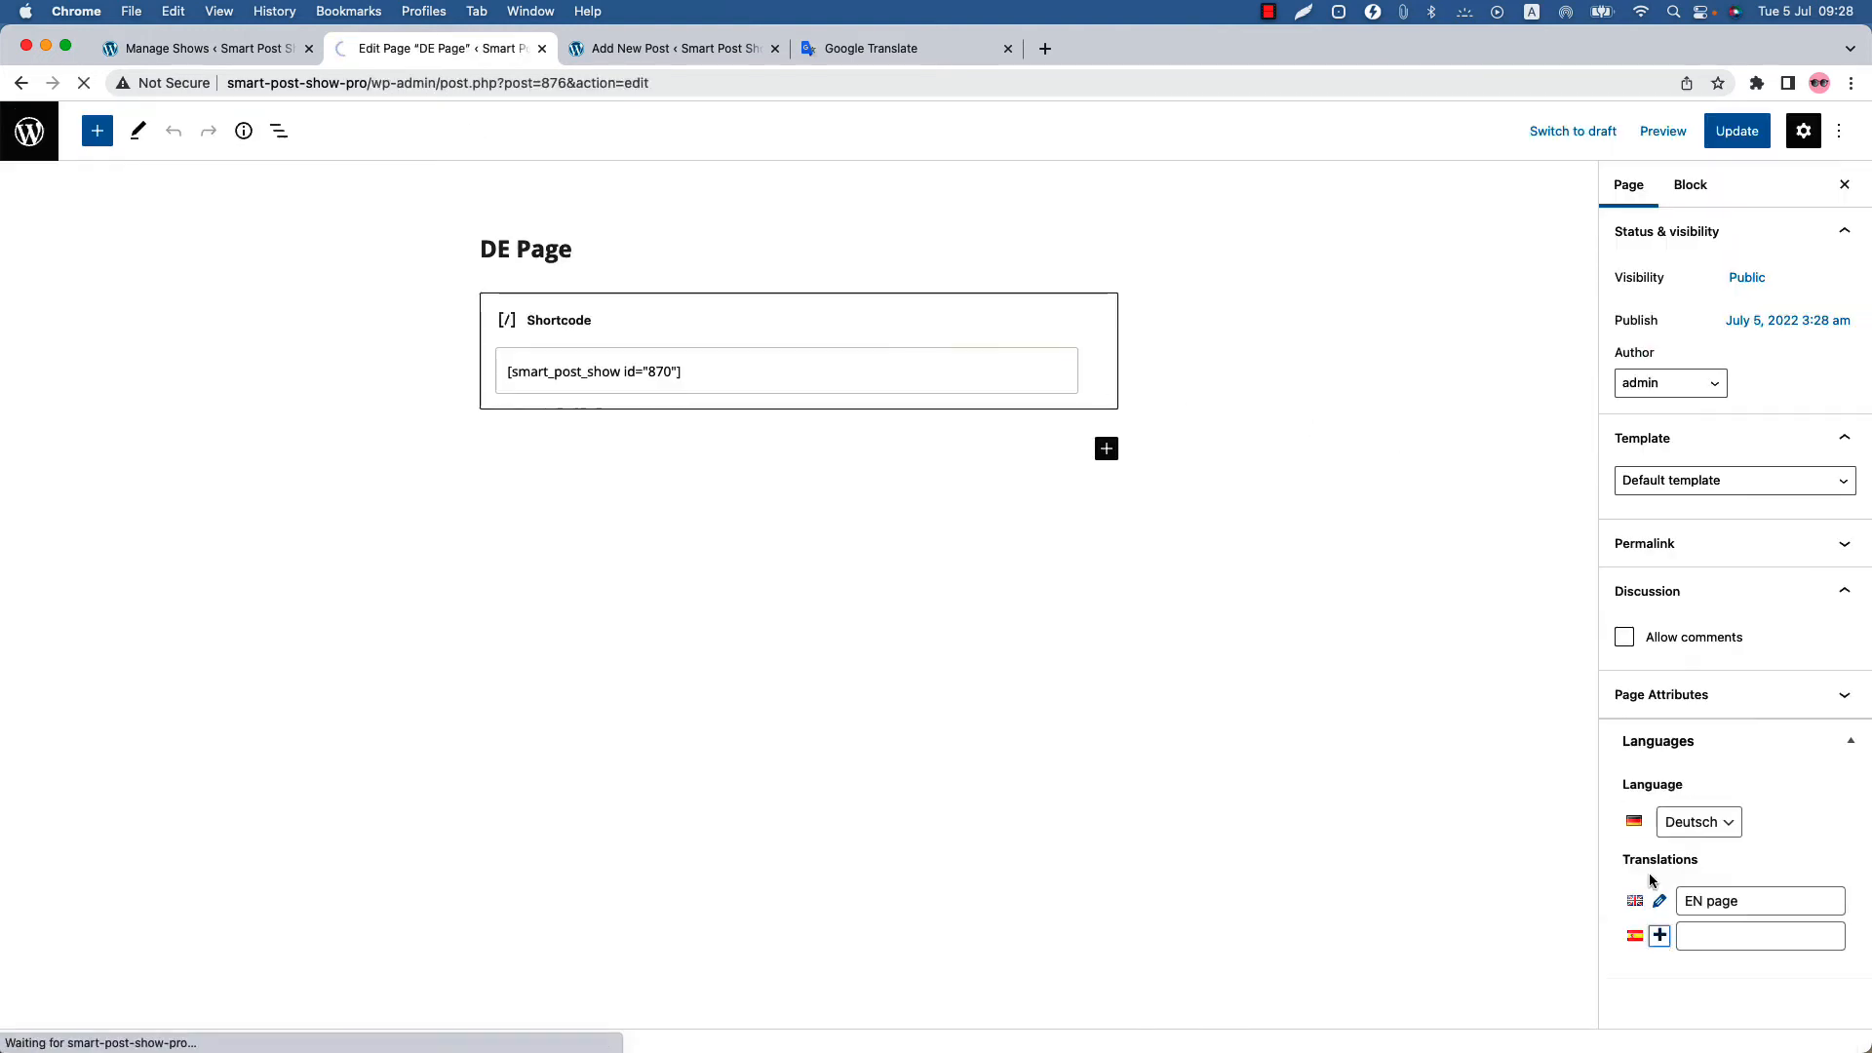
click(1658, 934)
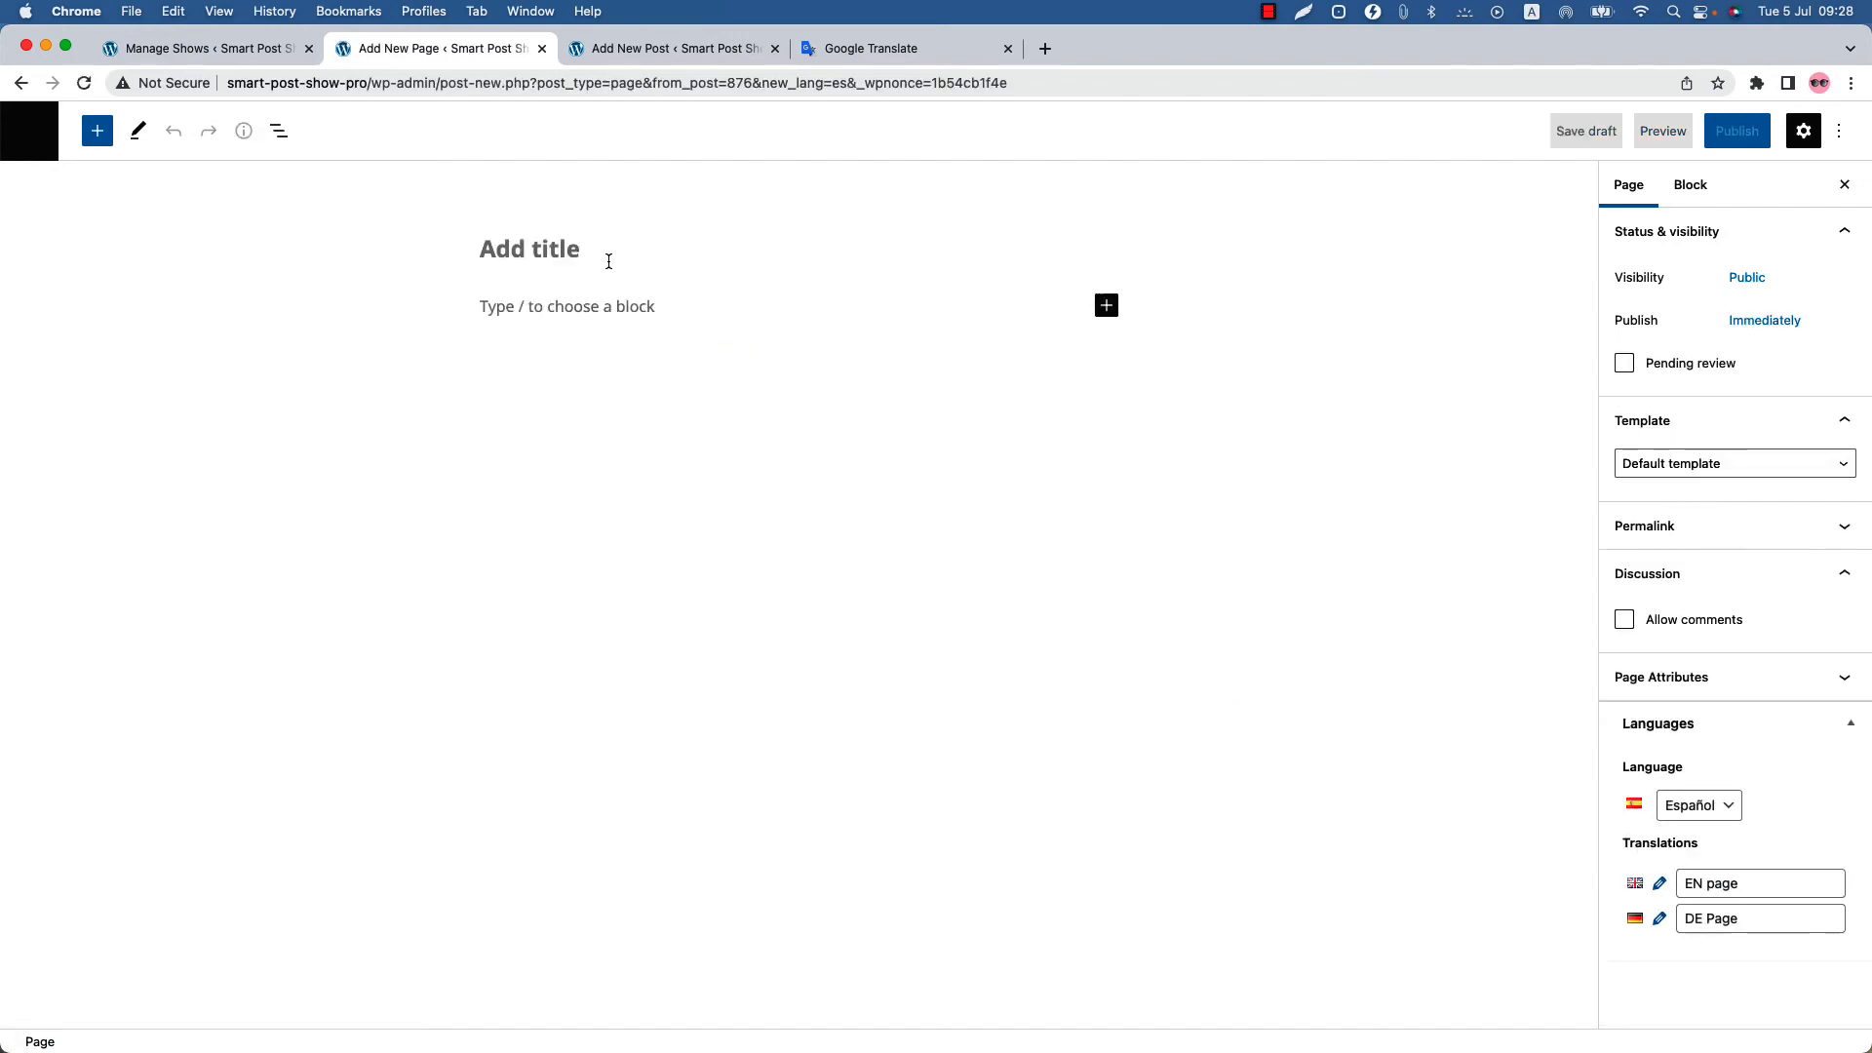
text(ES Page)
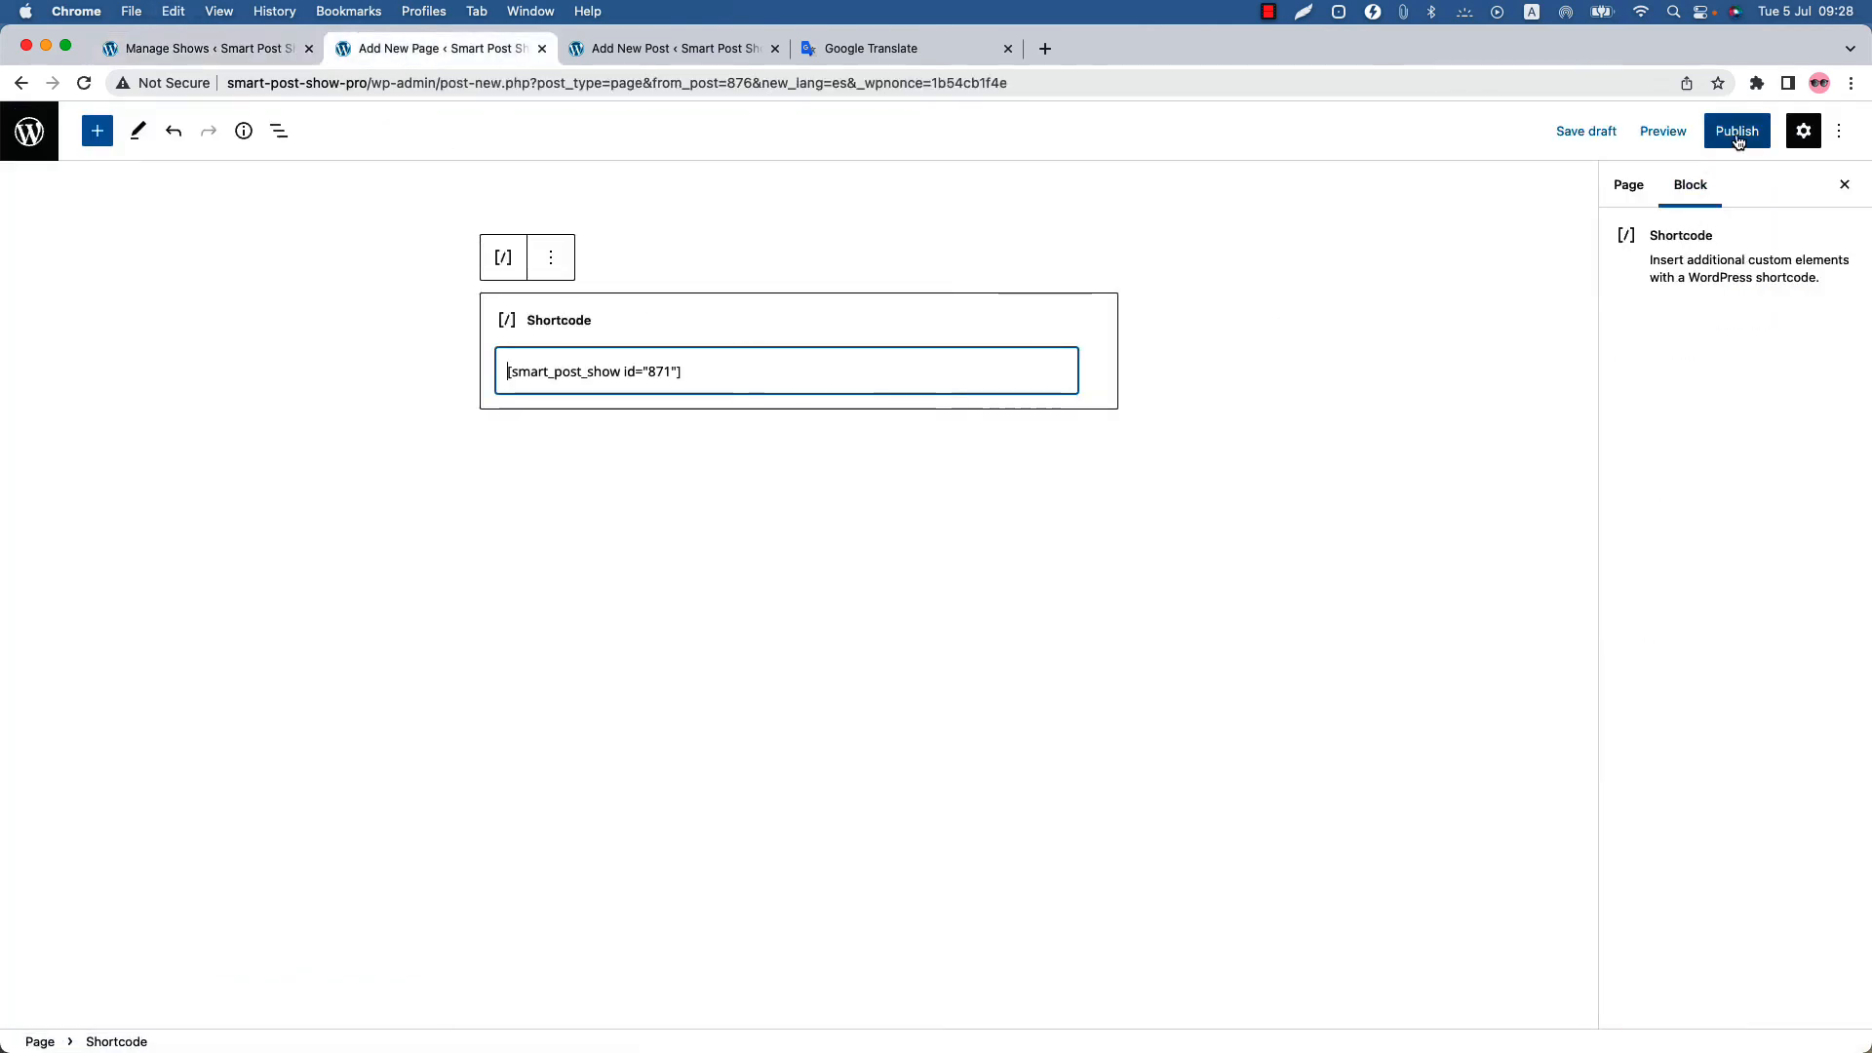
click(1736, 131)
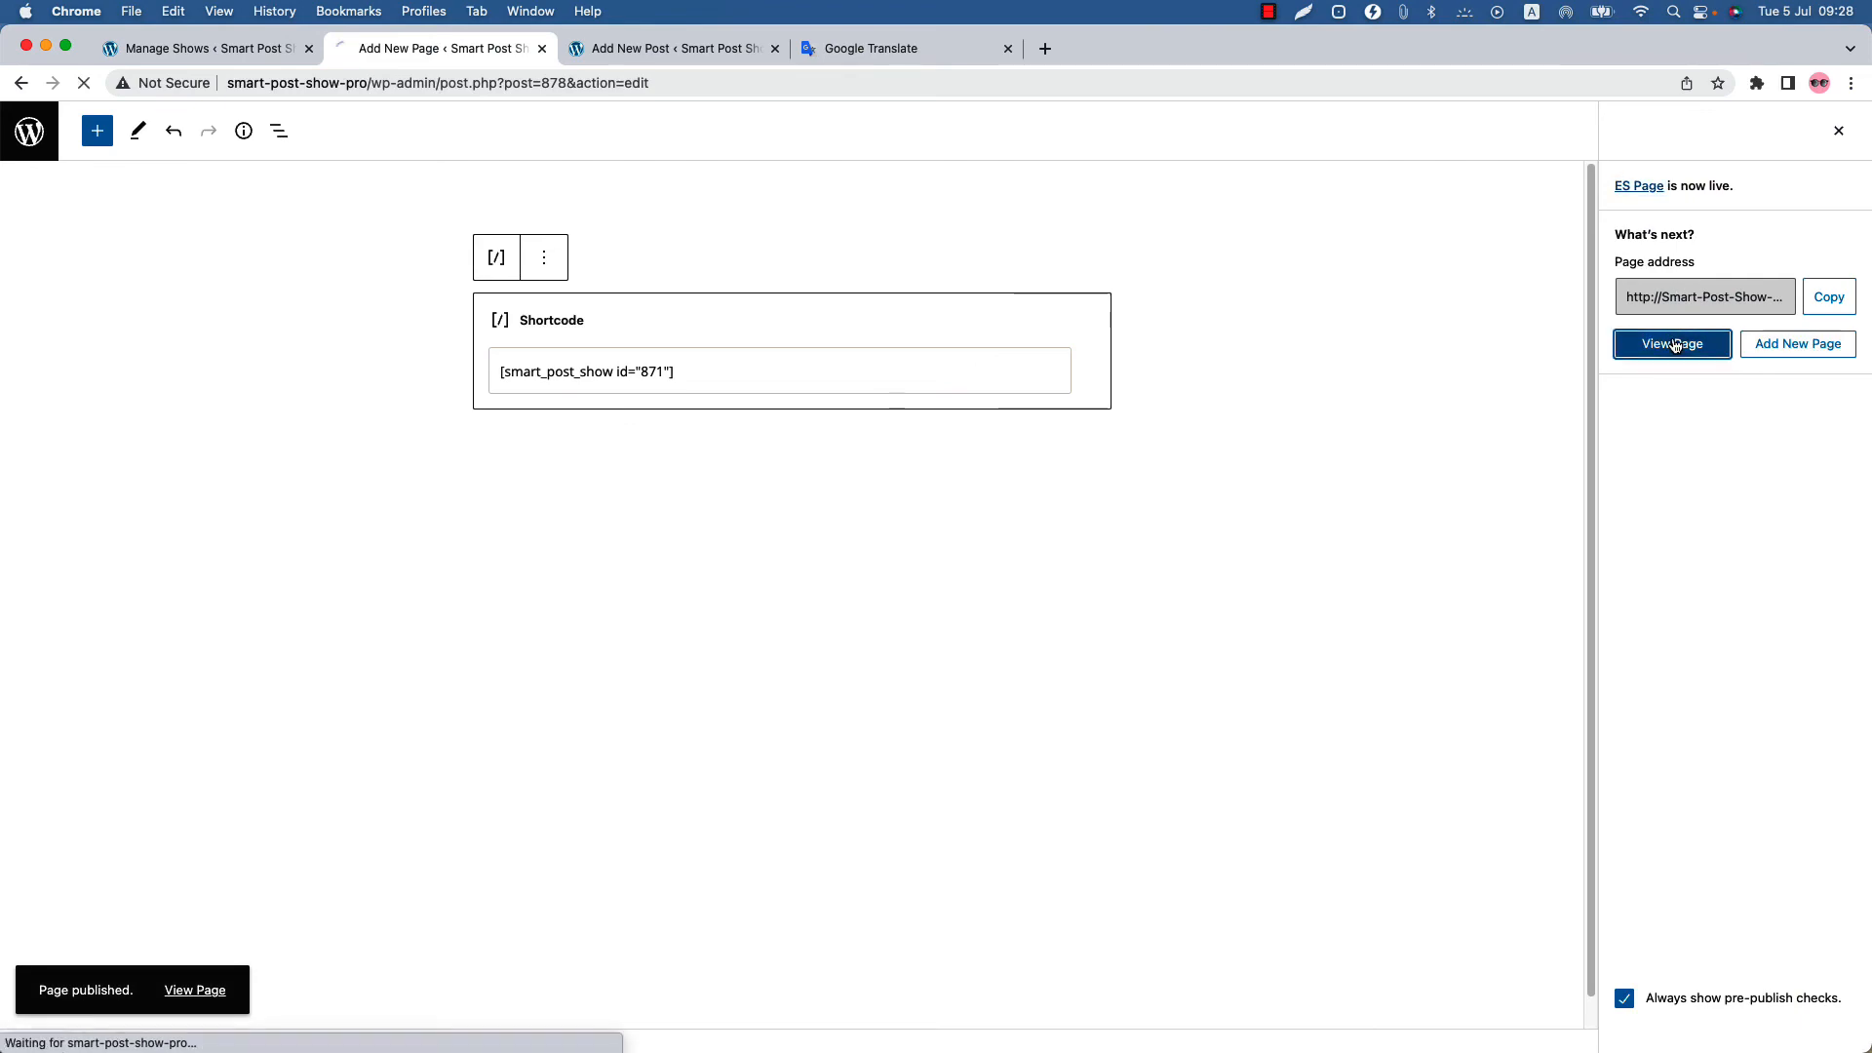
click(1671, 343)
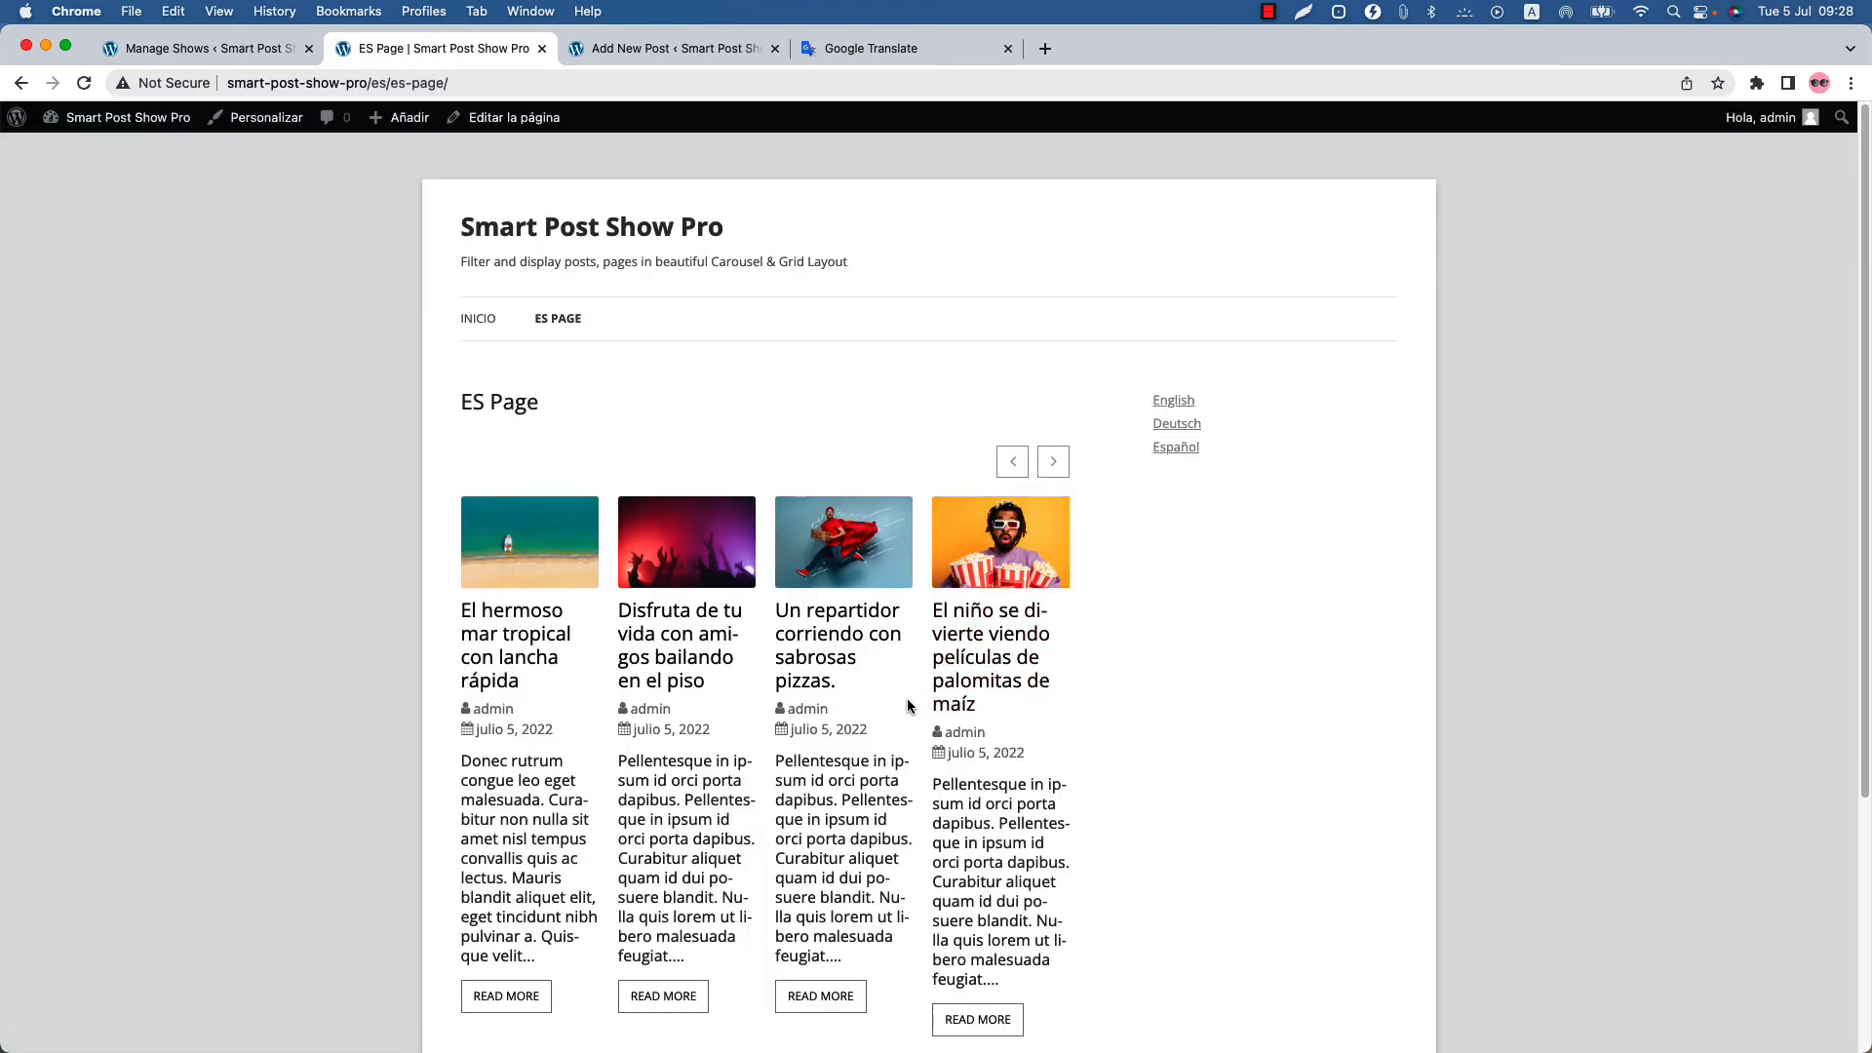
mouse_move(680, 631)
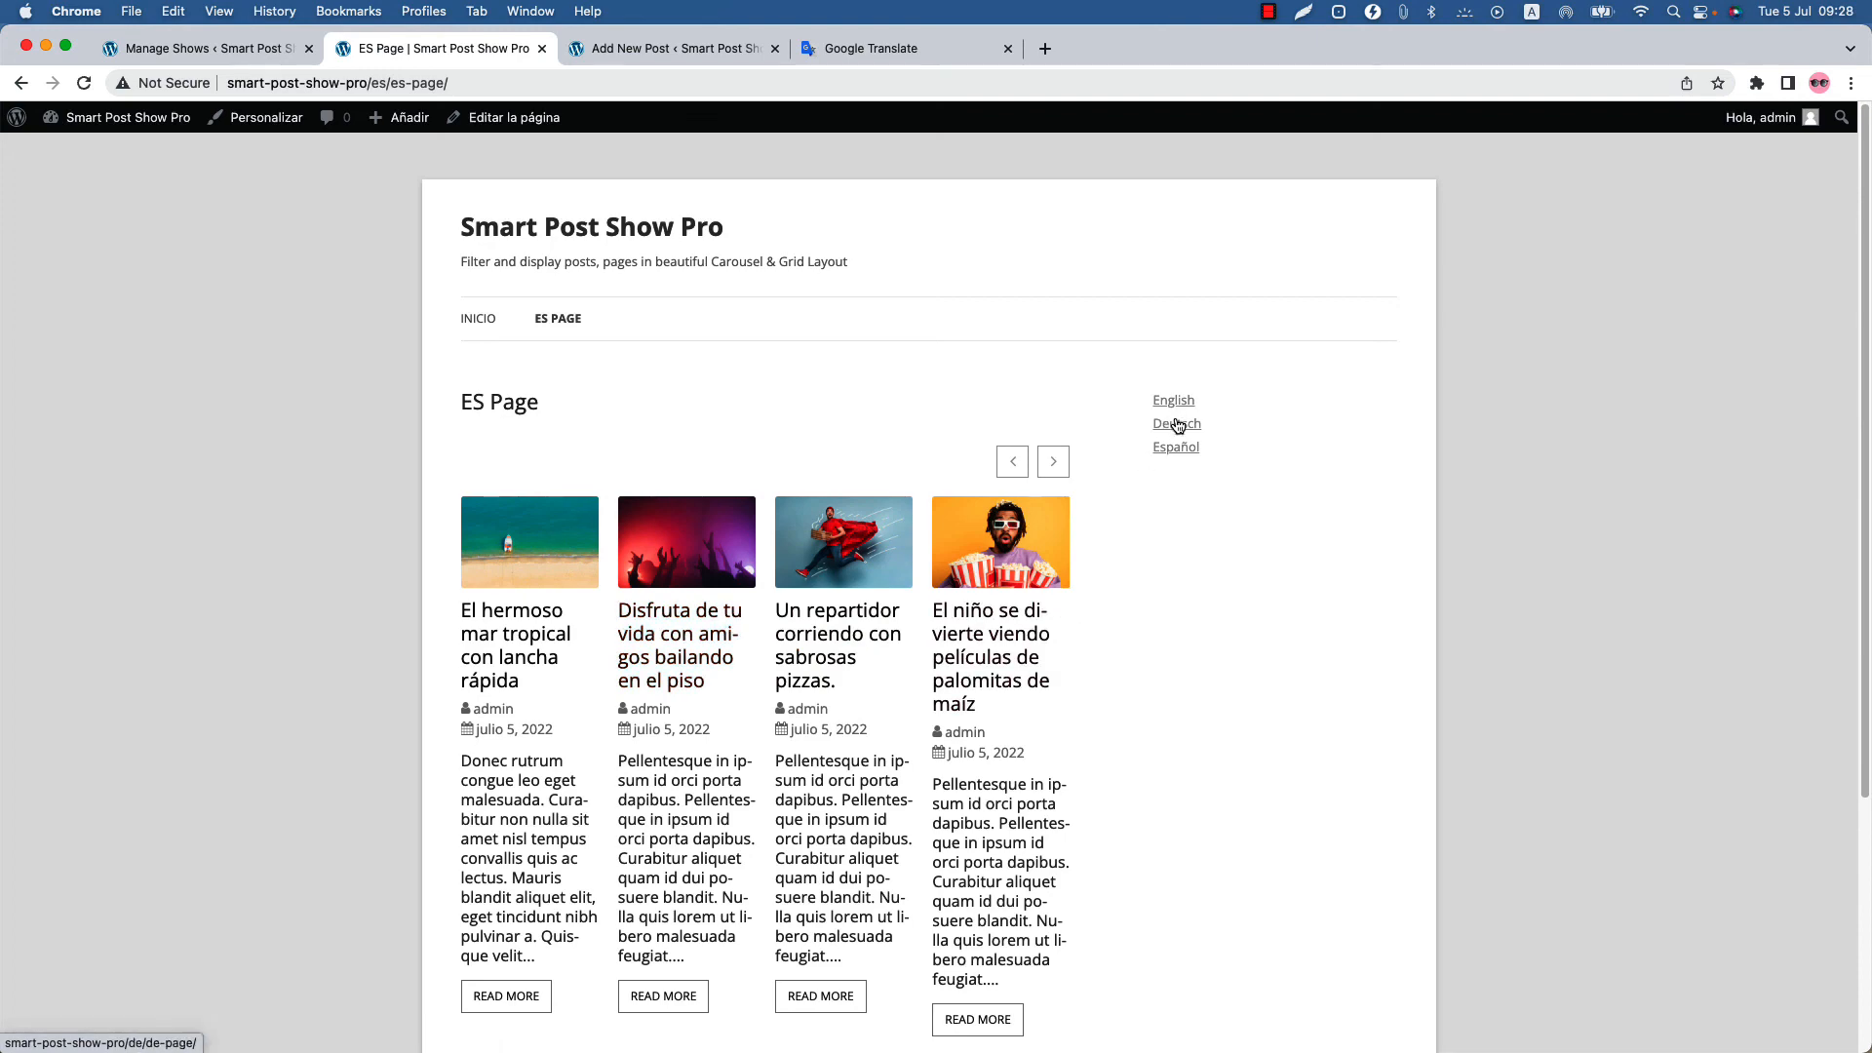
click(1176, 423)
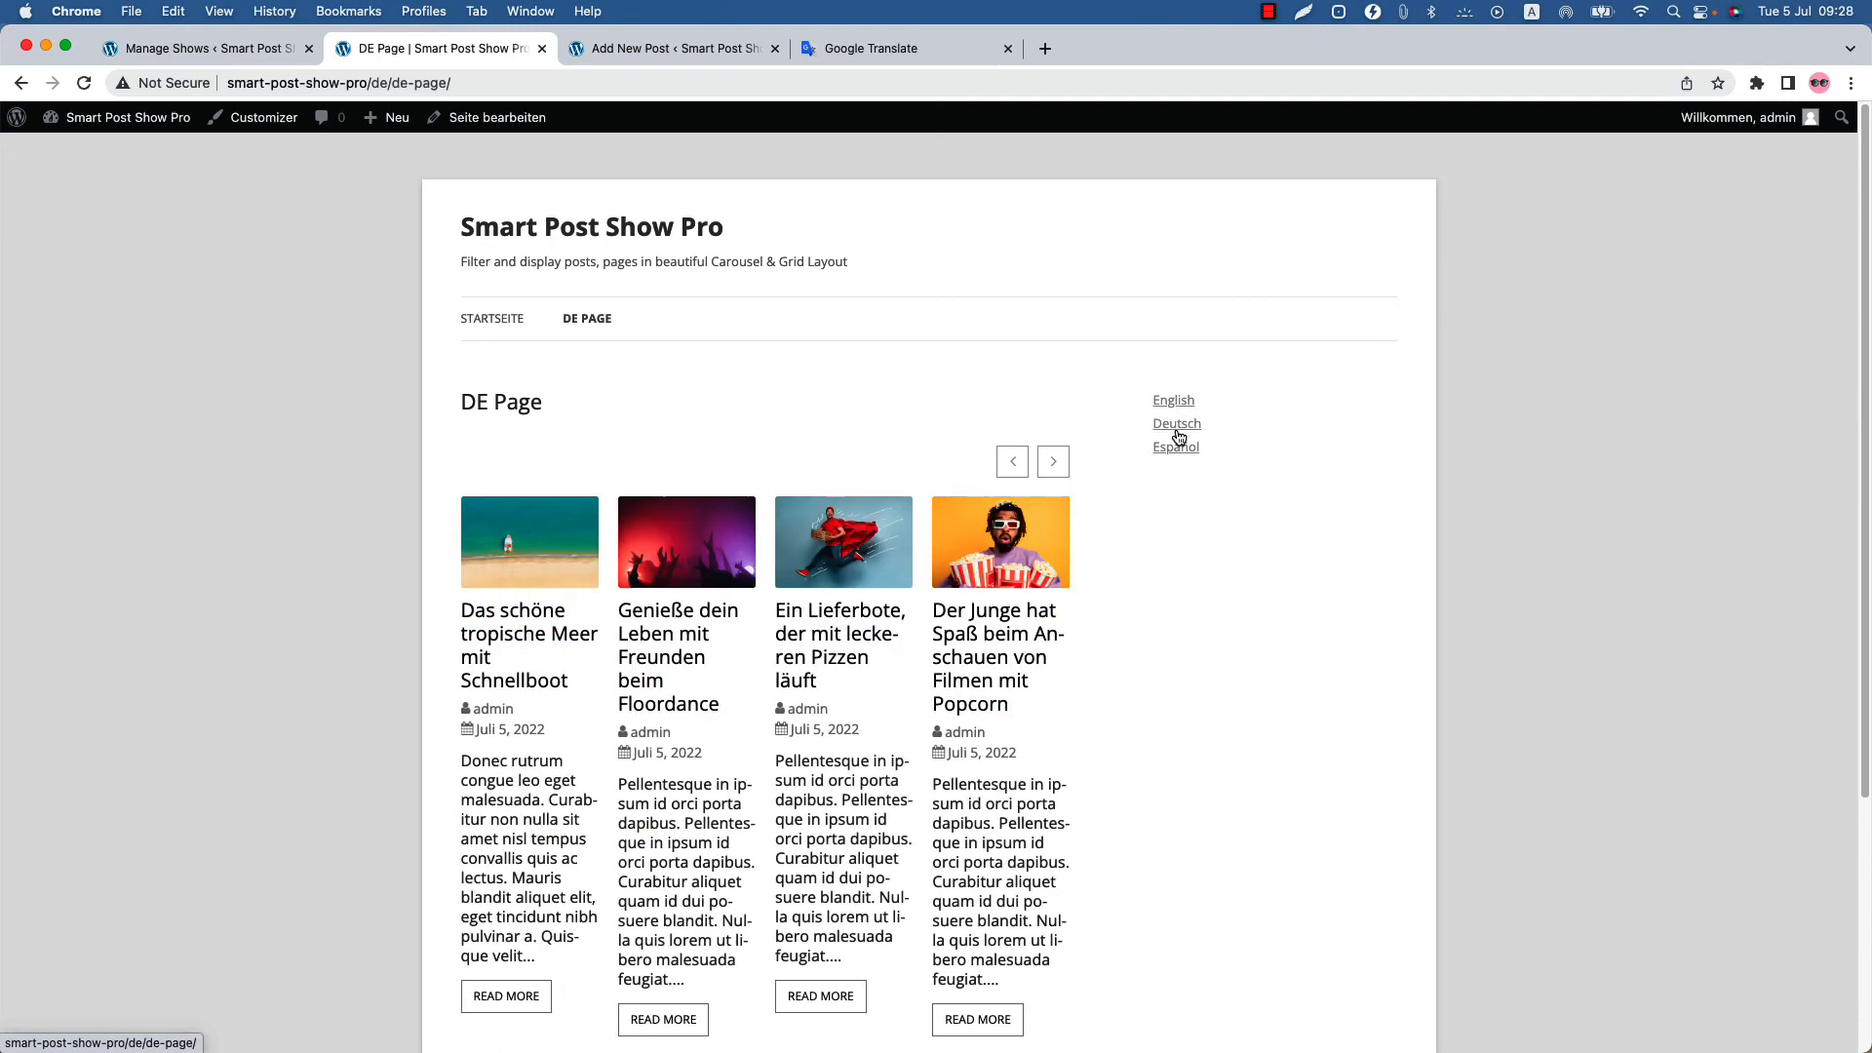
click(1054, 460)
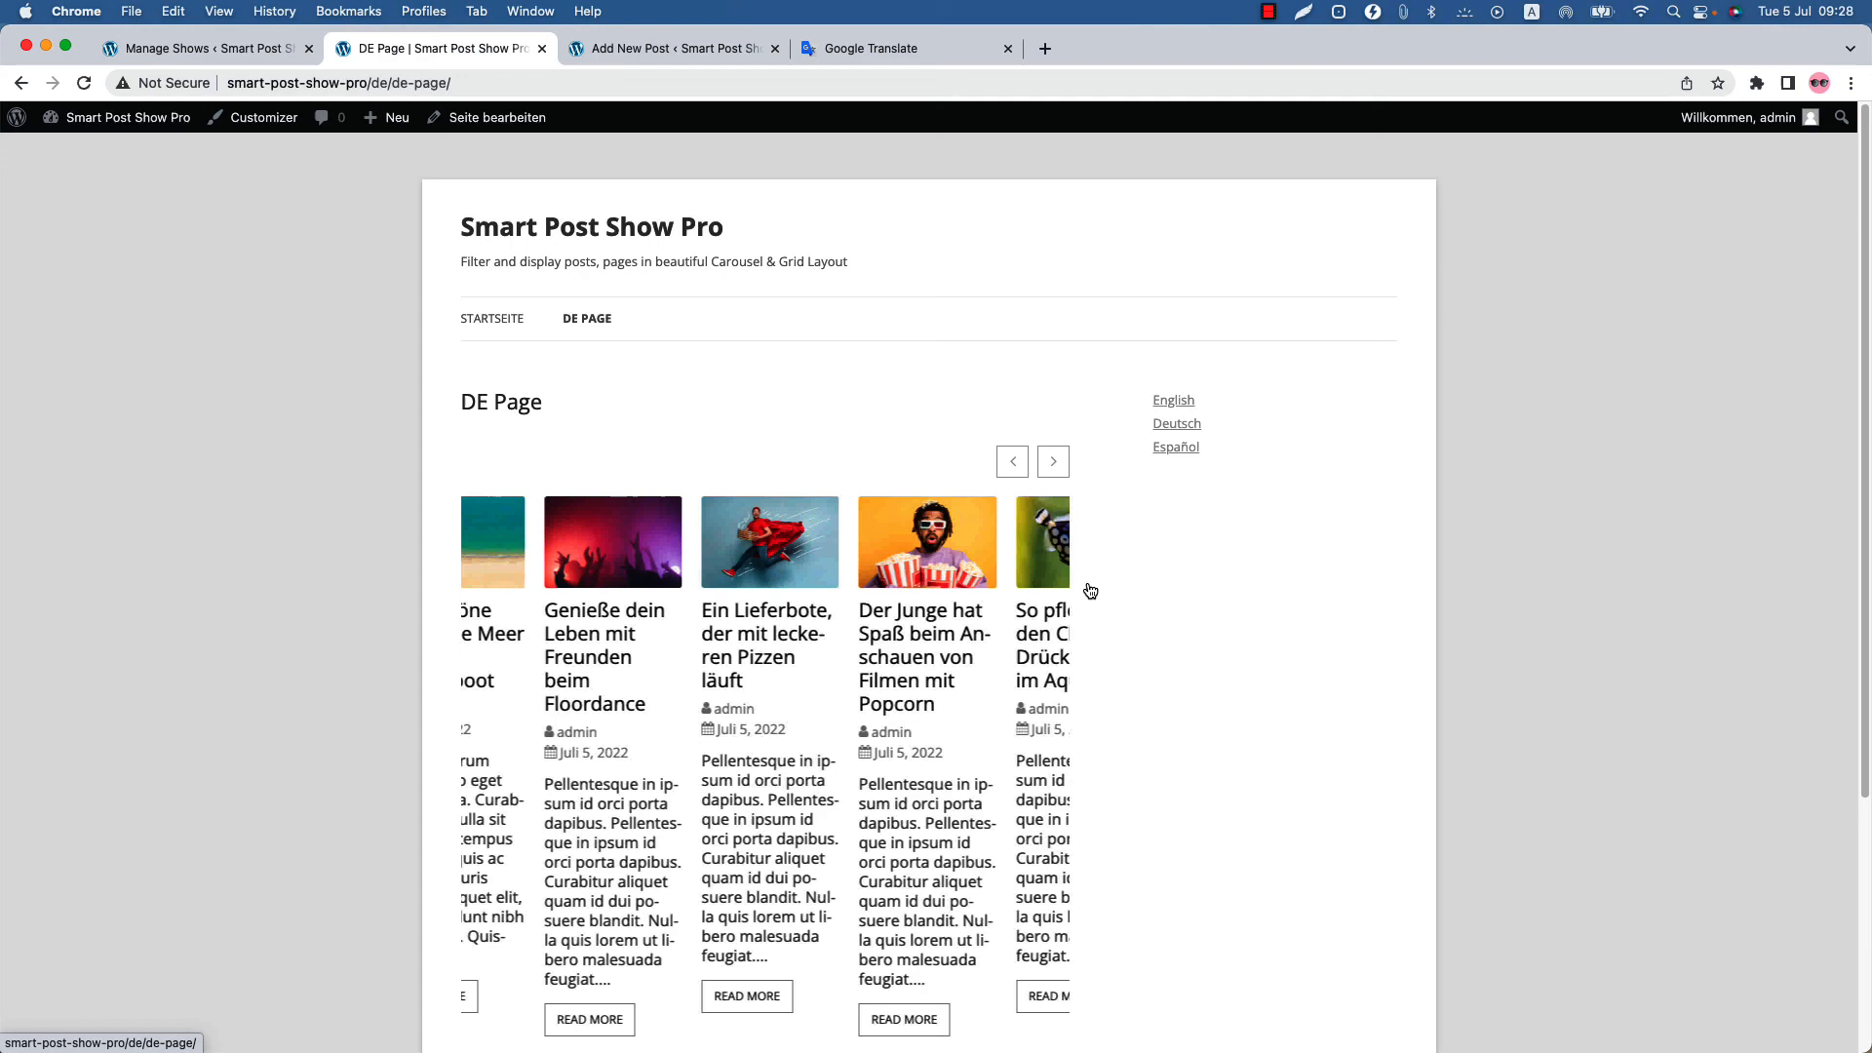
click(1172, 400)
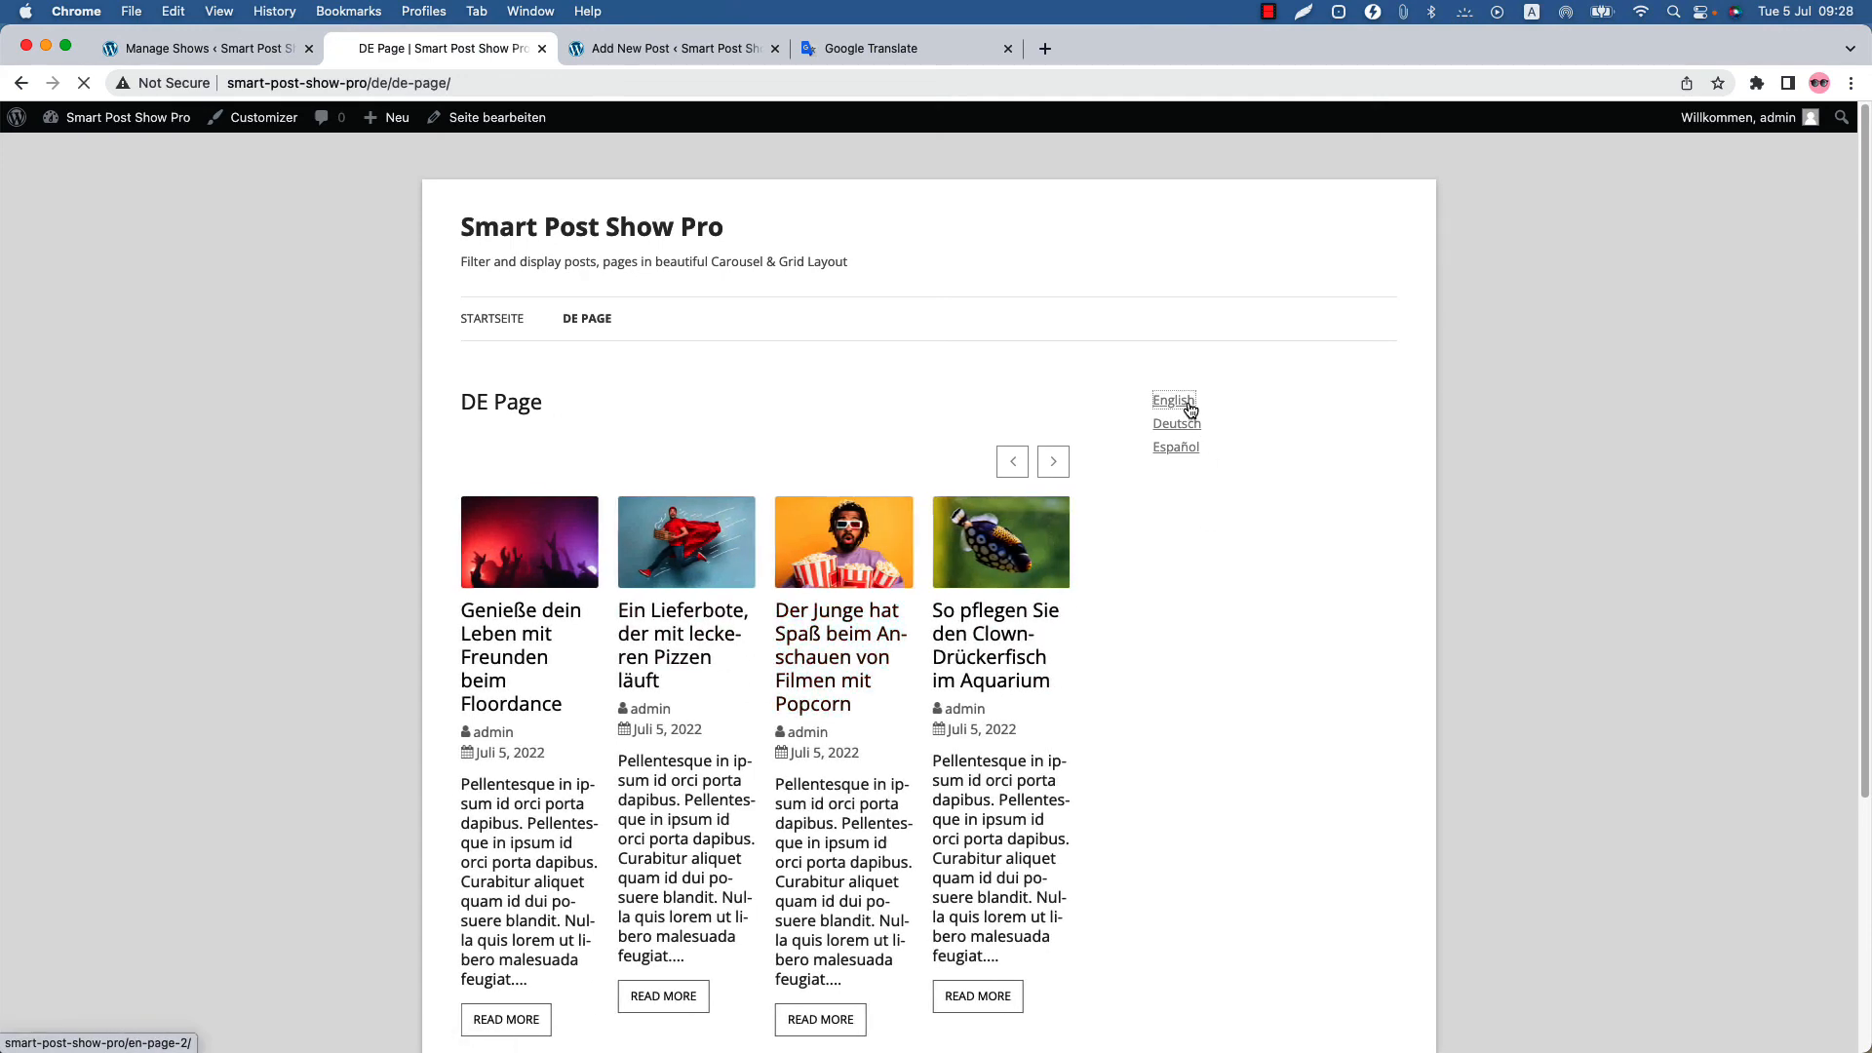
click(1172, 400)
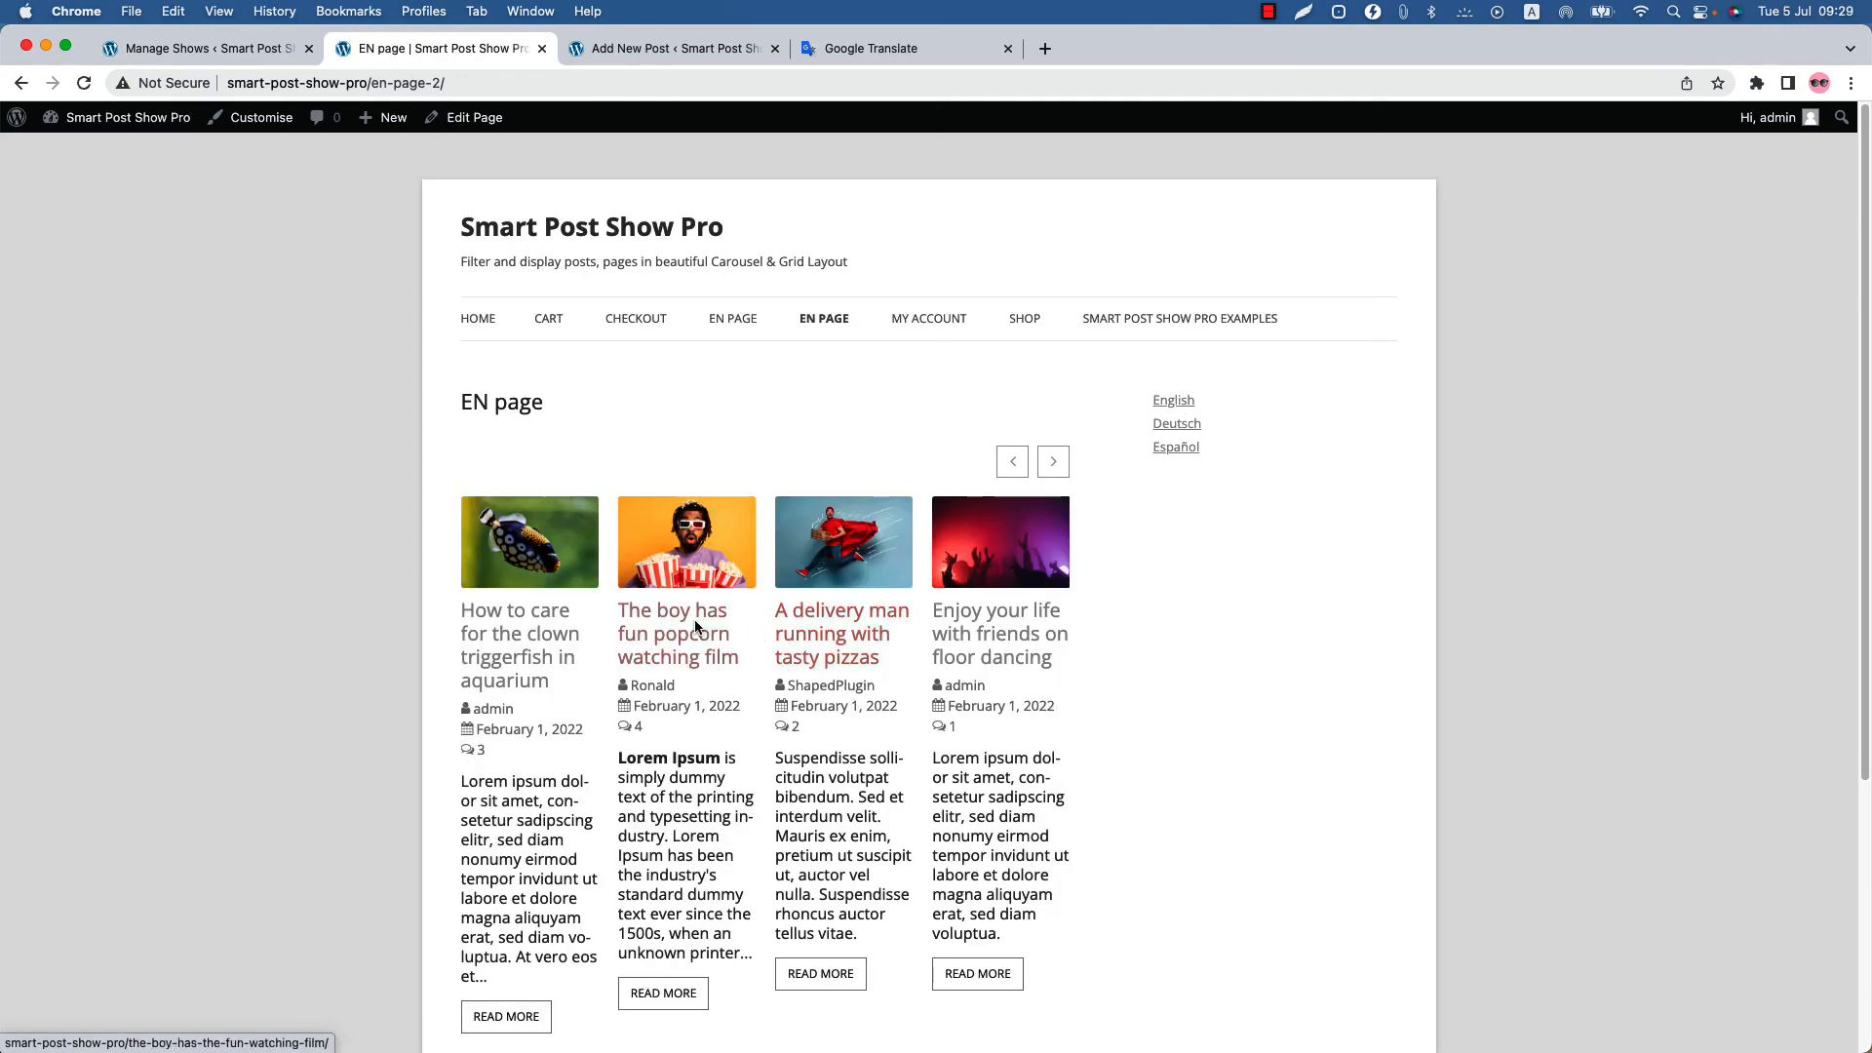
click(1174, 447)
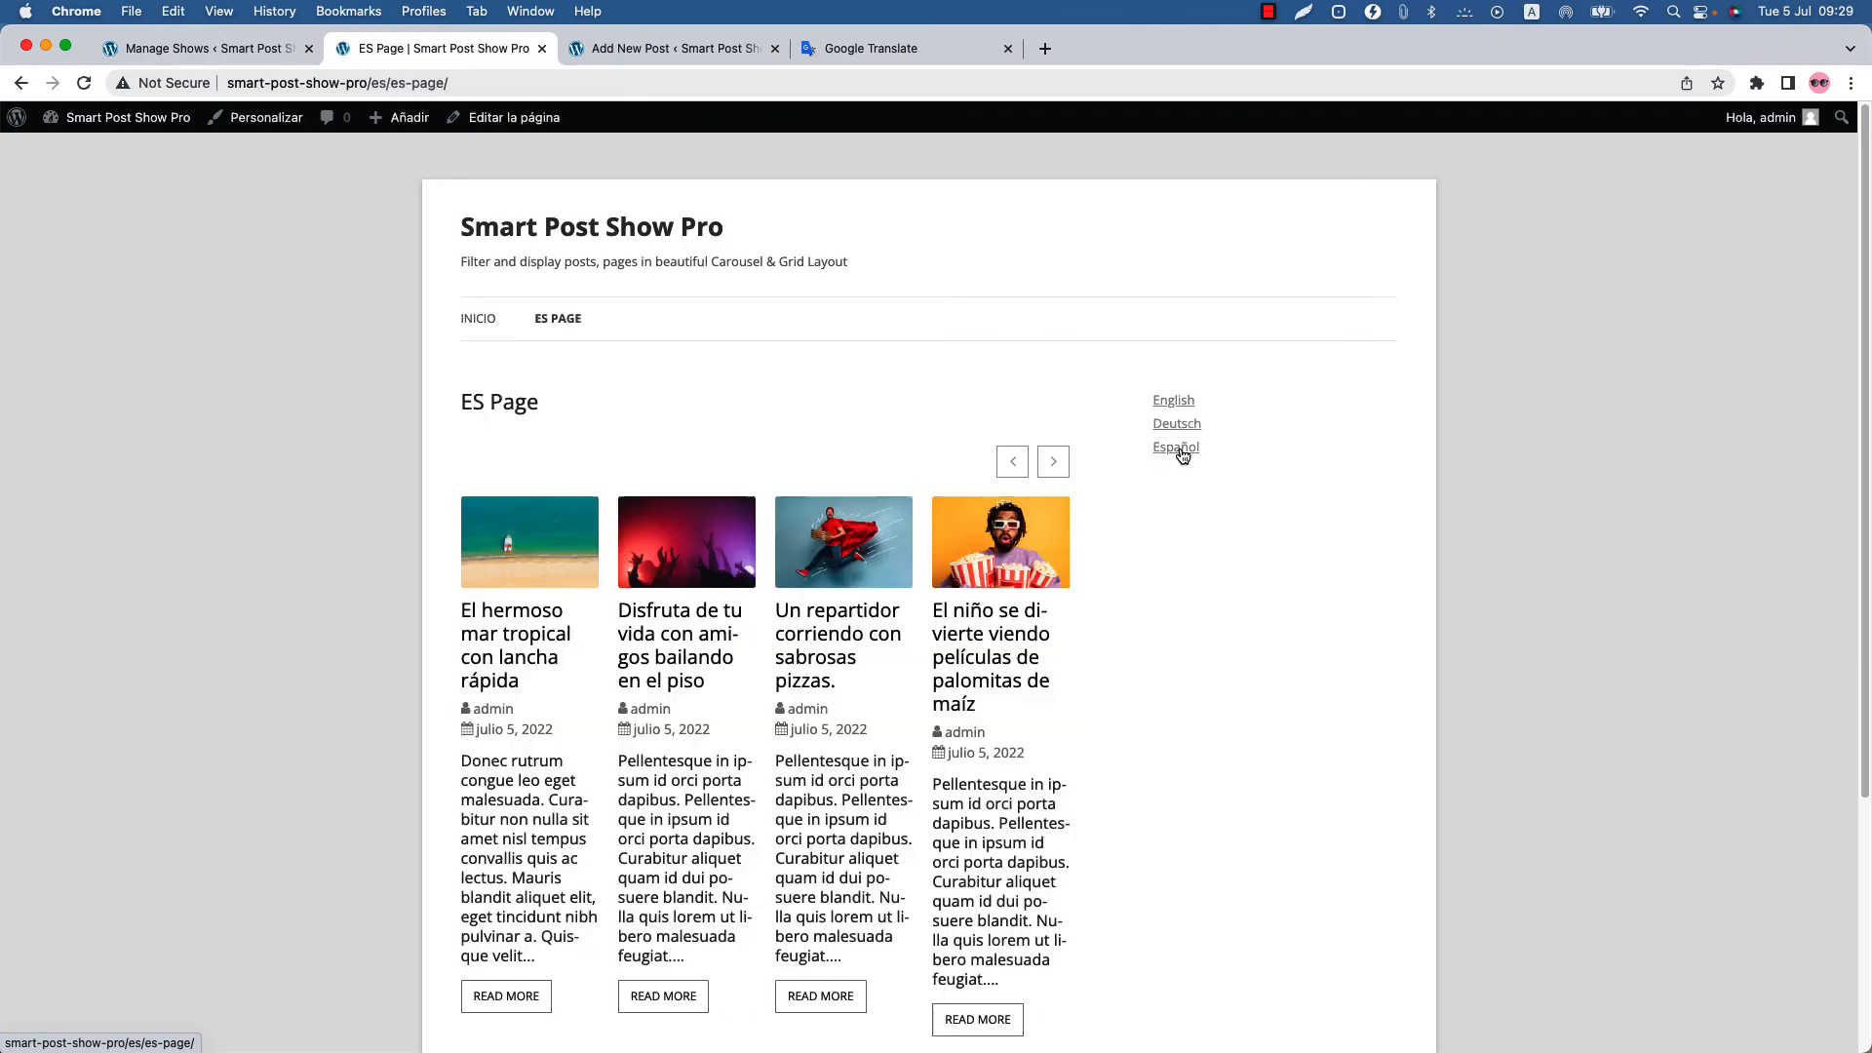
mouse_move(837, 634)
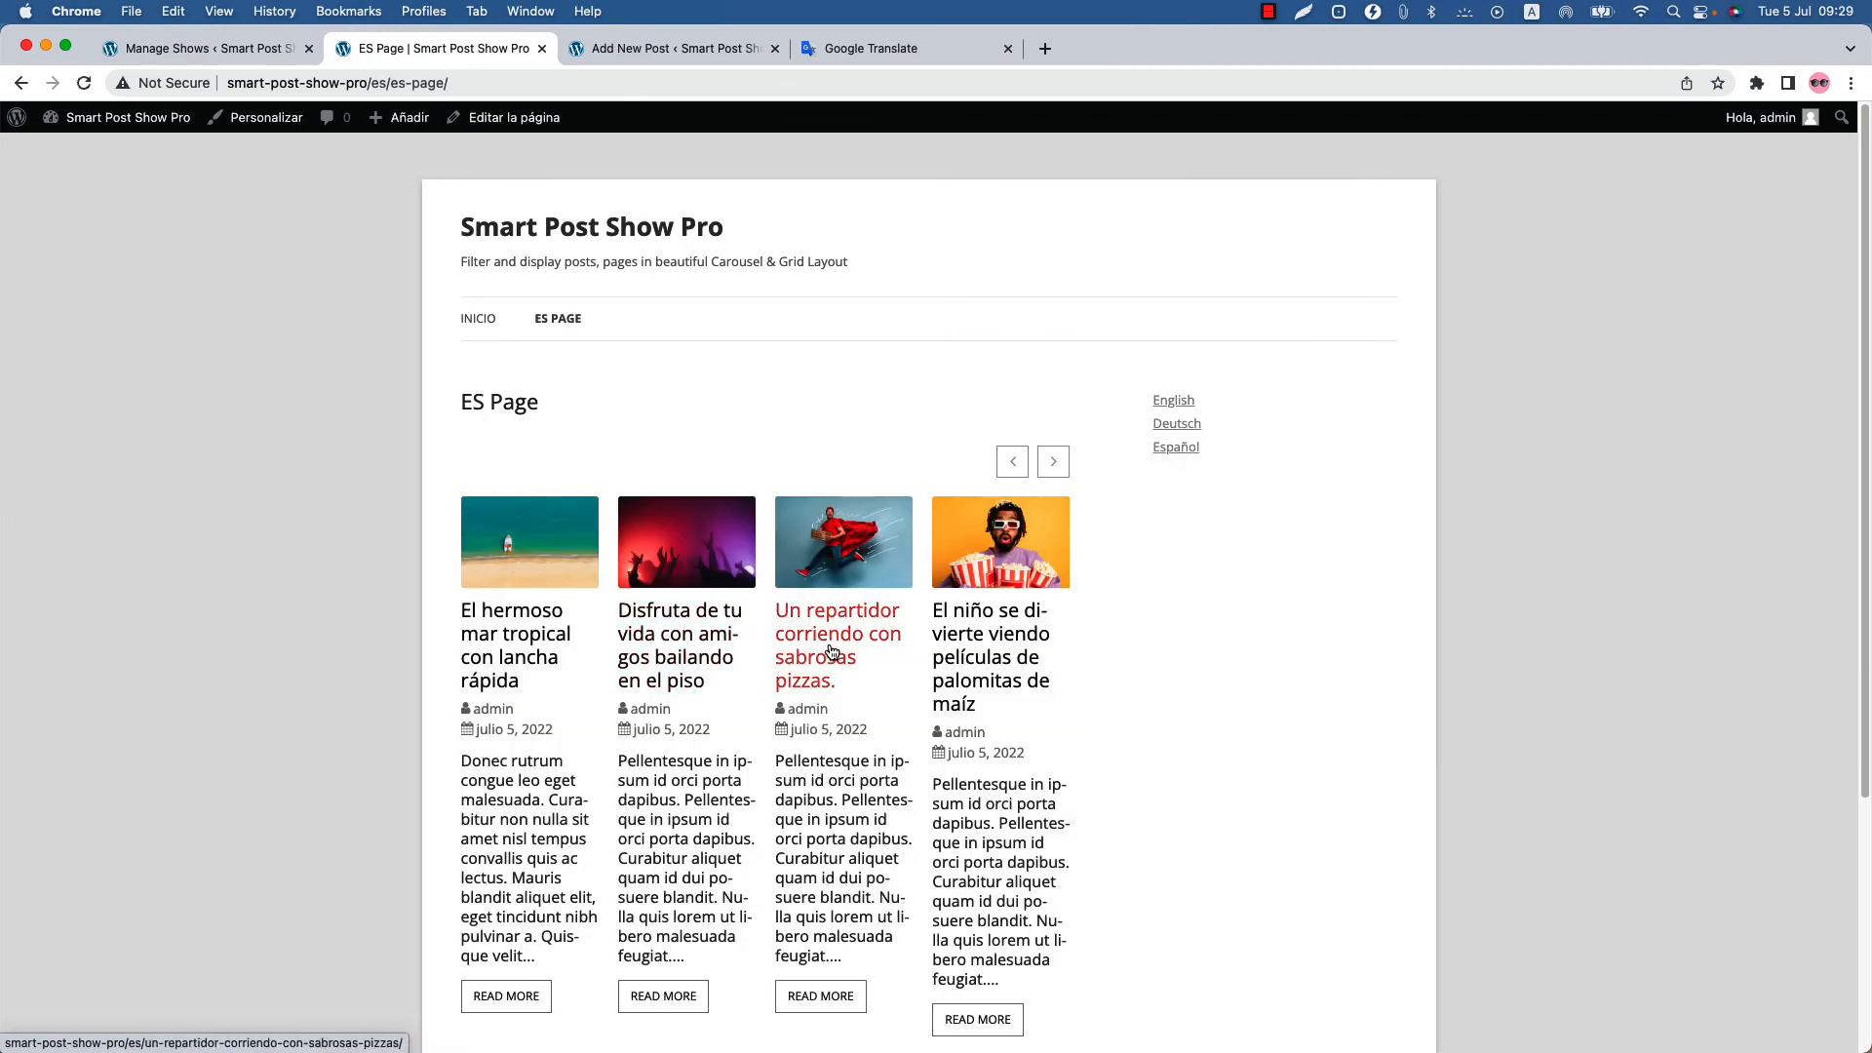